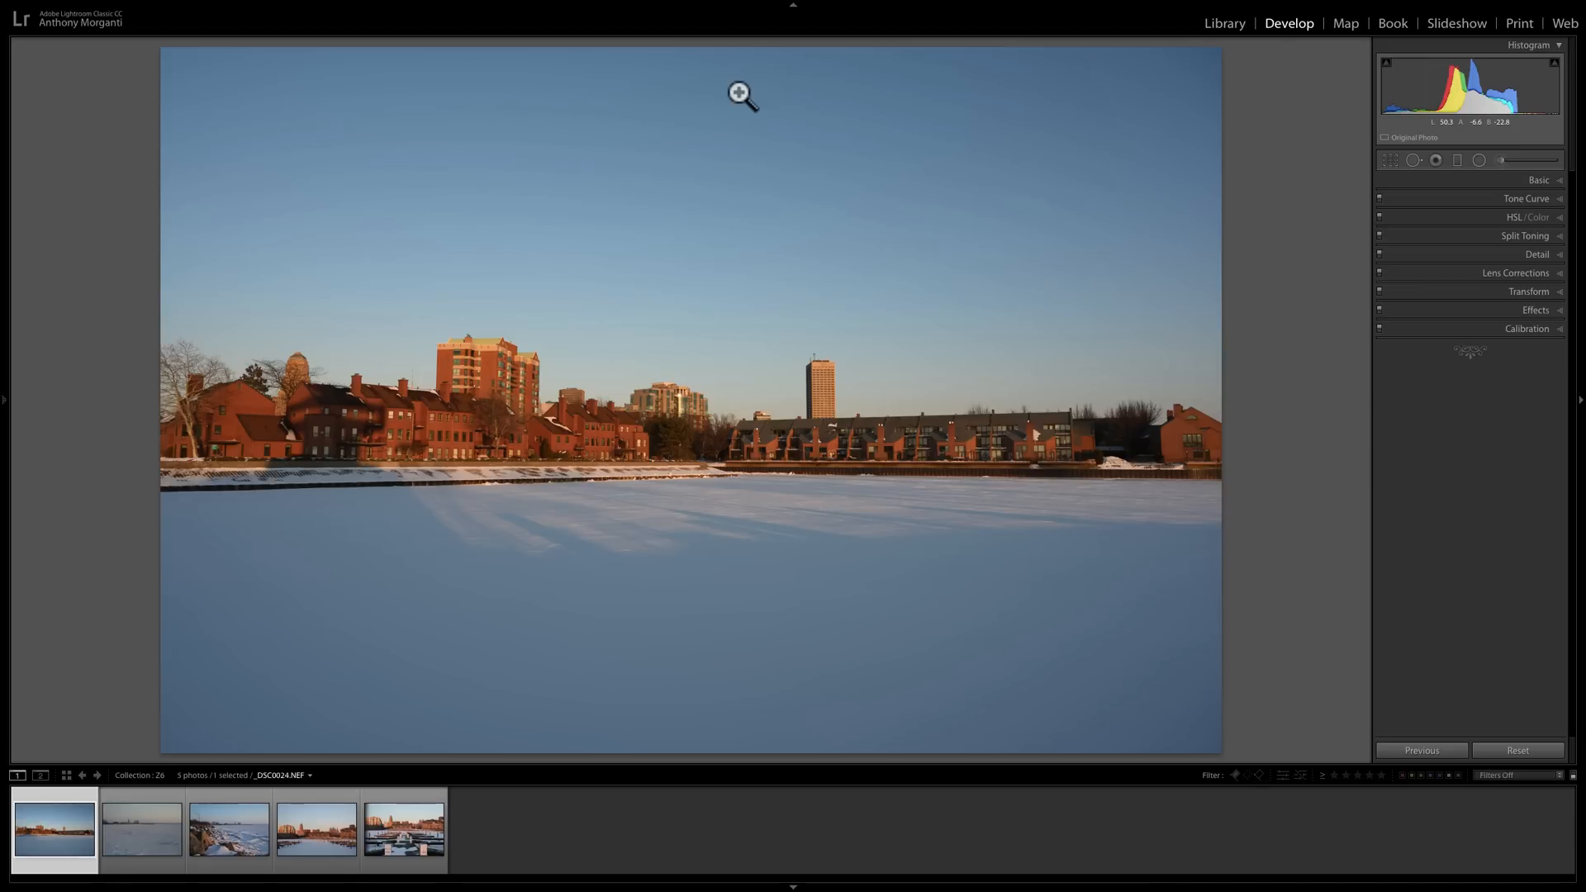
mouse_move(819, 273)
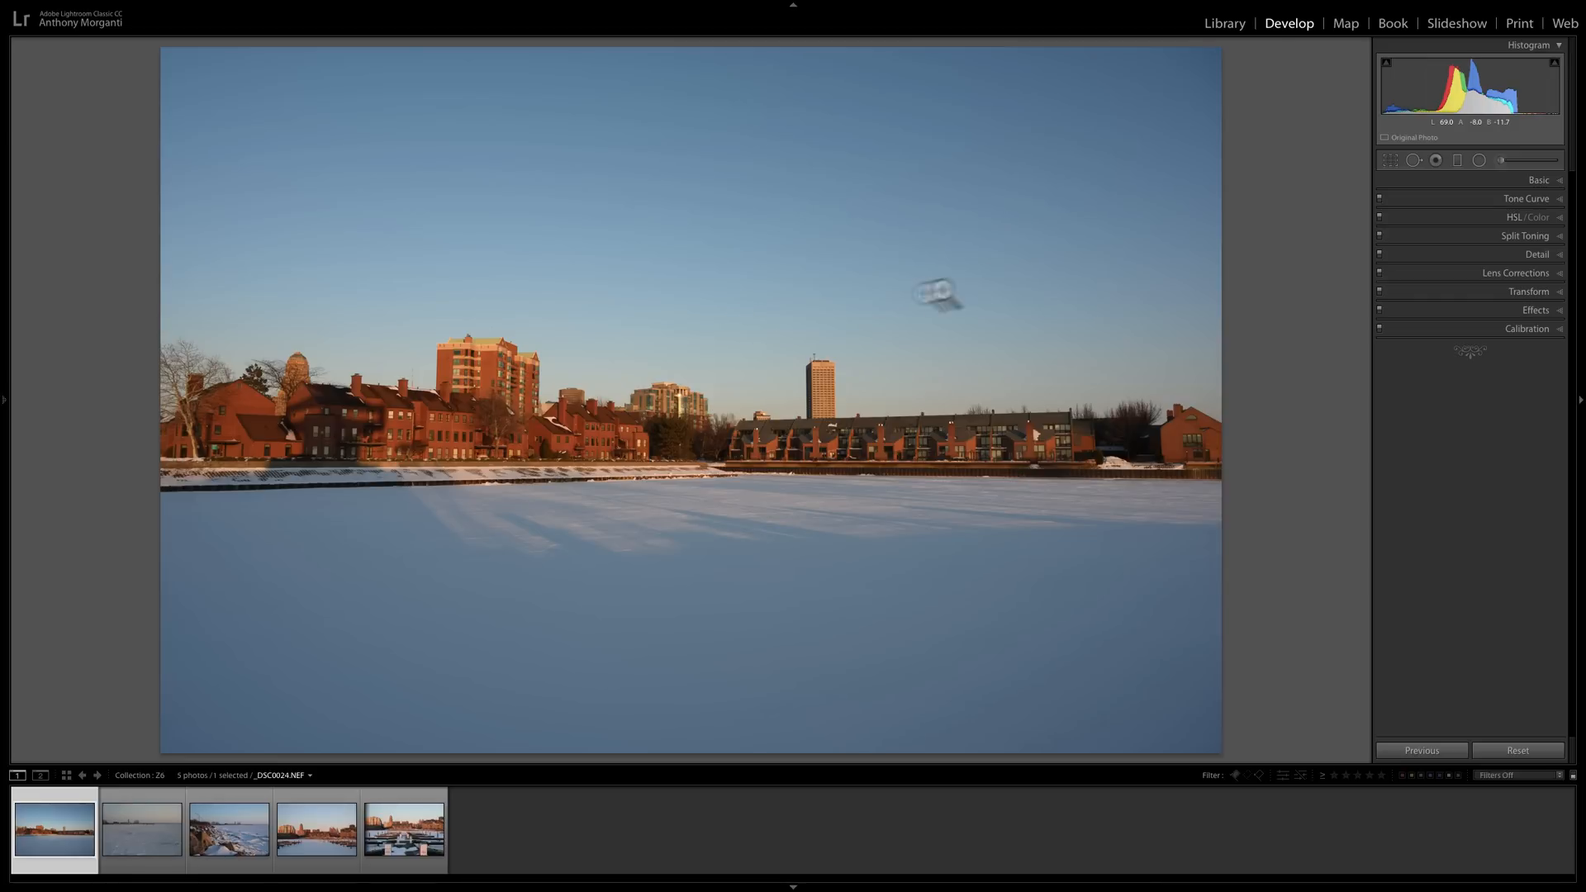
mouse_move(1000, 276)
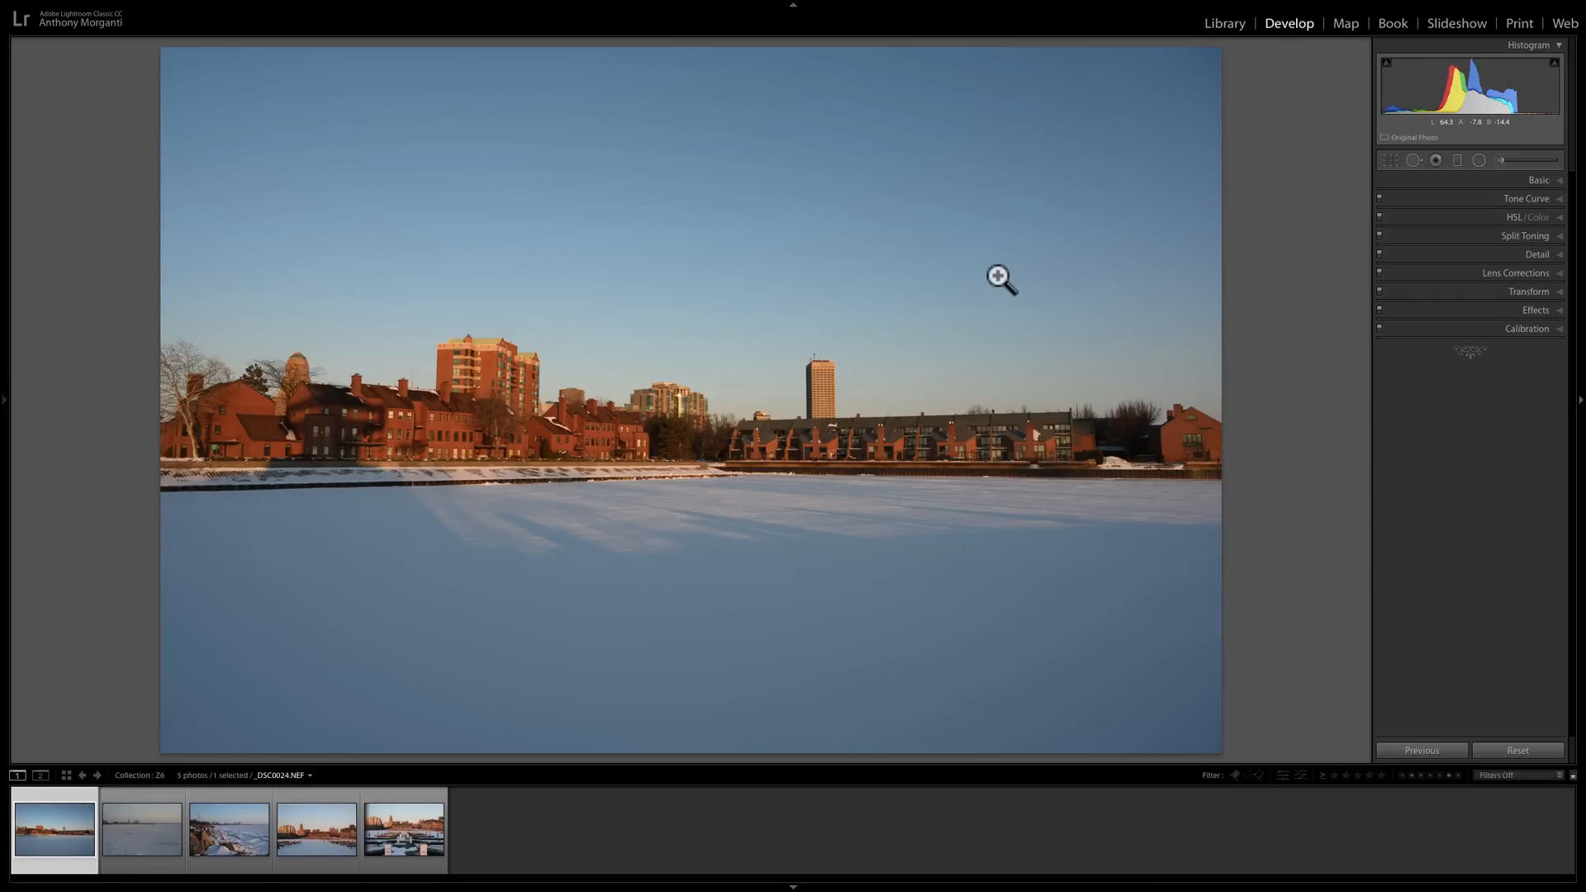
Expand and collapse the Basic panel to review the photo's tone settings.
click(1538, 180)
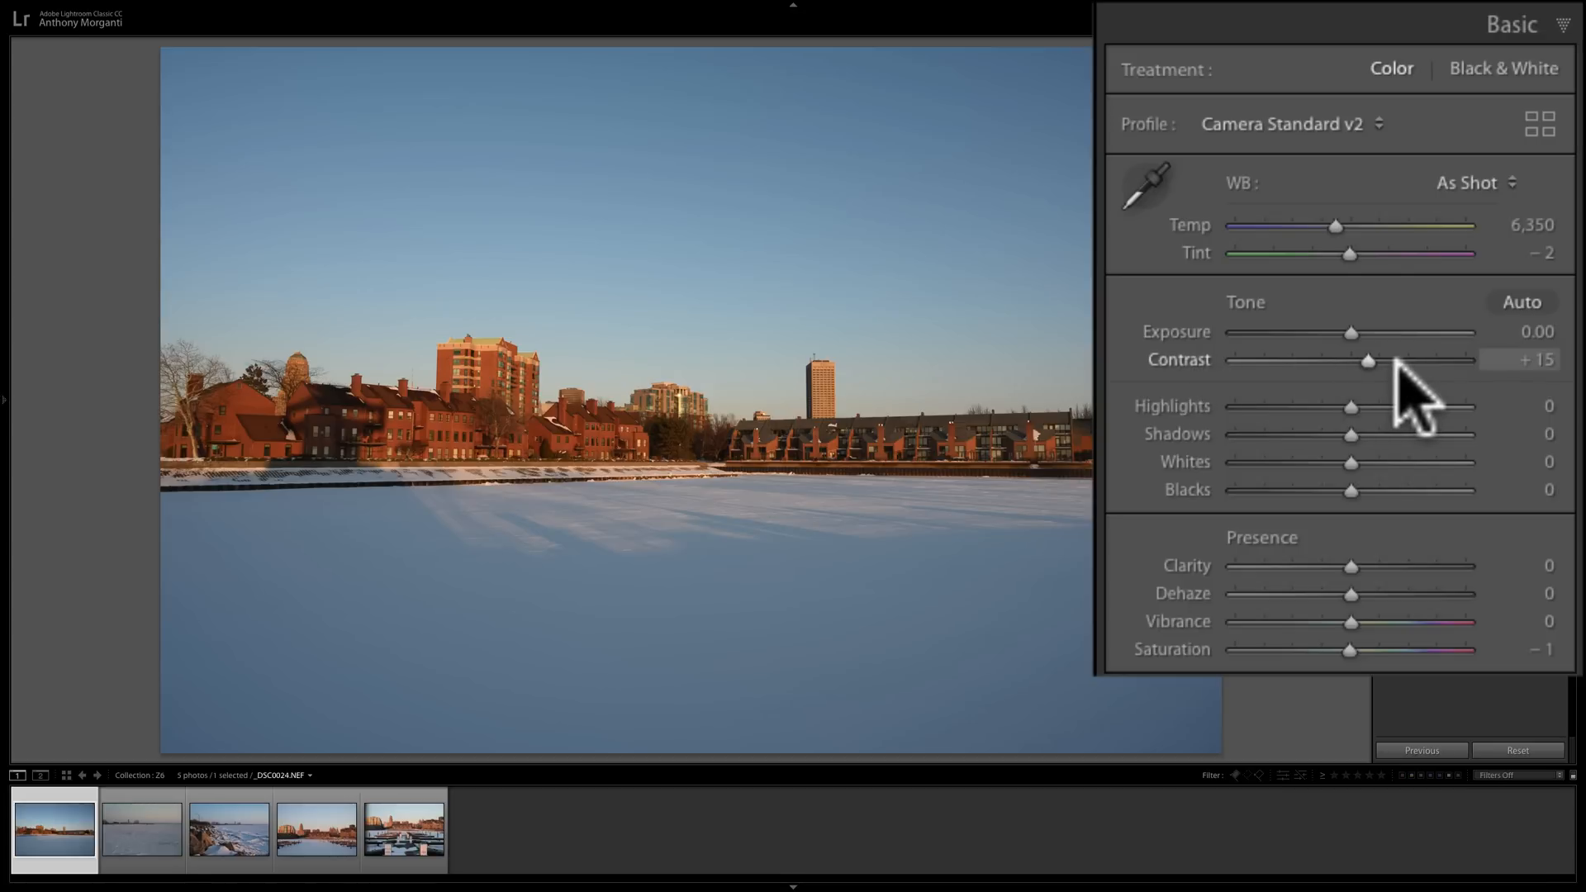
mouse_move(1375, 673)
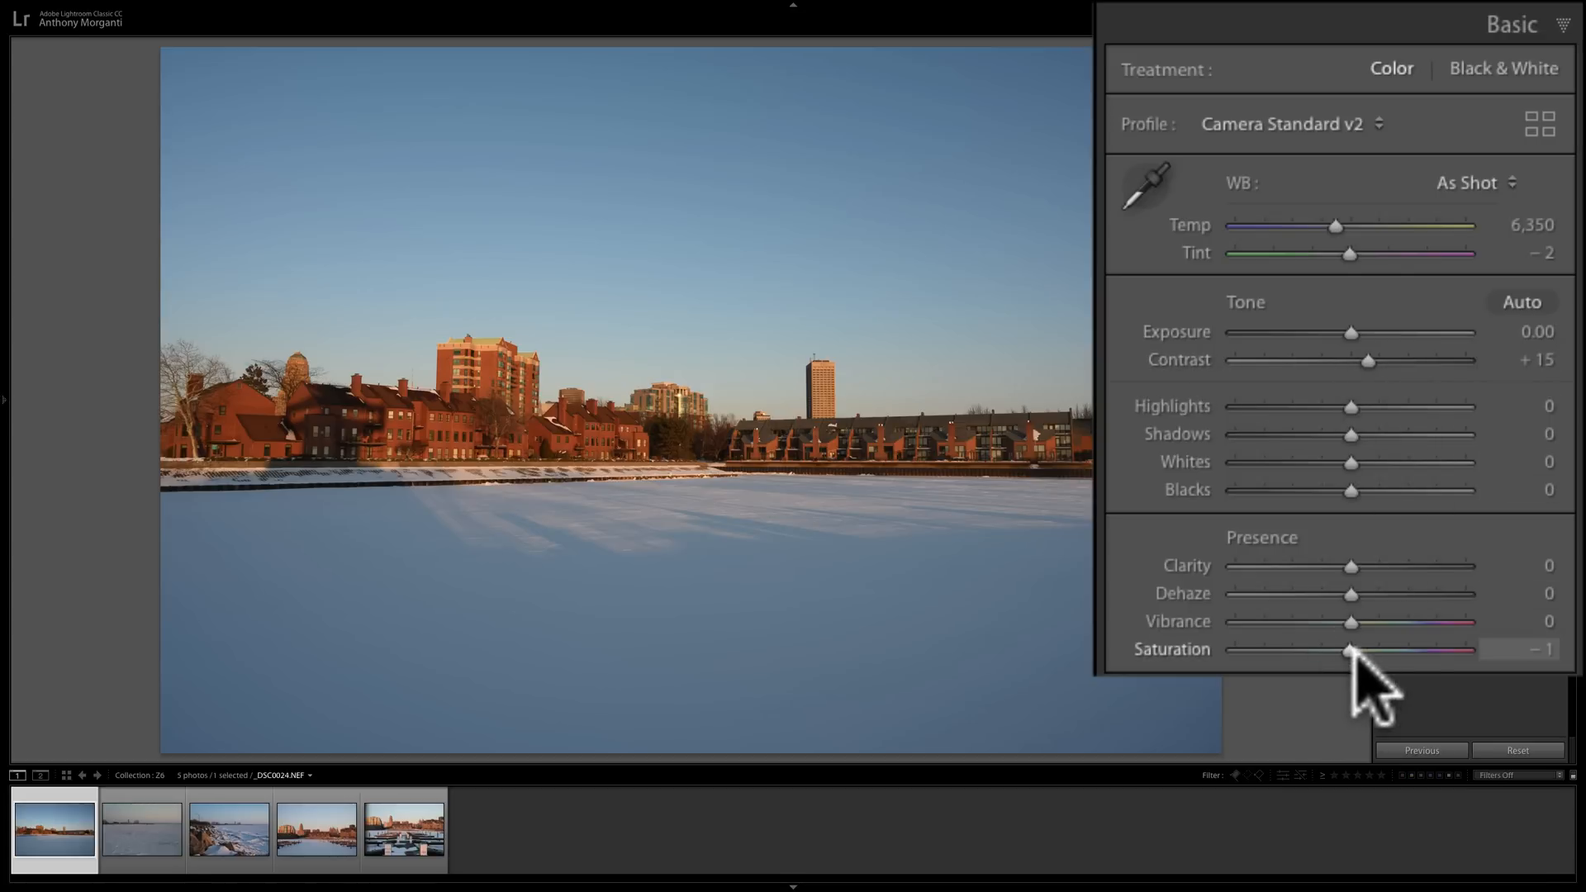
mouse_move(1467, 141)
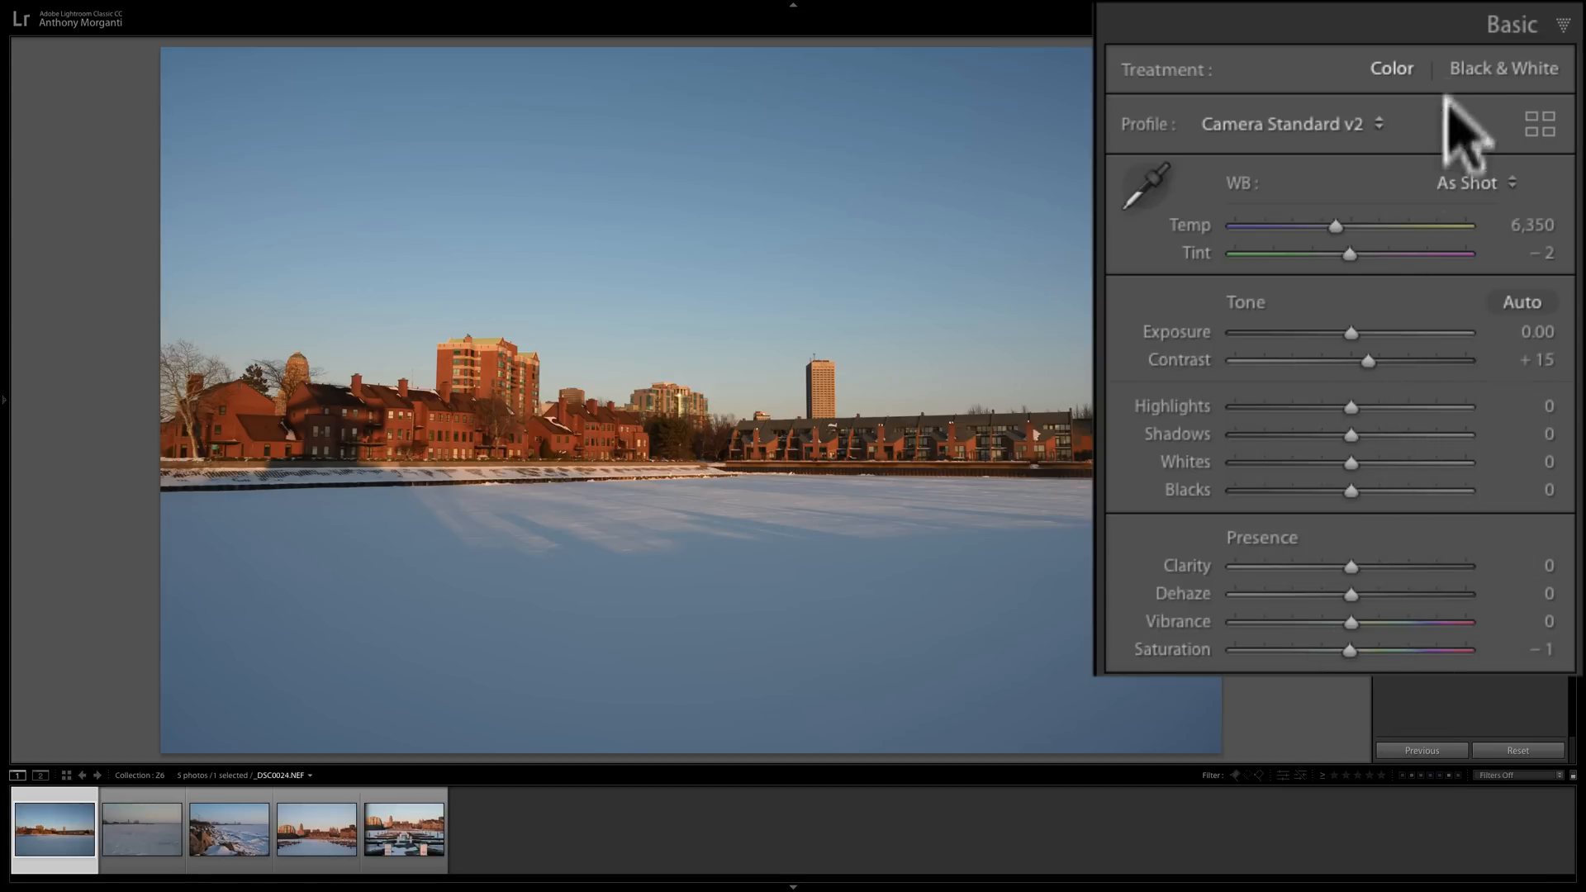
click(1511, 24)
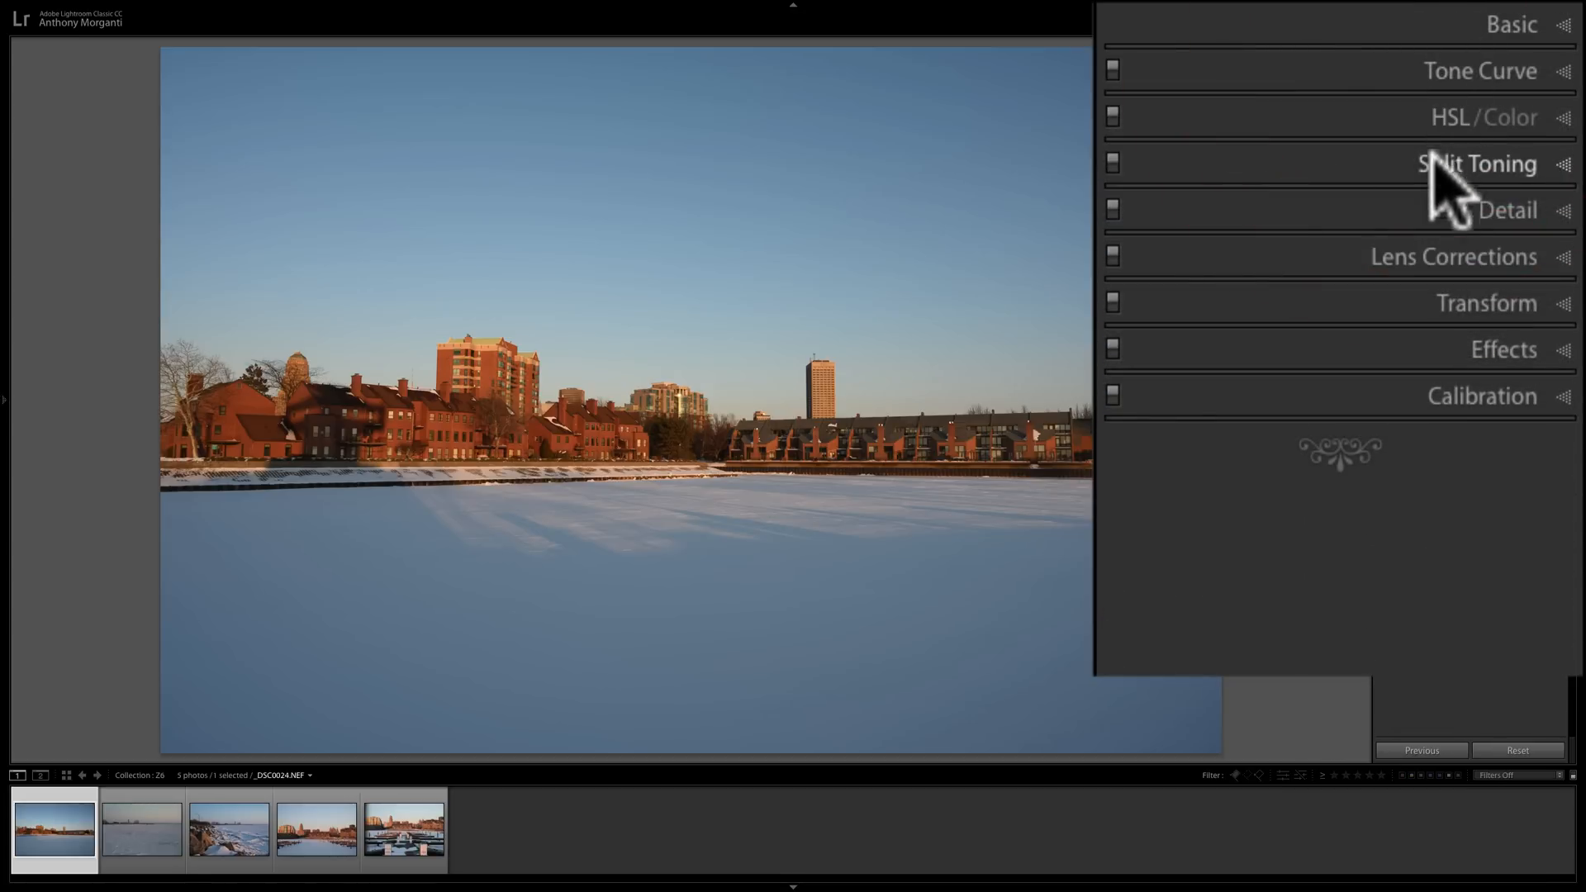
click(1506, 209)
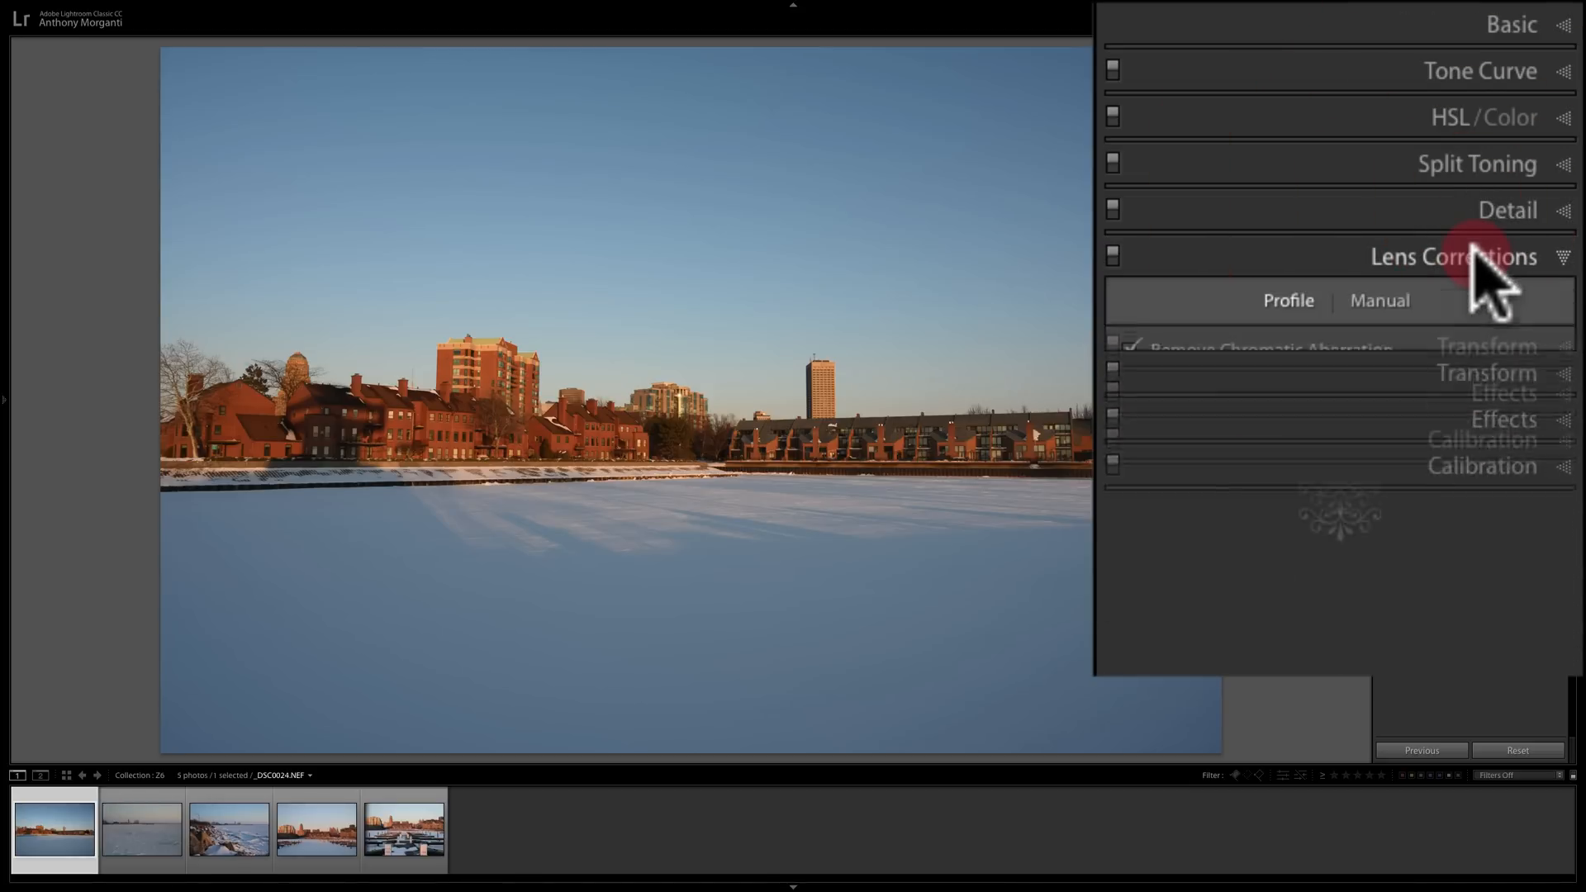
Inspect Lens Corrections, turning on chromatic aberration removal, then reopen the Basic panel.
click(1454, 256)
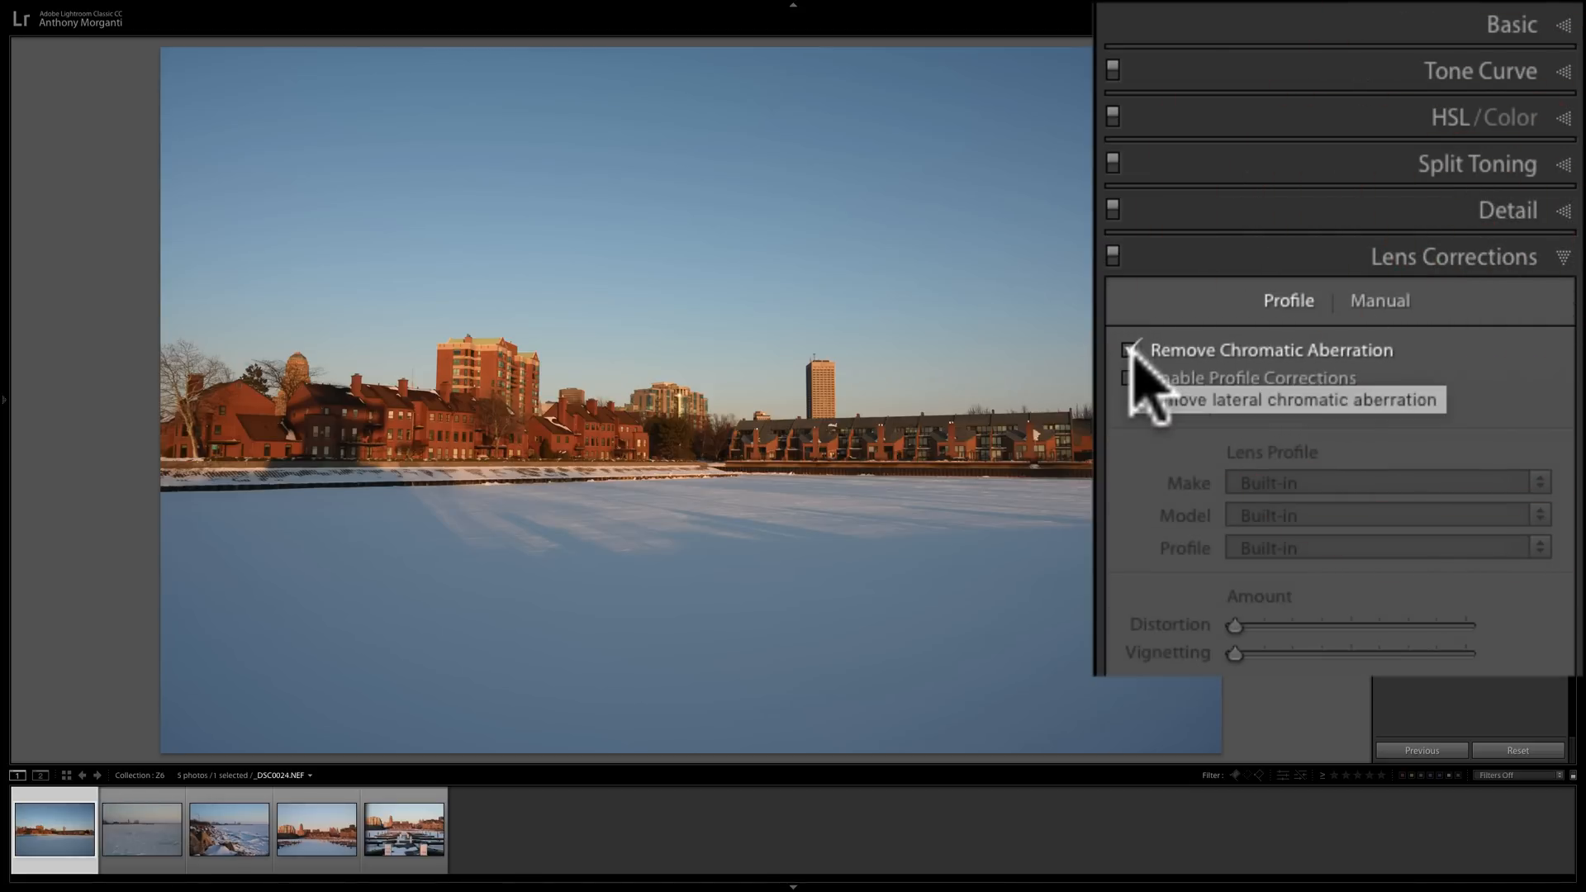
click(1130, 350)
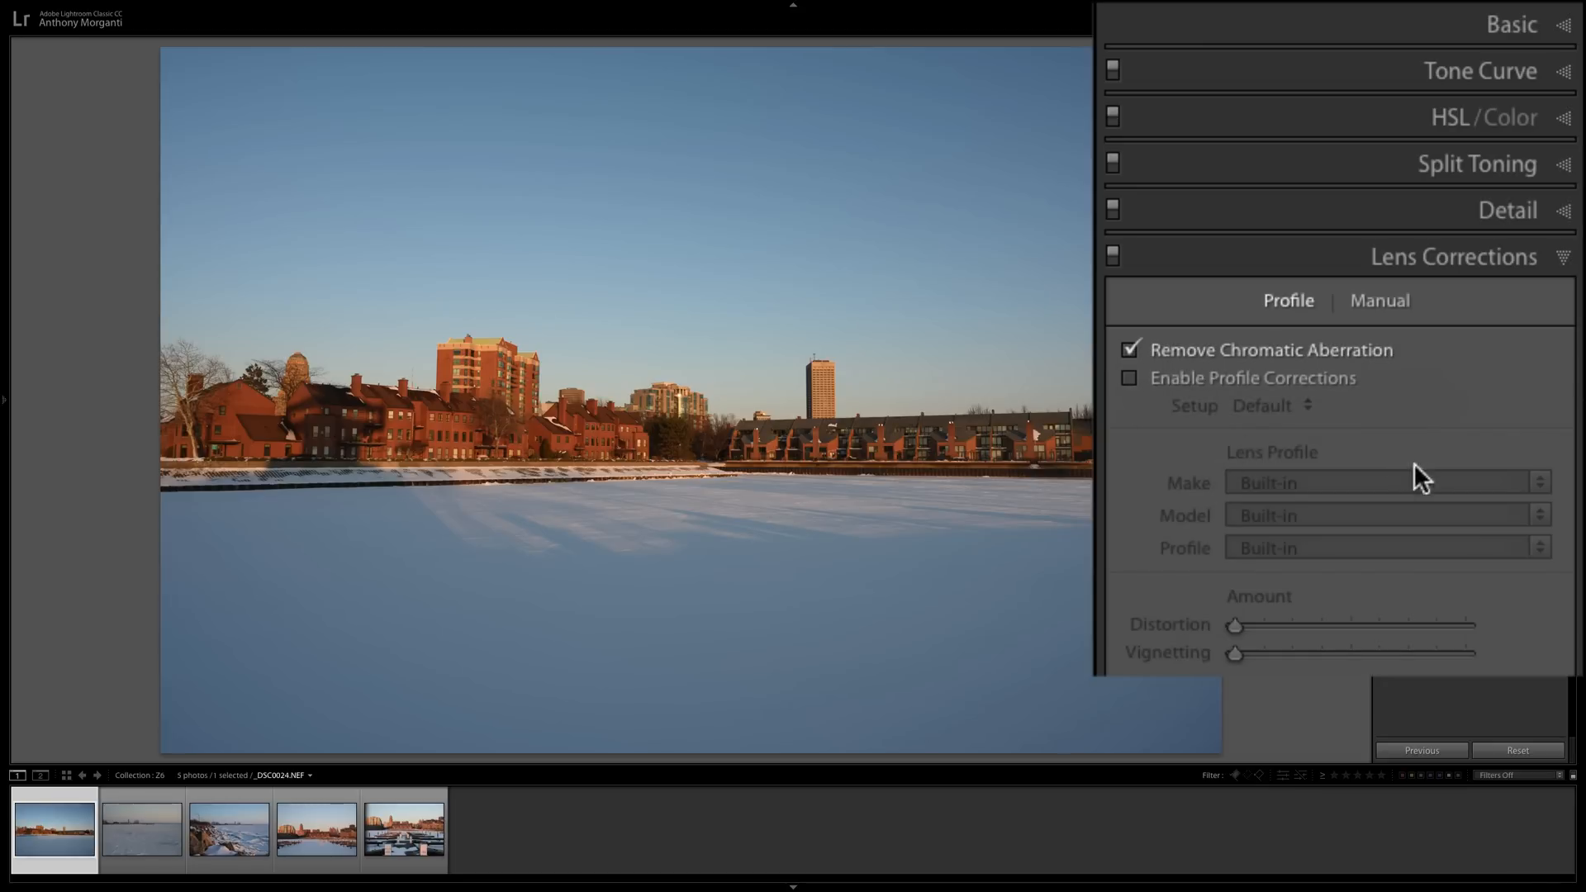
mouse_move(1427, 289)
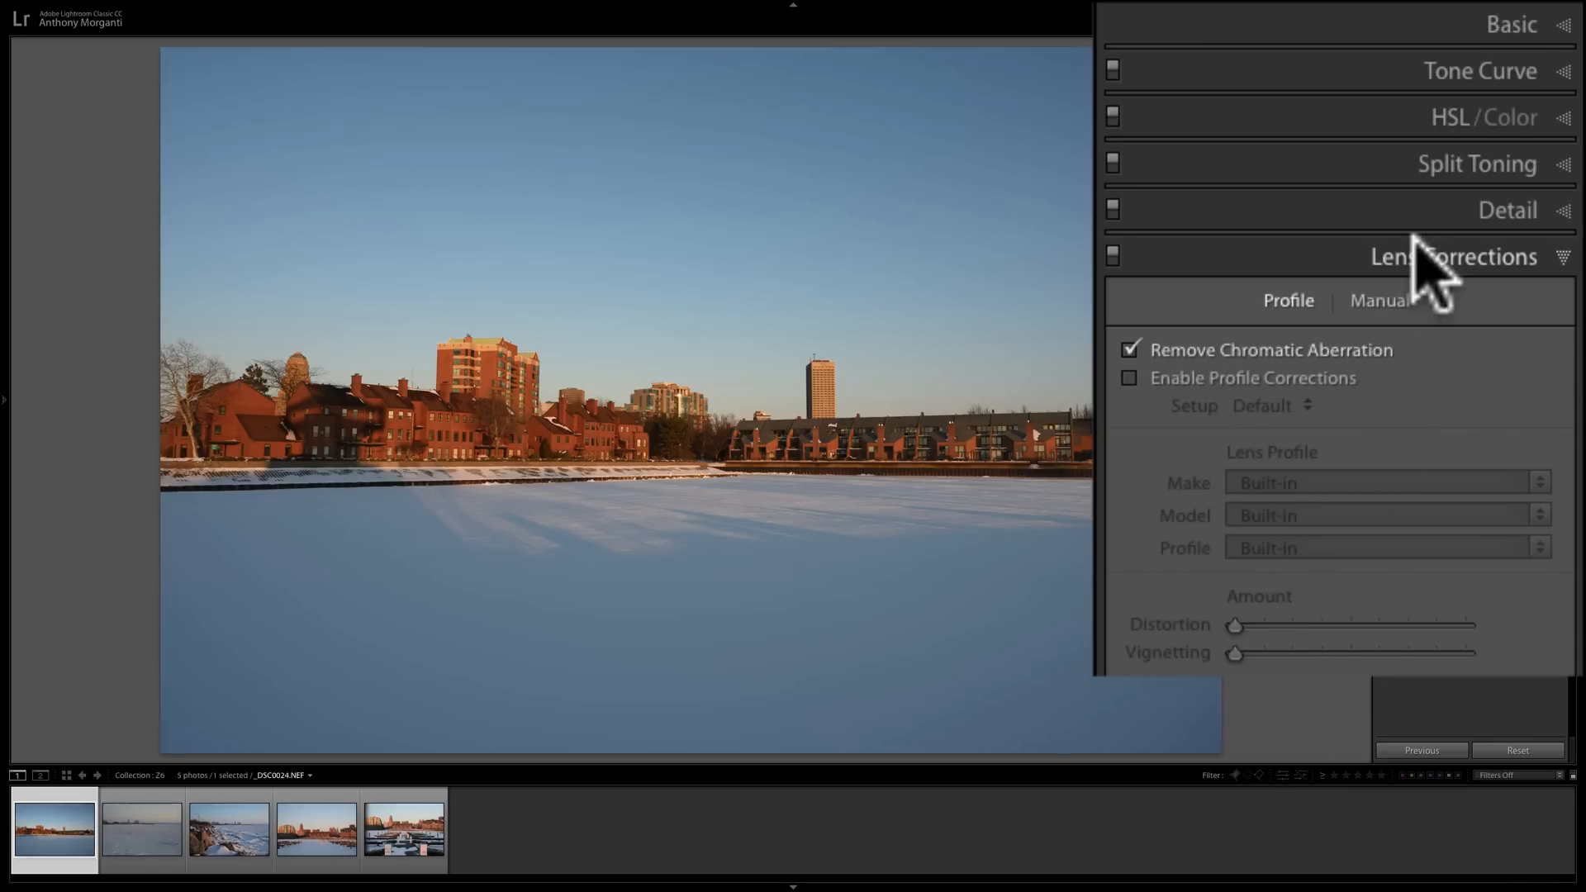
click(1452, 256)
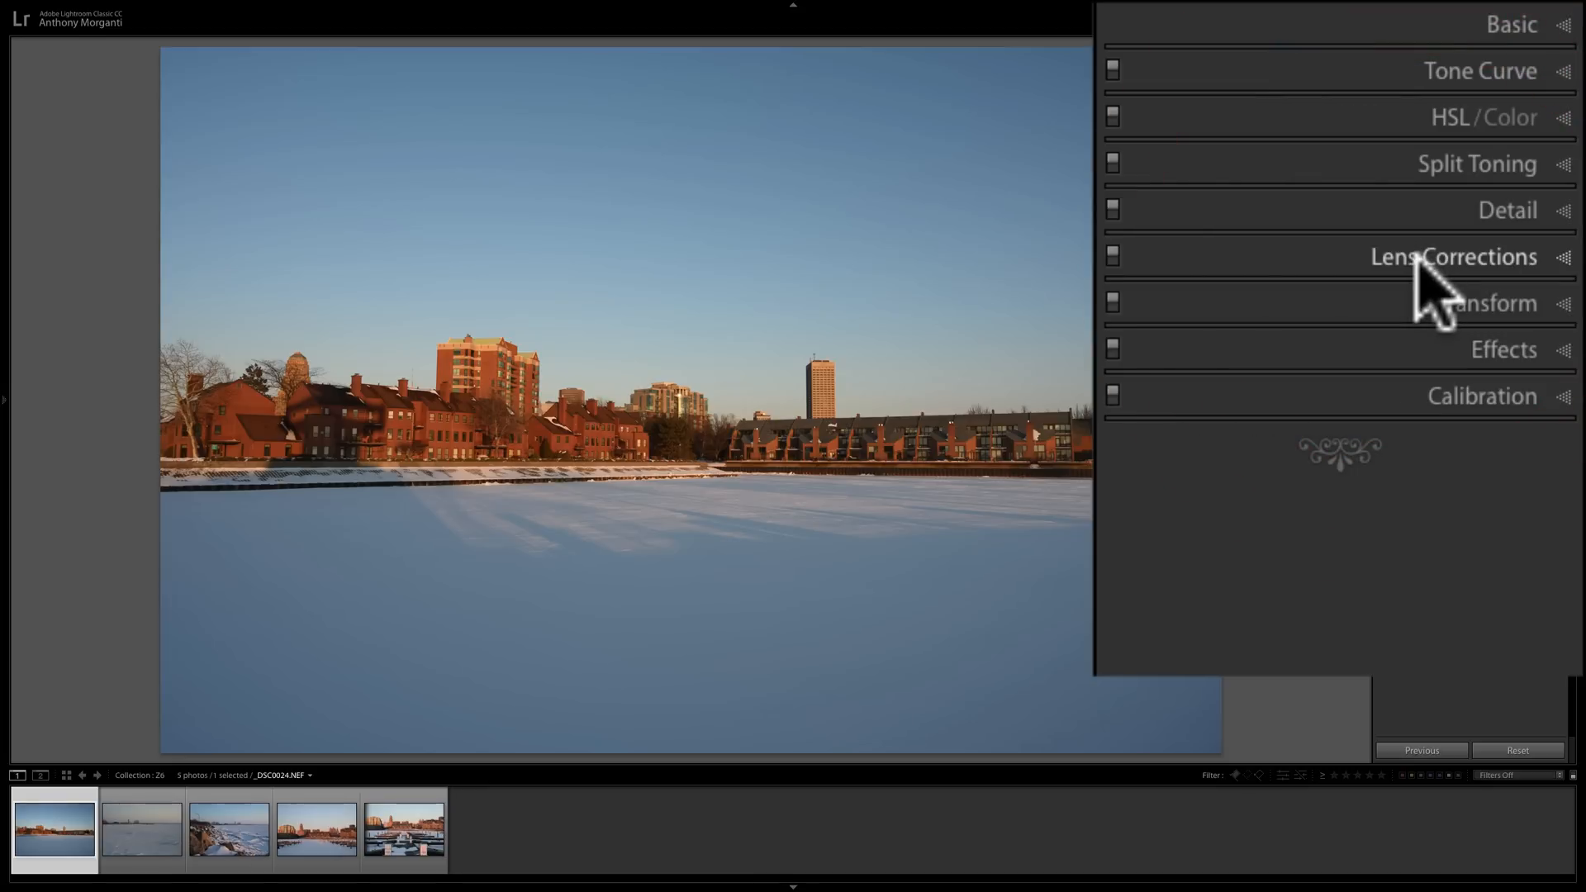
click(1511, 24)
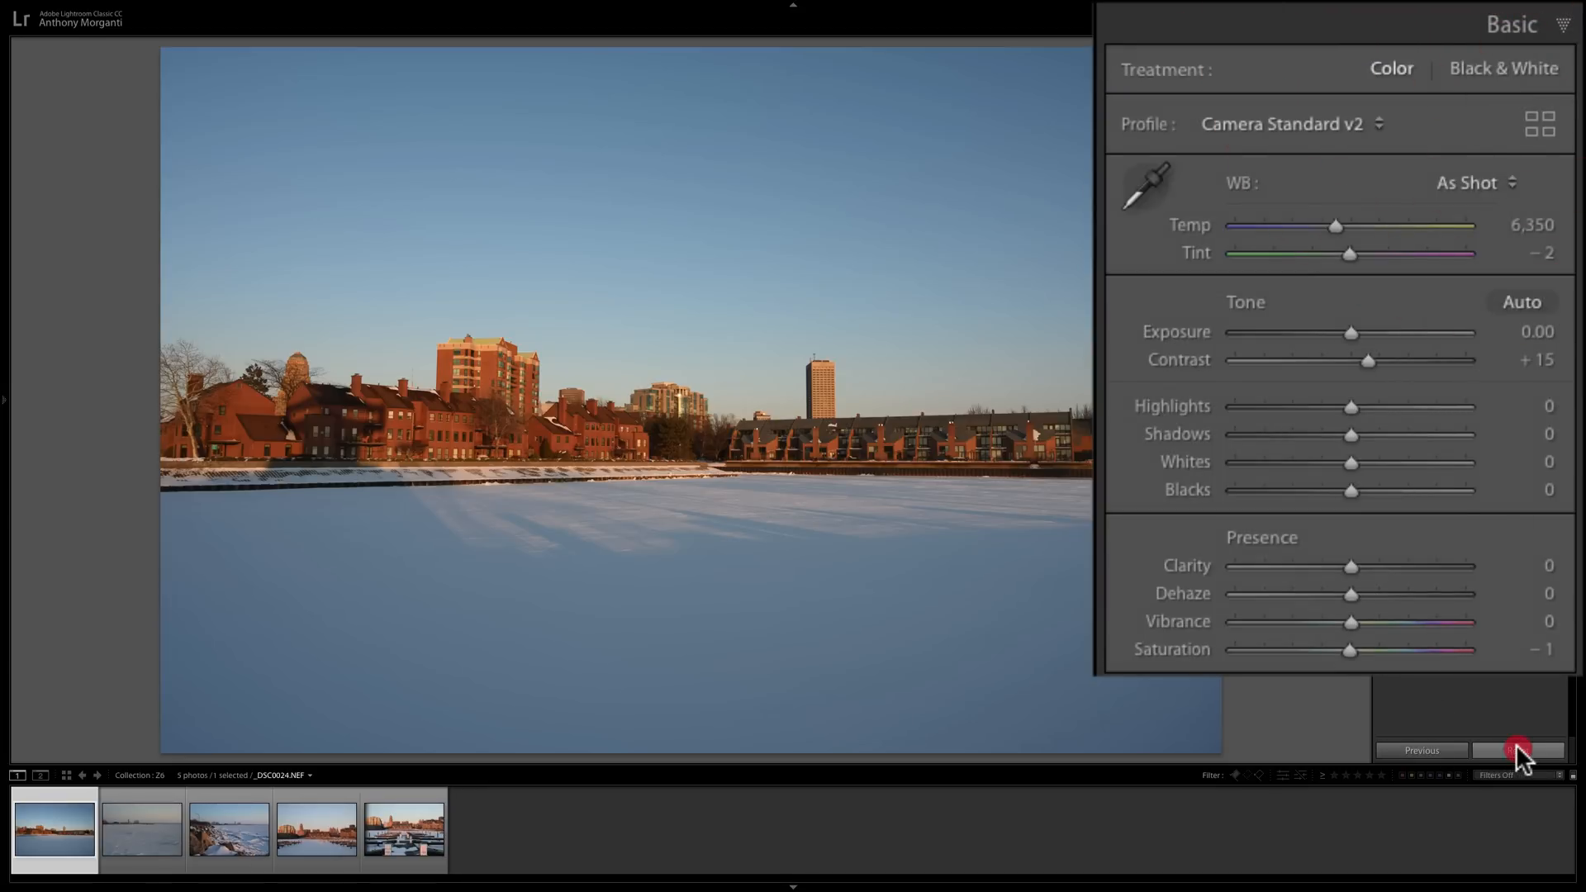
mouse_move(1376, 314)
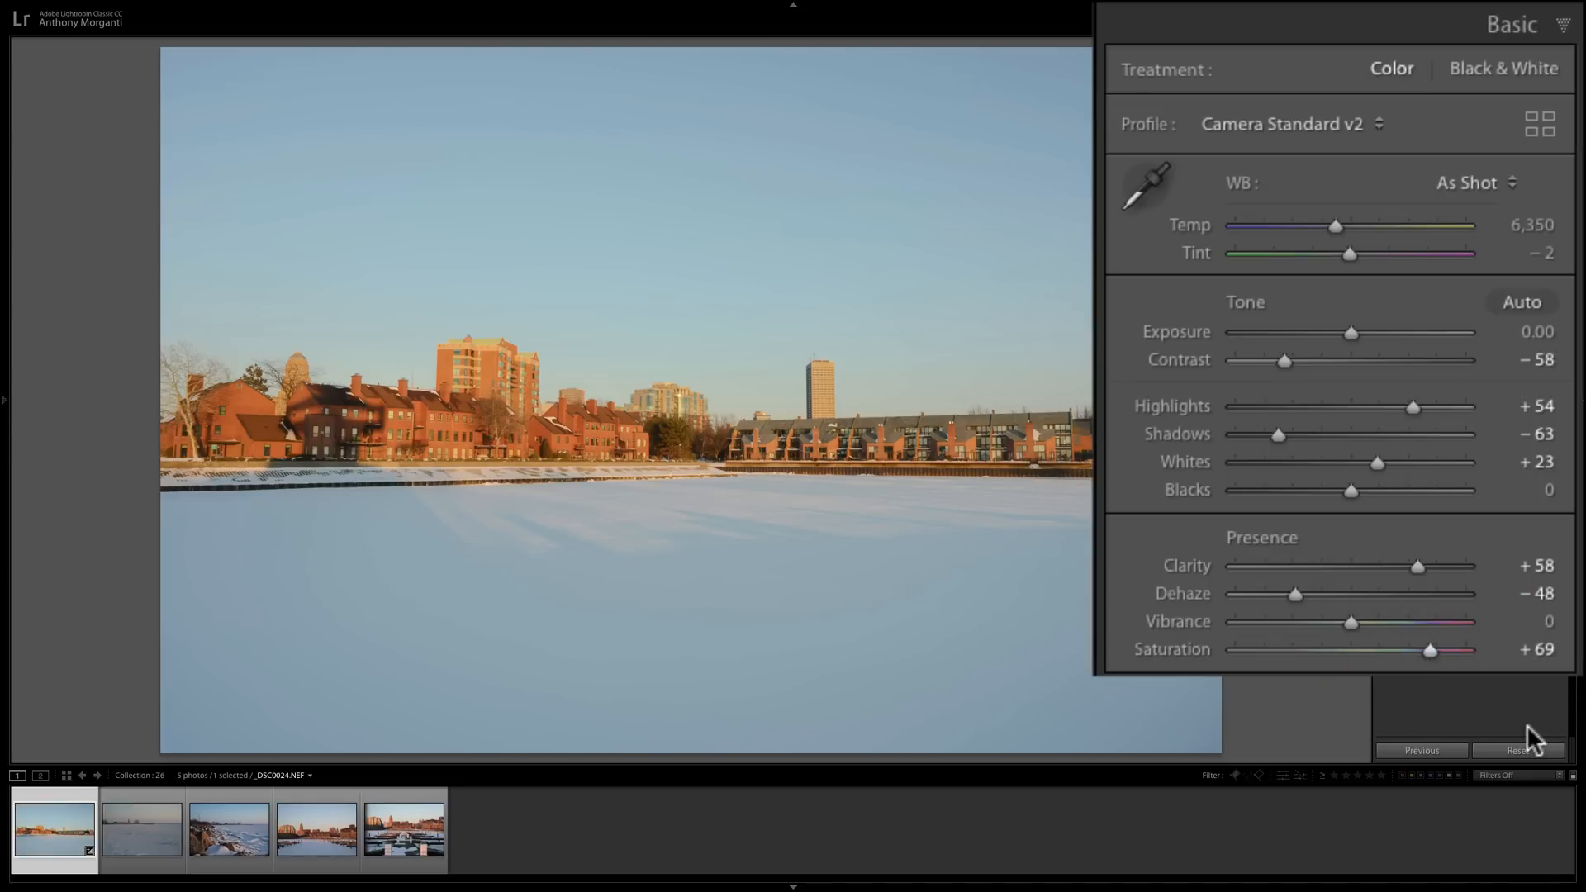
click(1517, 751)
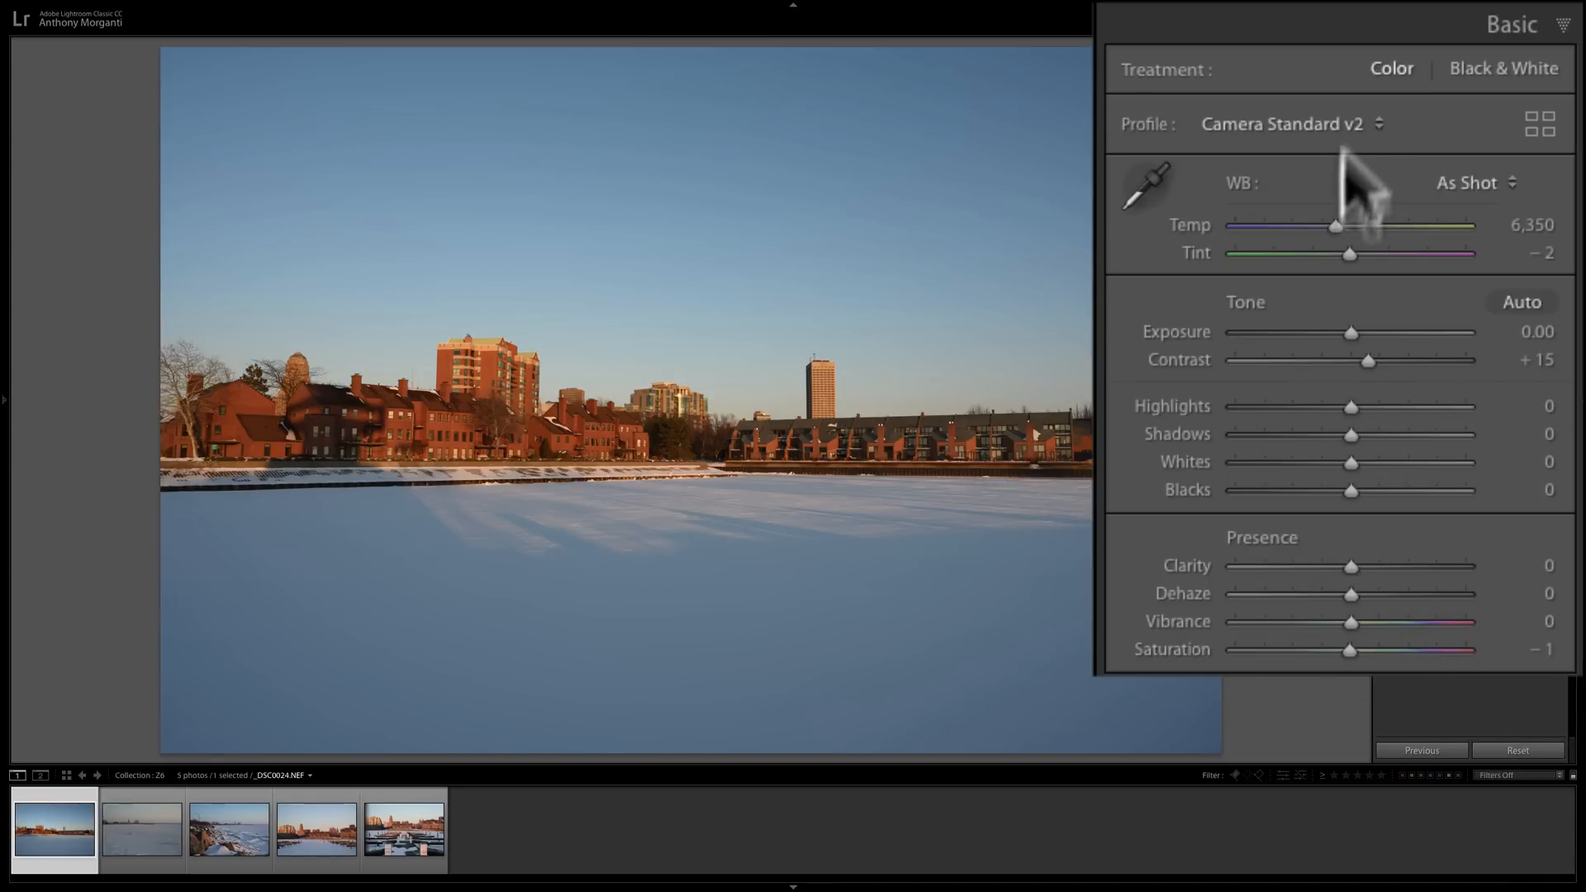
mouse_move(1401, 653)
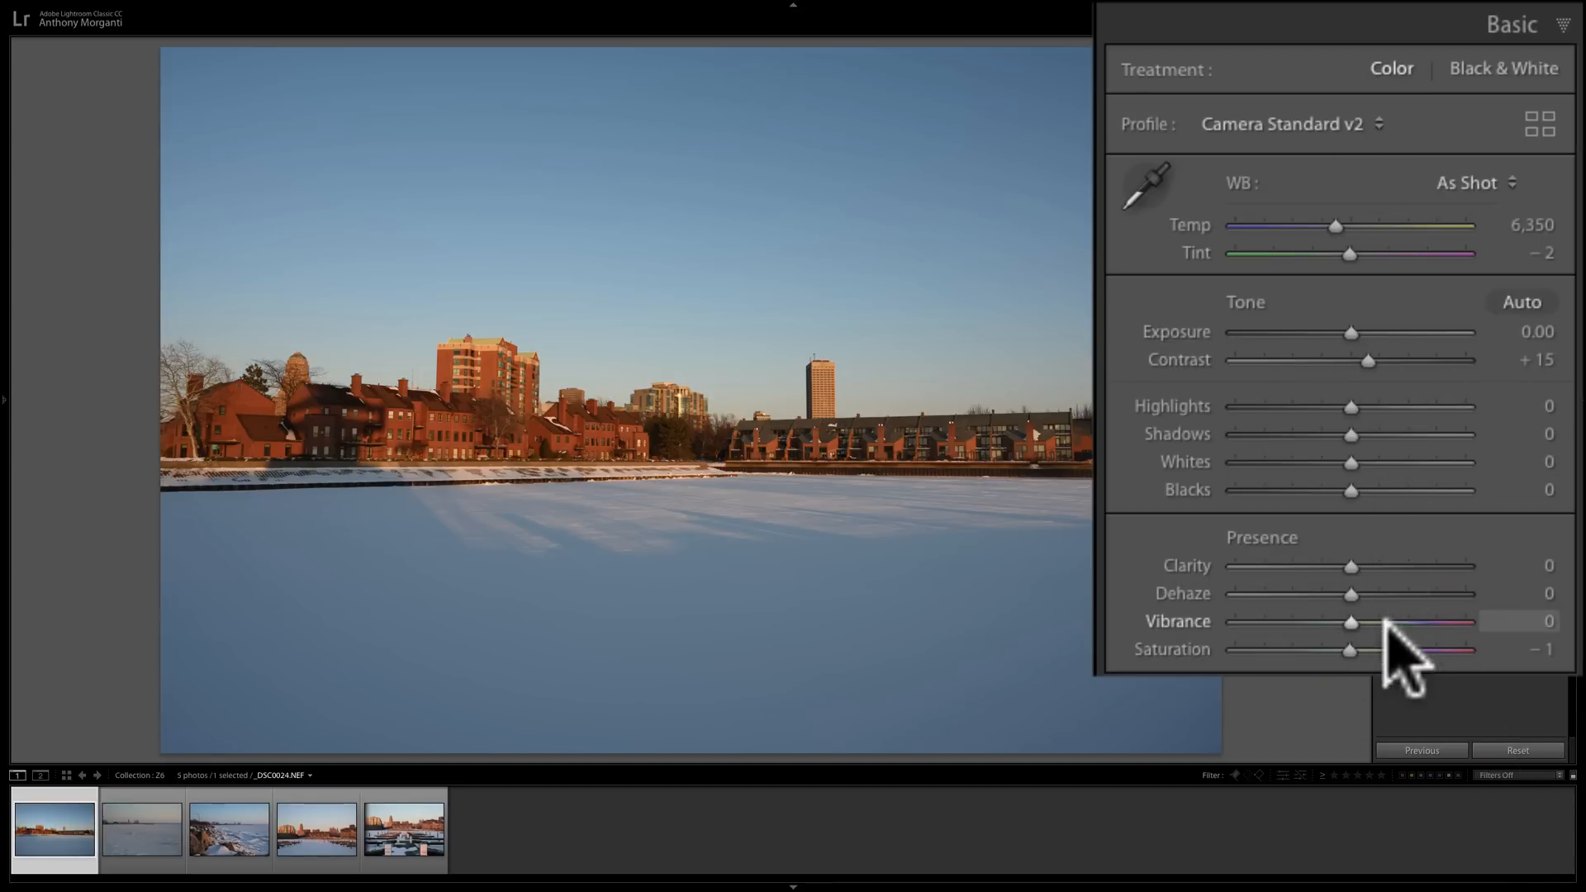
mouse_move(1511, 68)
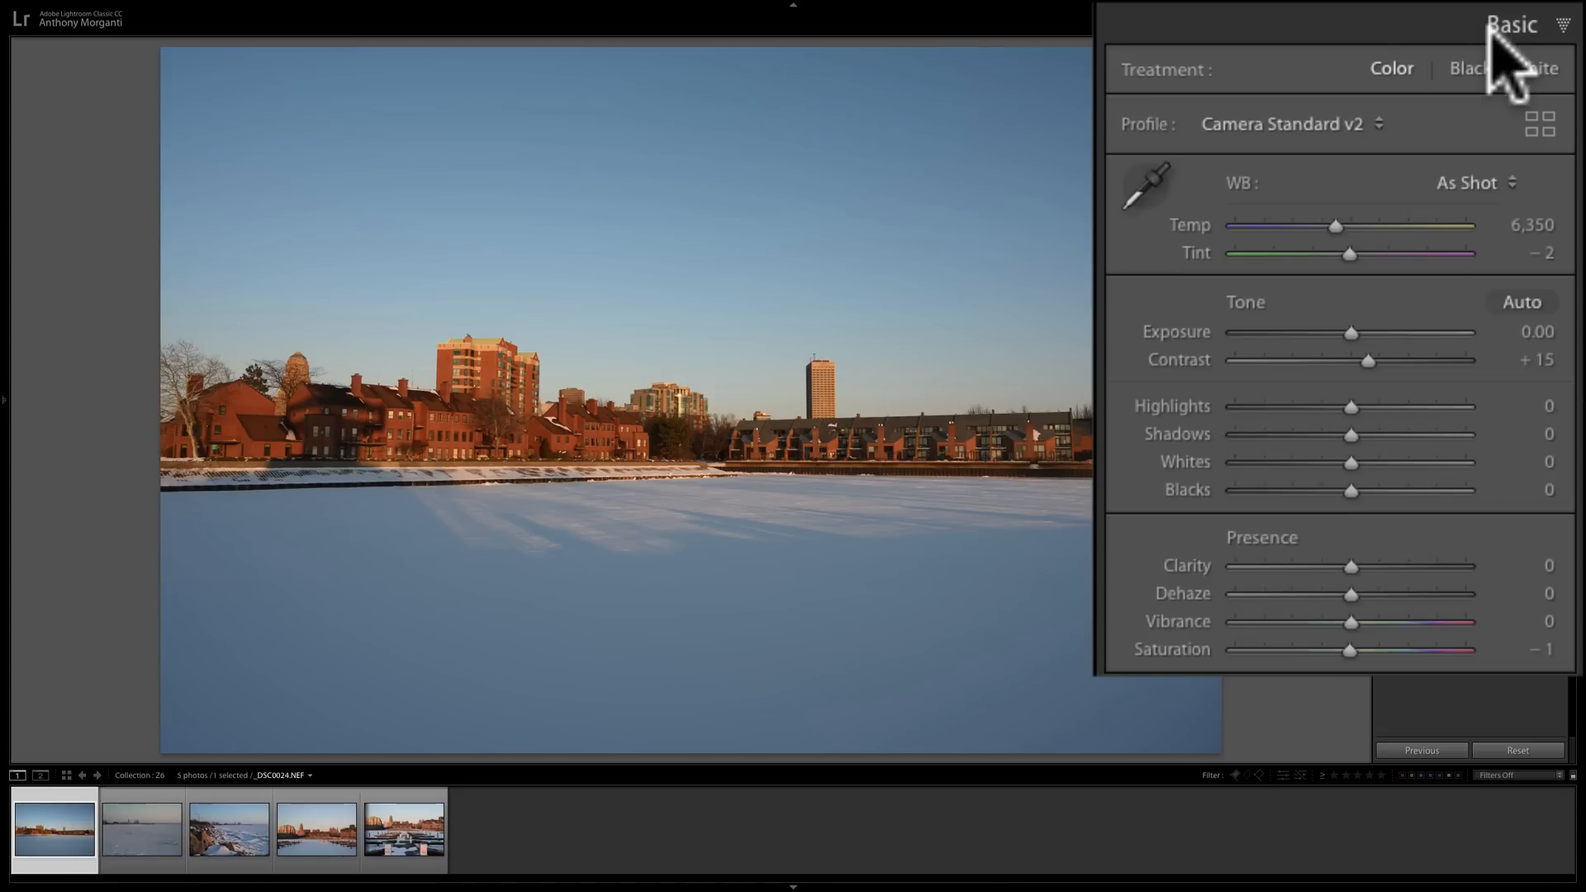
mouse_move(1480, 141)
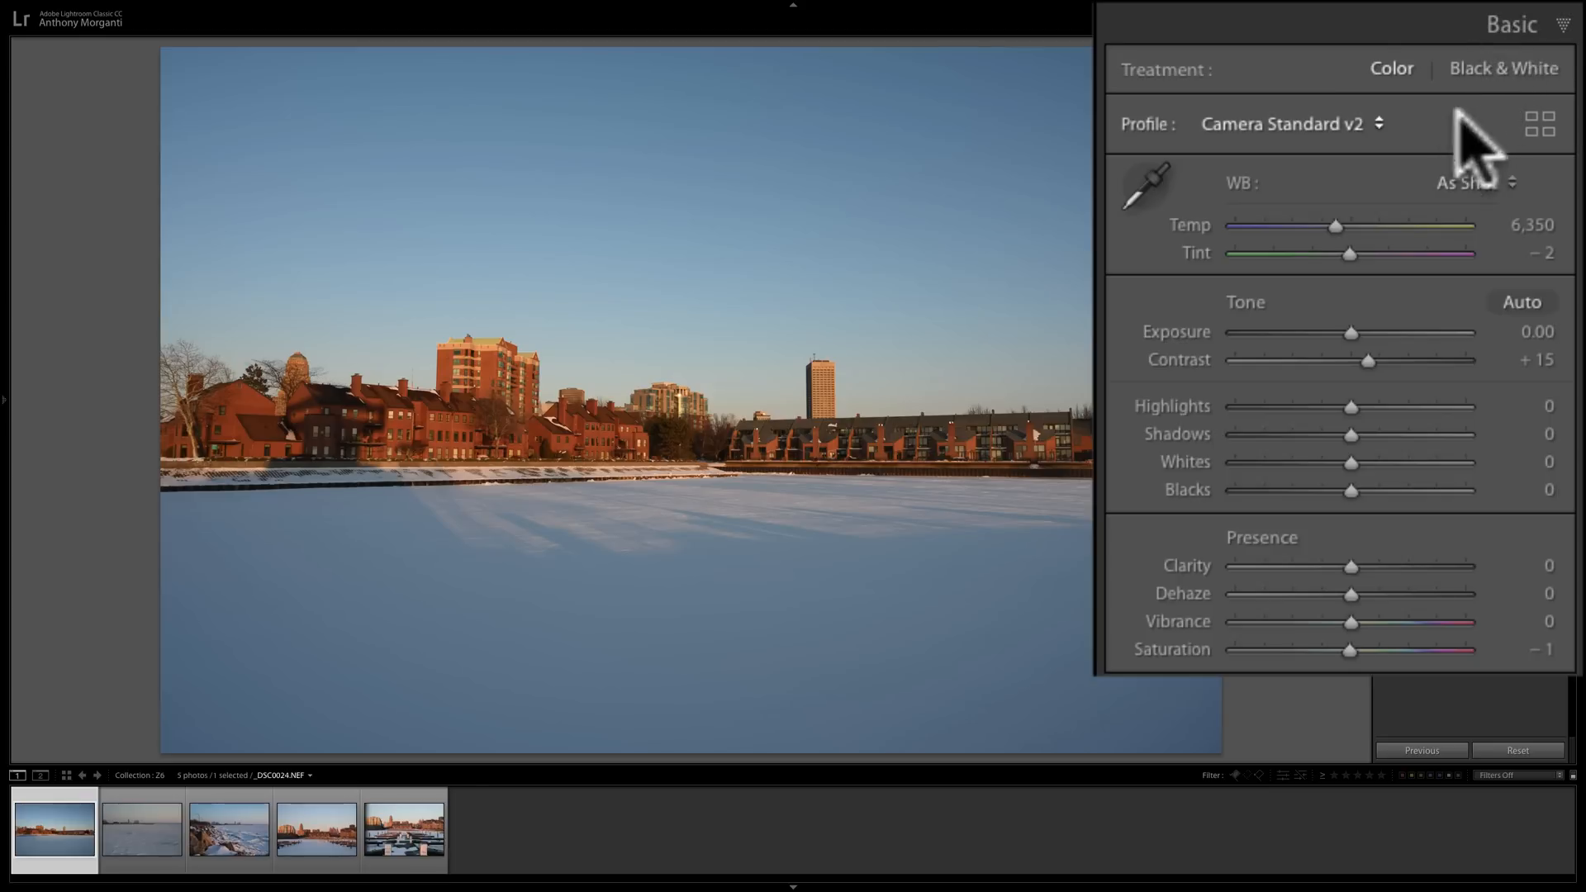
mouse_move(1507, 617)
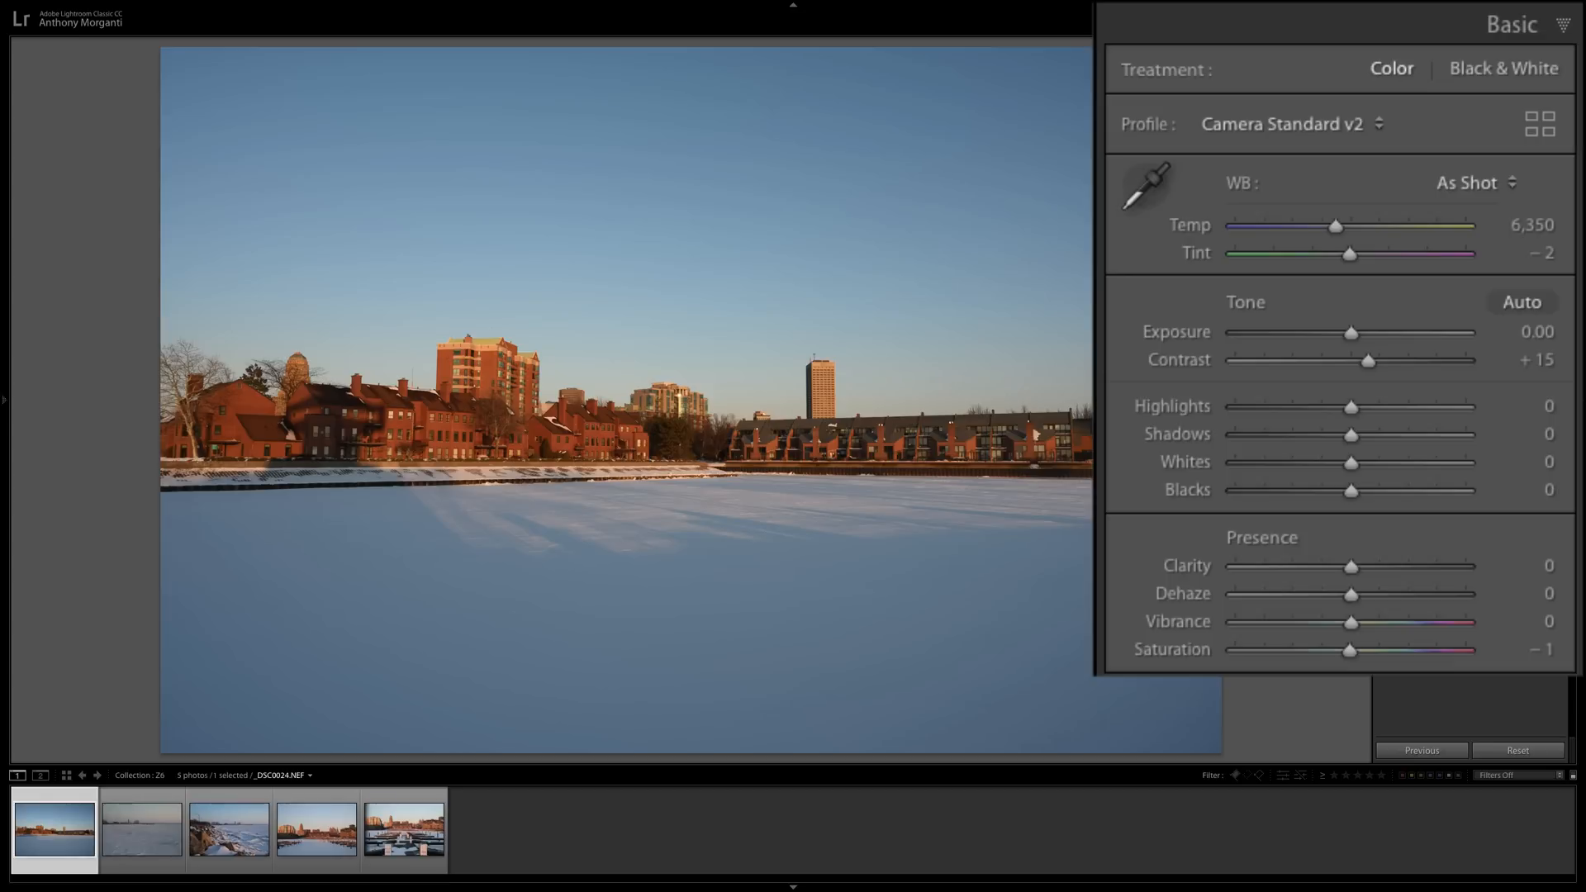
mouse_move(1264, 308)
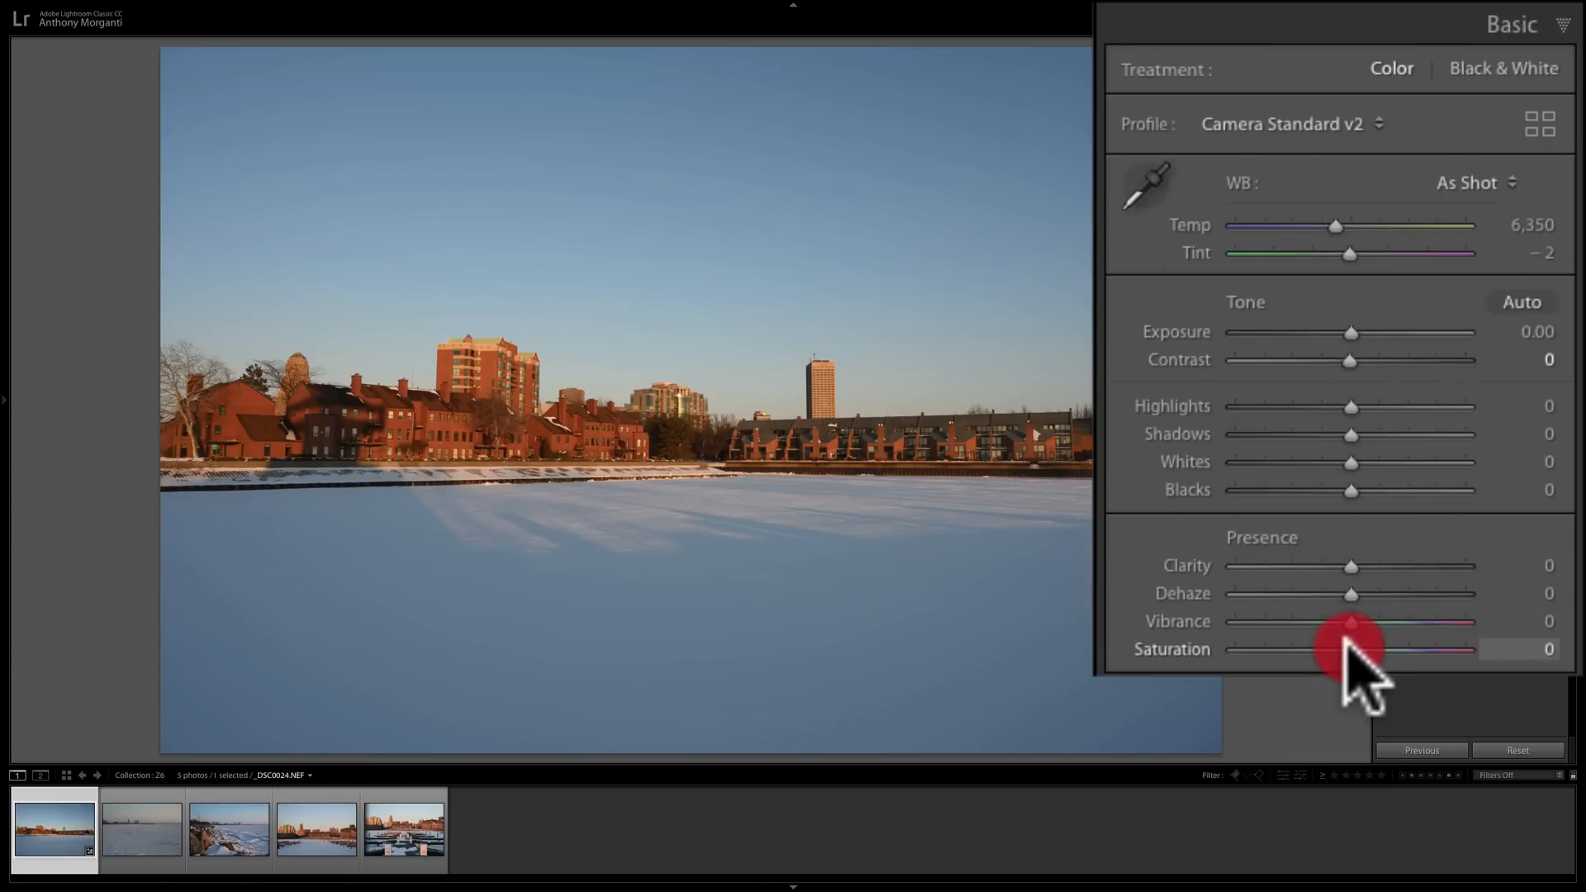
mouse_move(1188, 167)
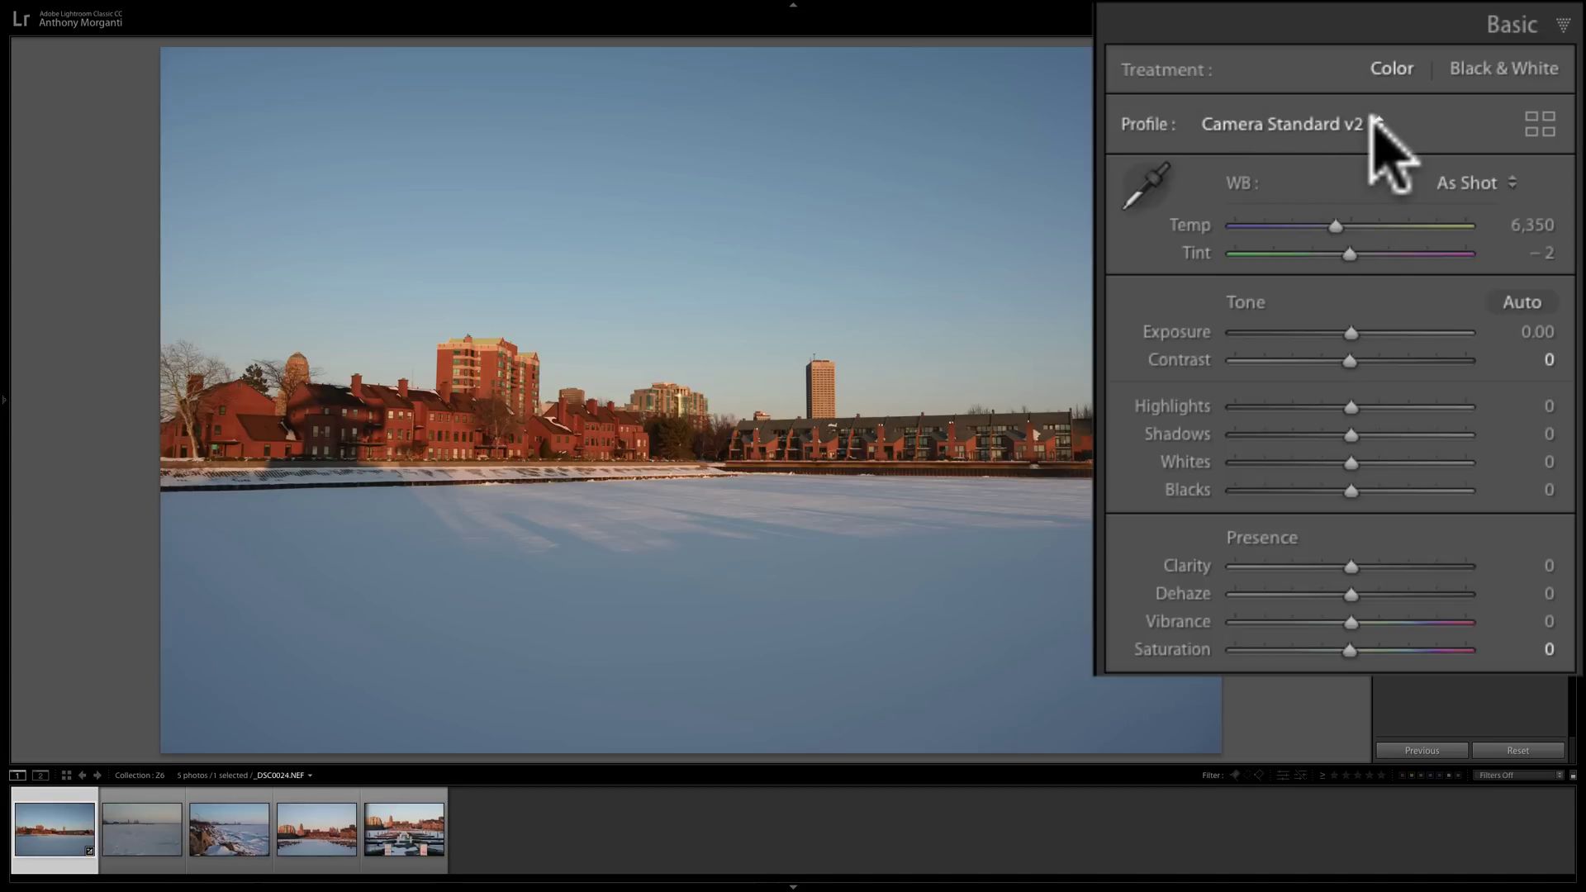
mouse_move(1391, 167)
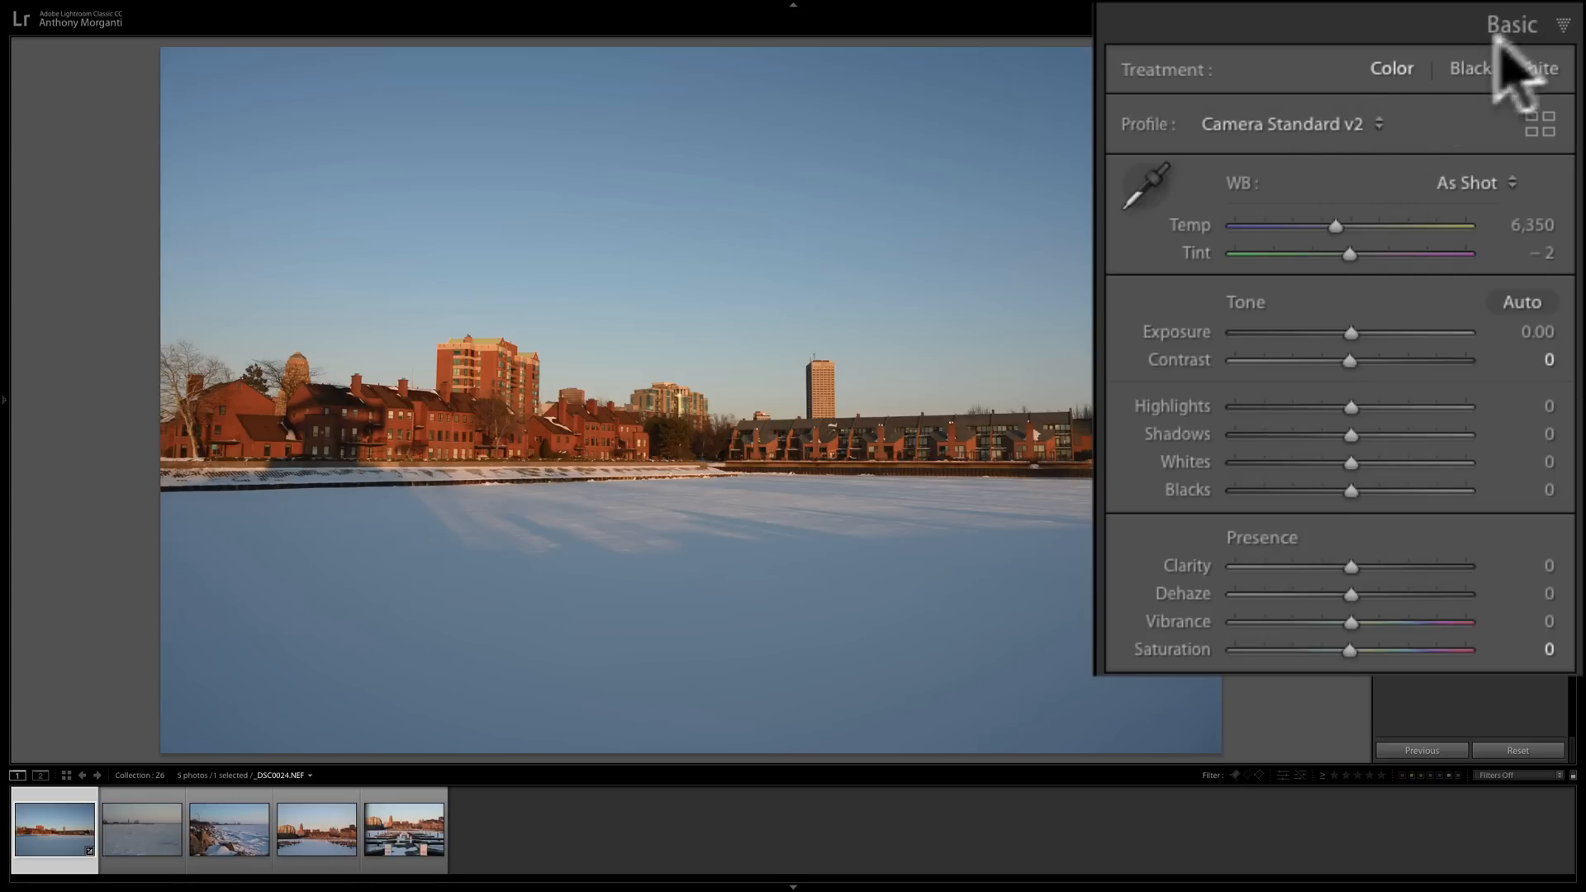
Zero Sharpening Amount and Luminance and Color noise reduction, then collapse Detail and Lens Corrections.
click(1511, 23)
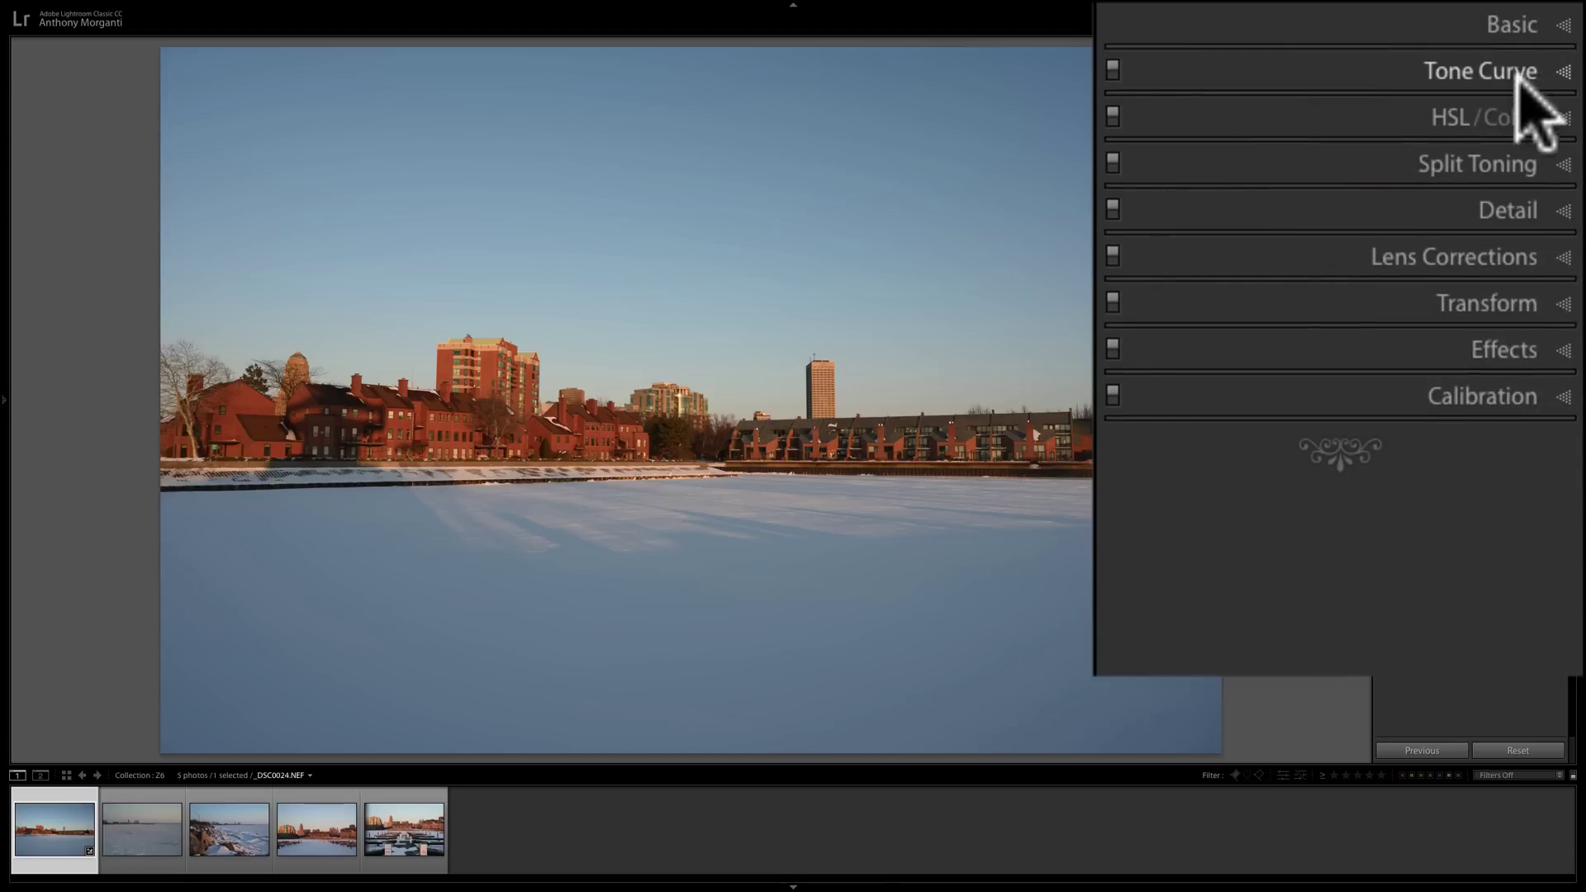
click(1506, 209)
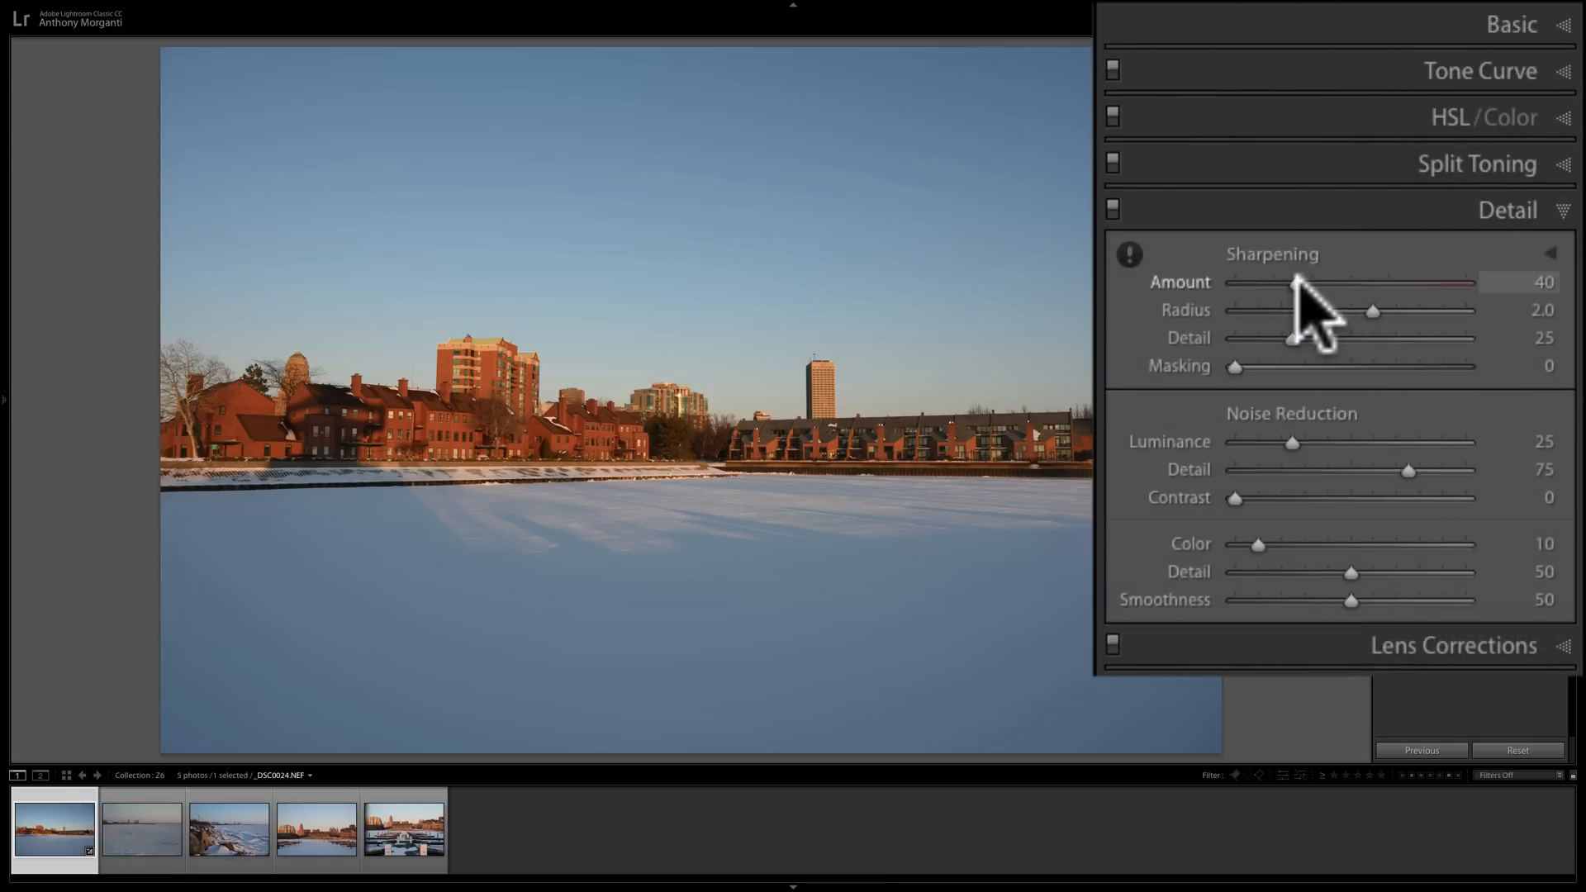
mouse_move(1315, 323)
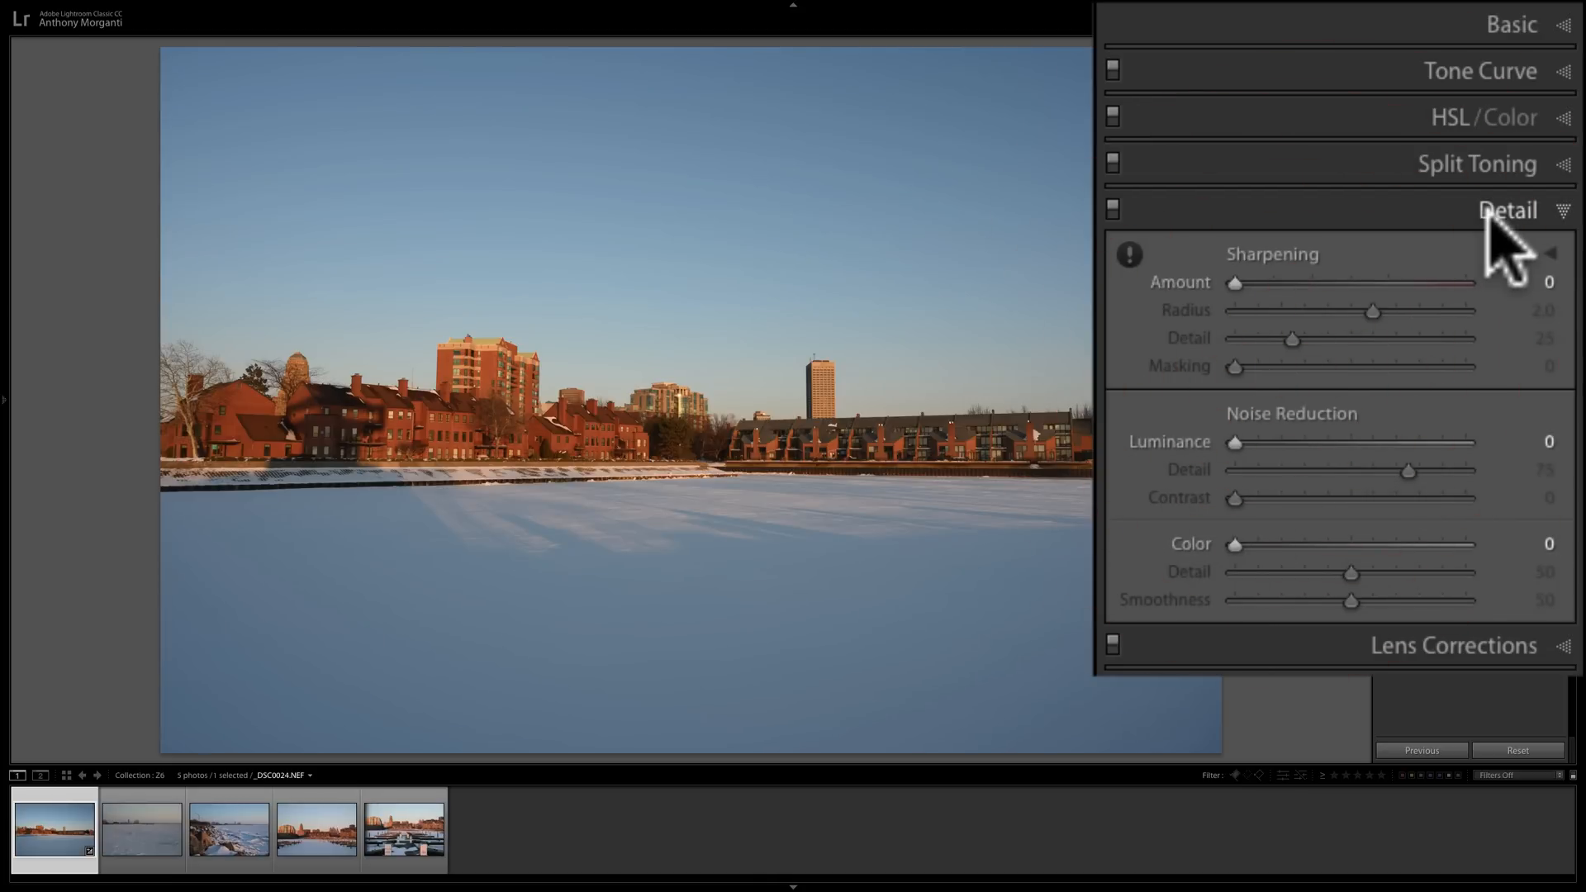
click(1452, 645)
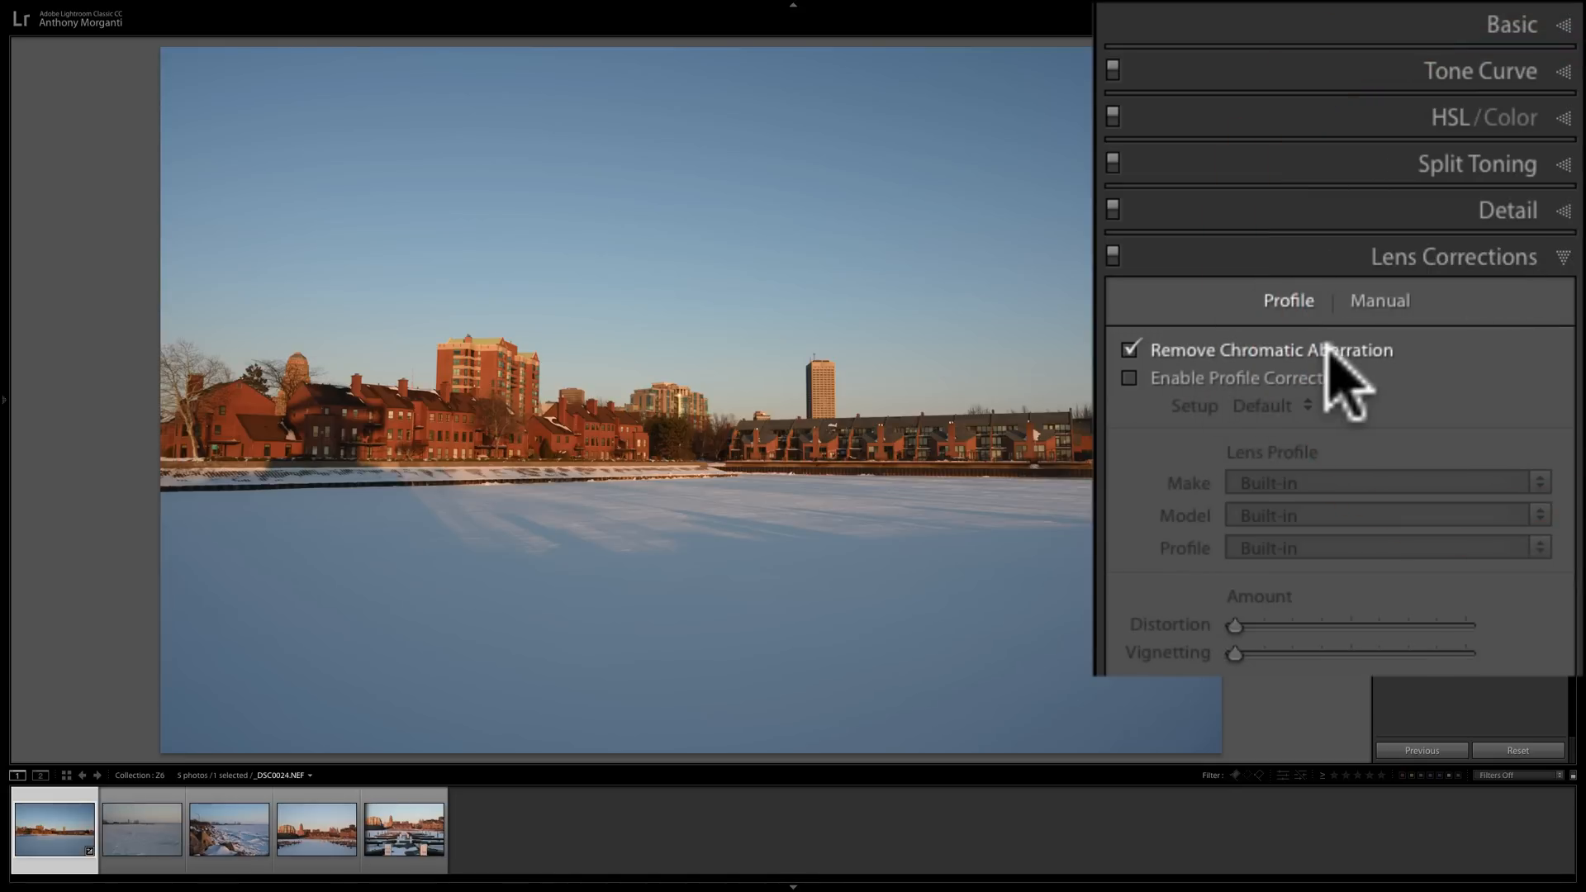
click(1454, 255)
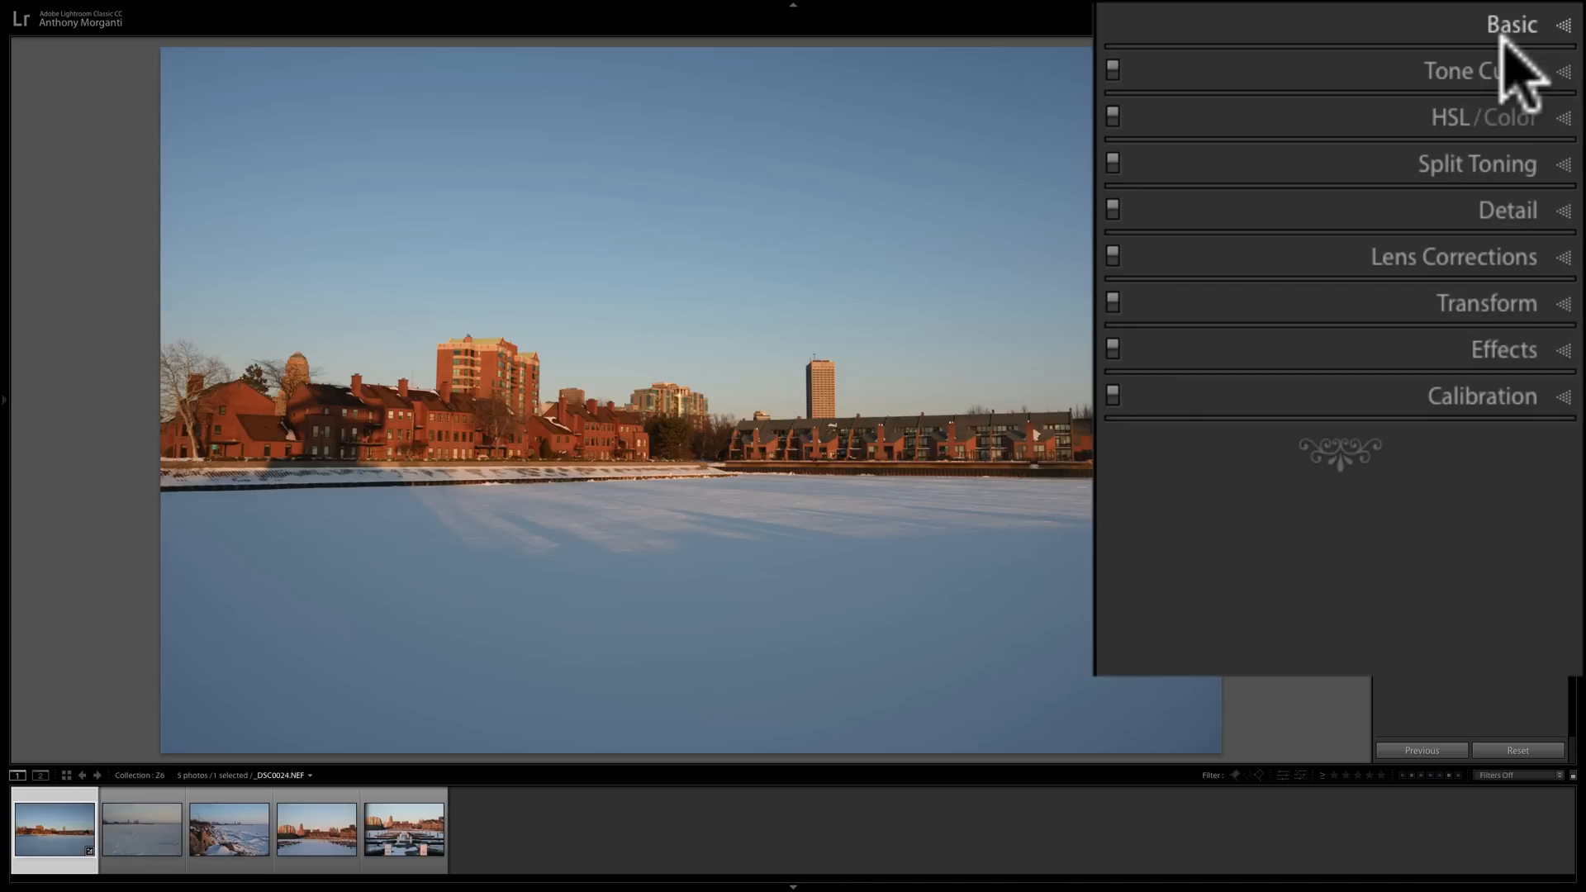
Recheck the waterfront photo's Basic panel showing Contrast +15 and Saturation −1, then collapse it.
click(1511, 24)
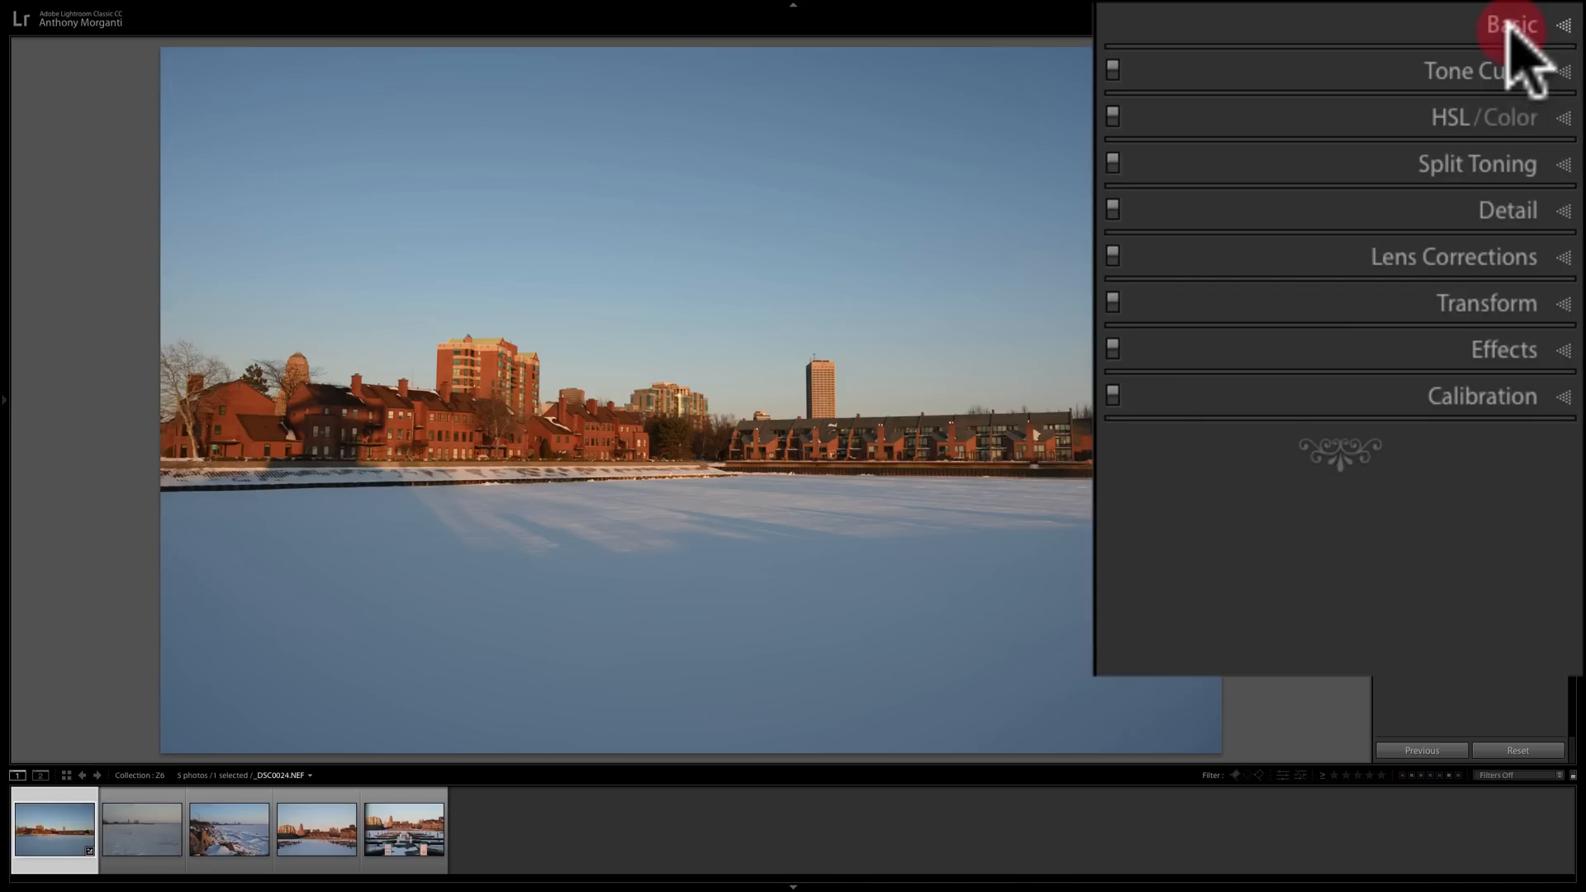
click(1510, 24)
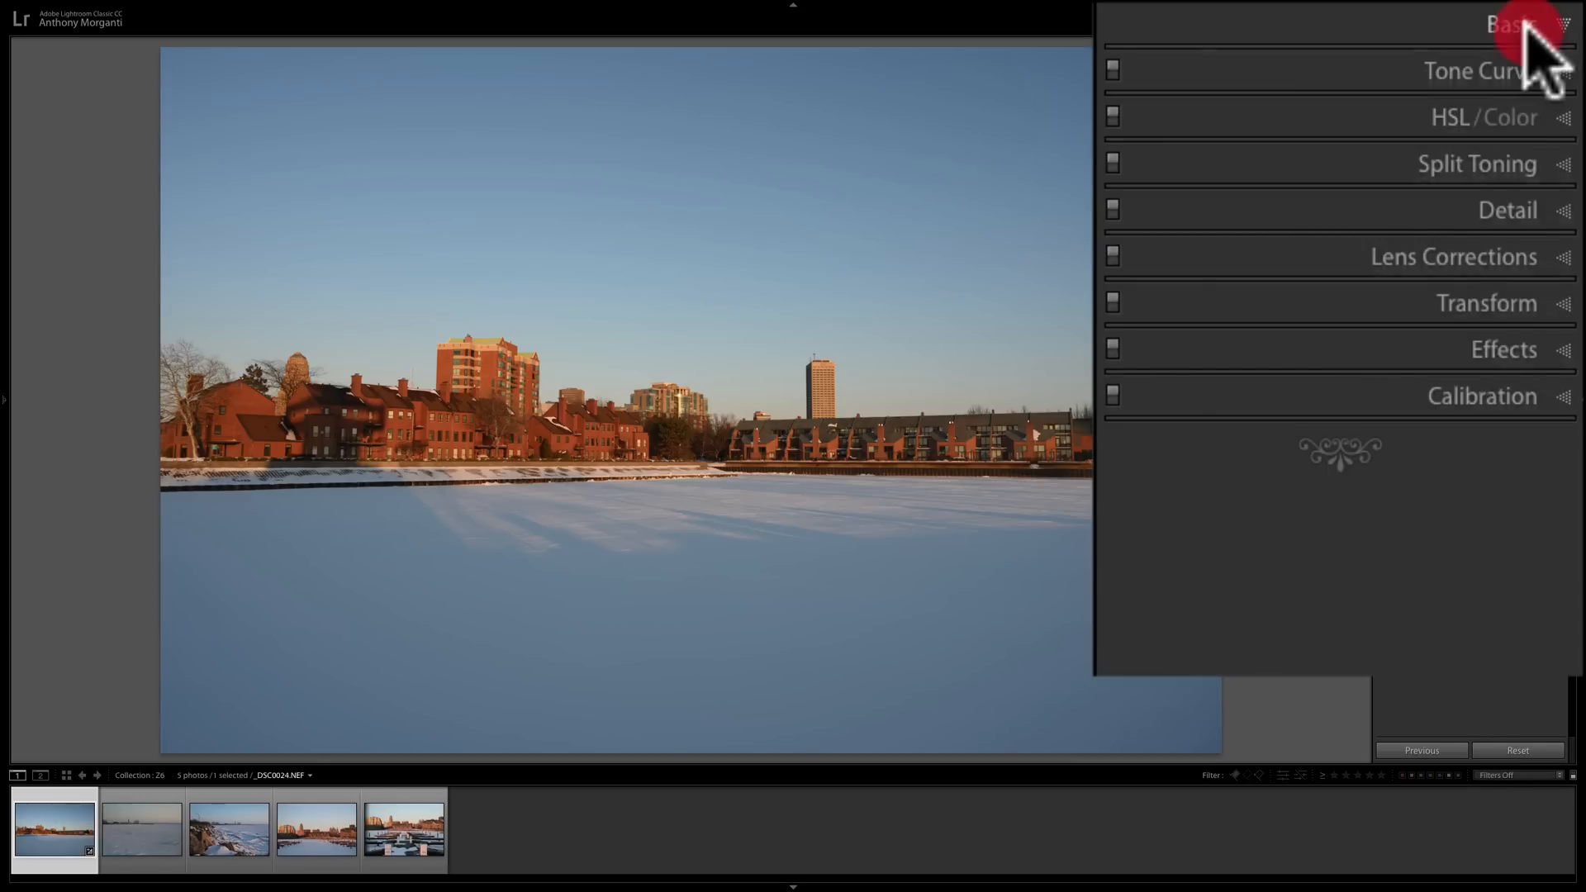
click(1511, 23)
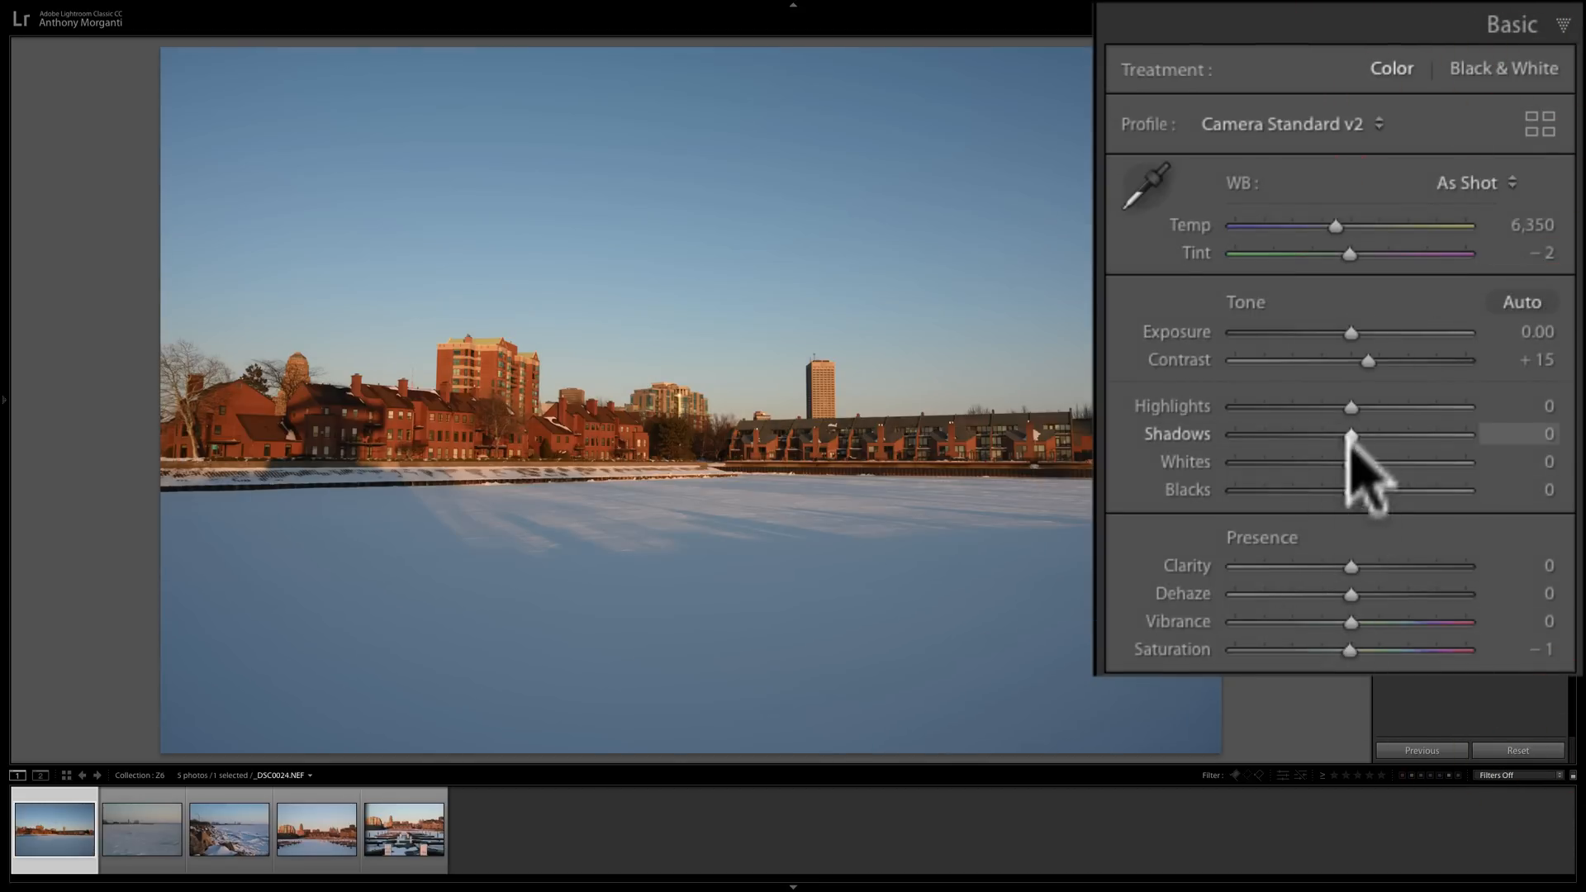
mouse_move(1406, 607)
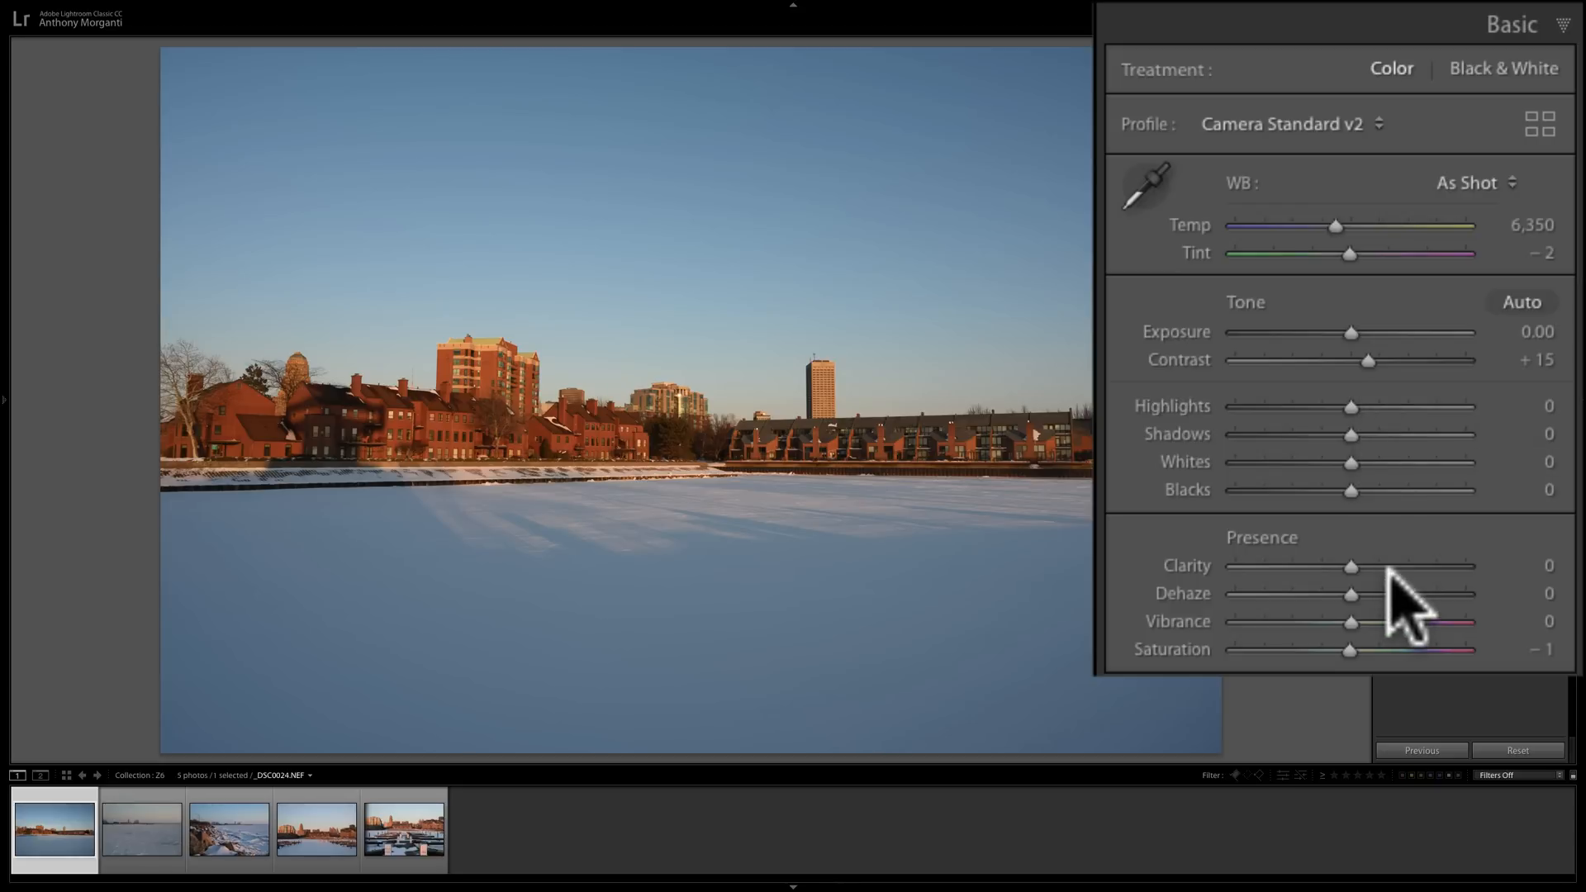
click(1517, 749)
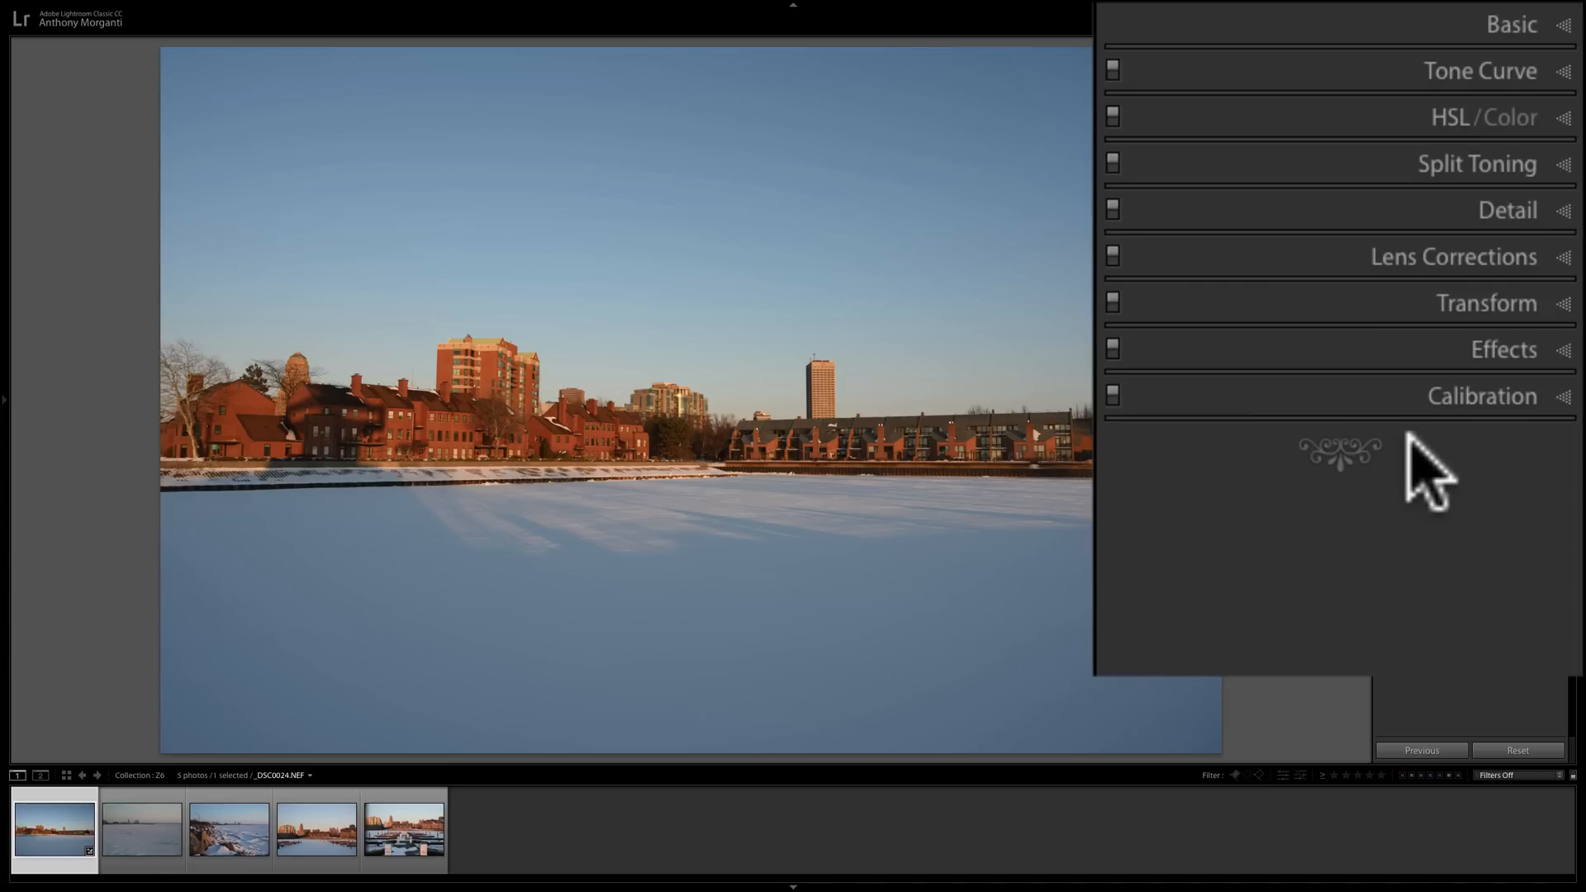
click(1576, 398)
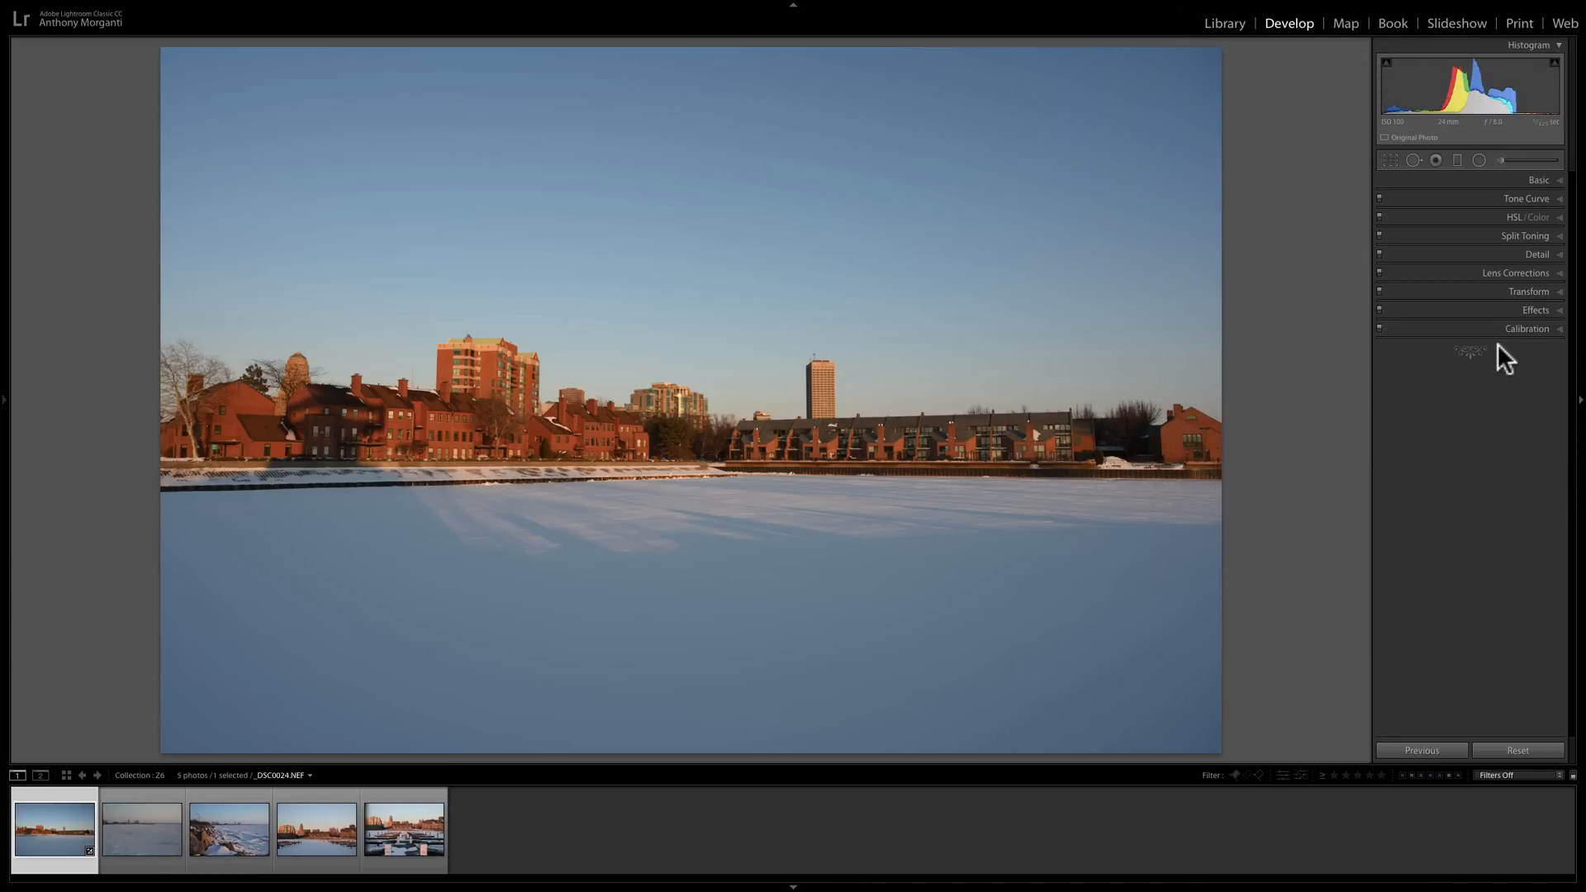
mouse_move(1282, 35)
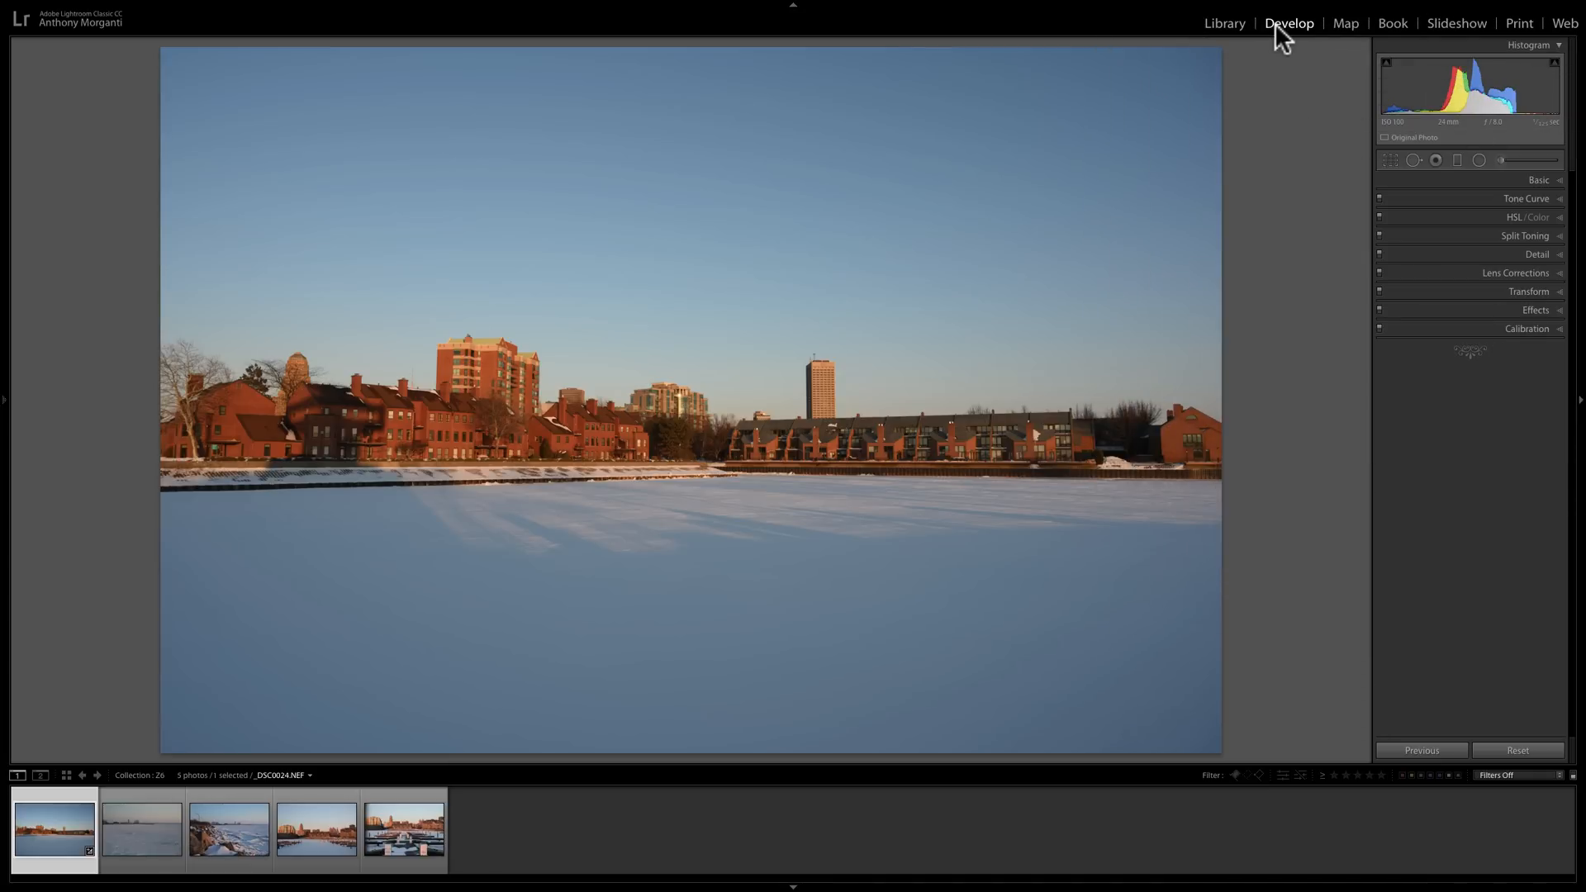
mouse_move(1362, 149)
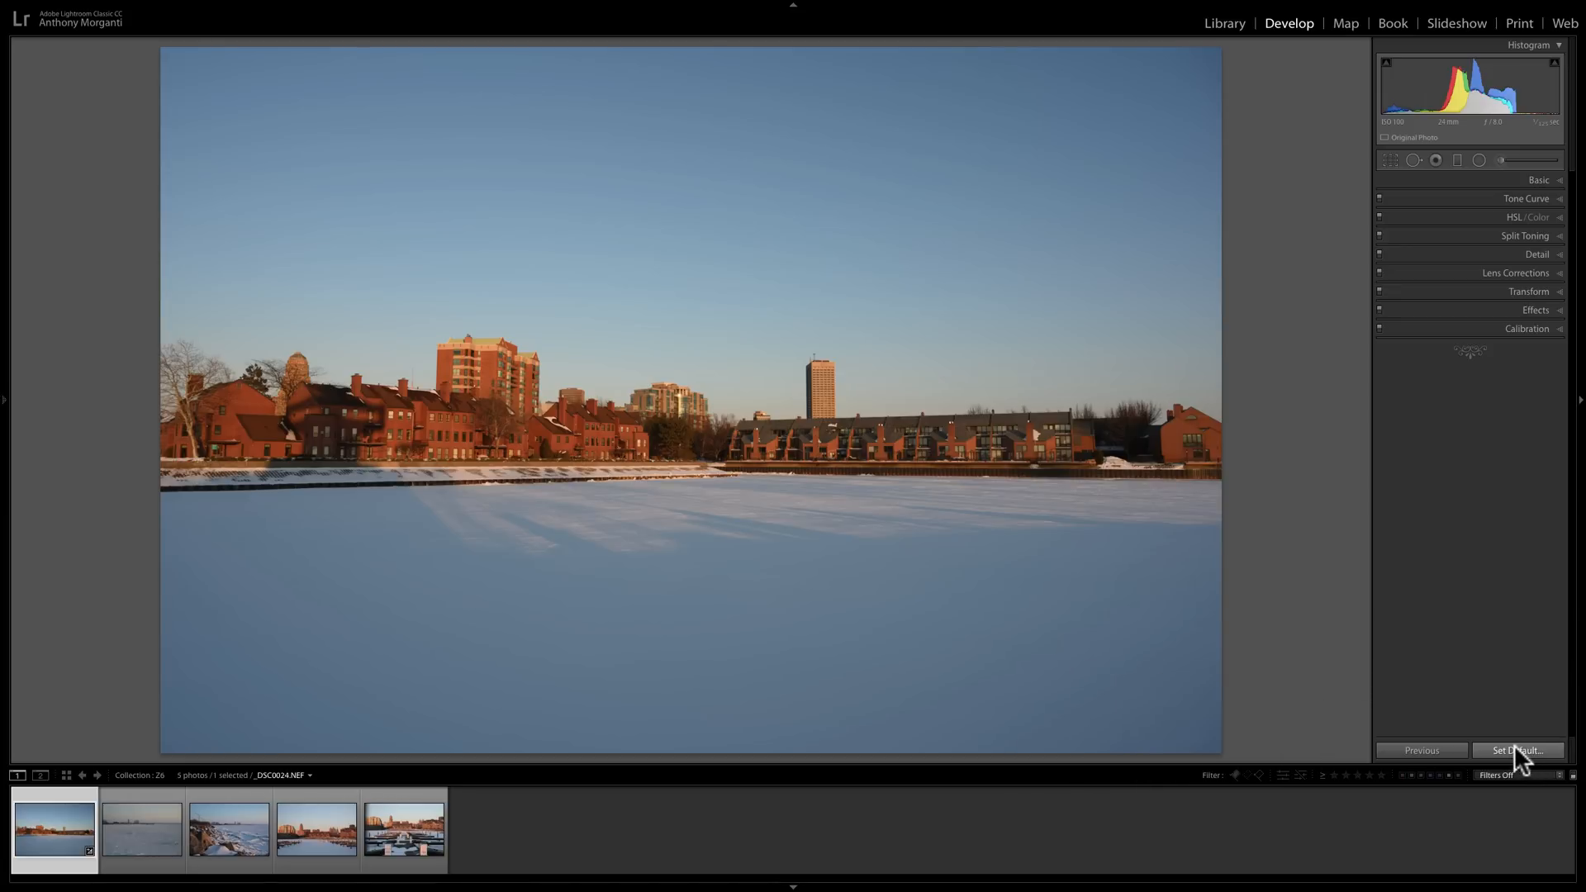
Save the current settings as the Nikon Z 6 default via Set Default… and Update to Current Settings.
click(1518, 749)
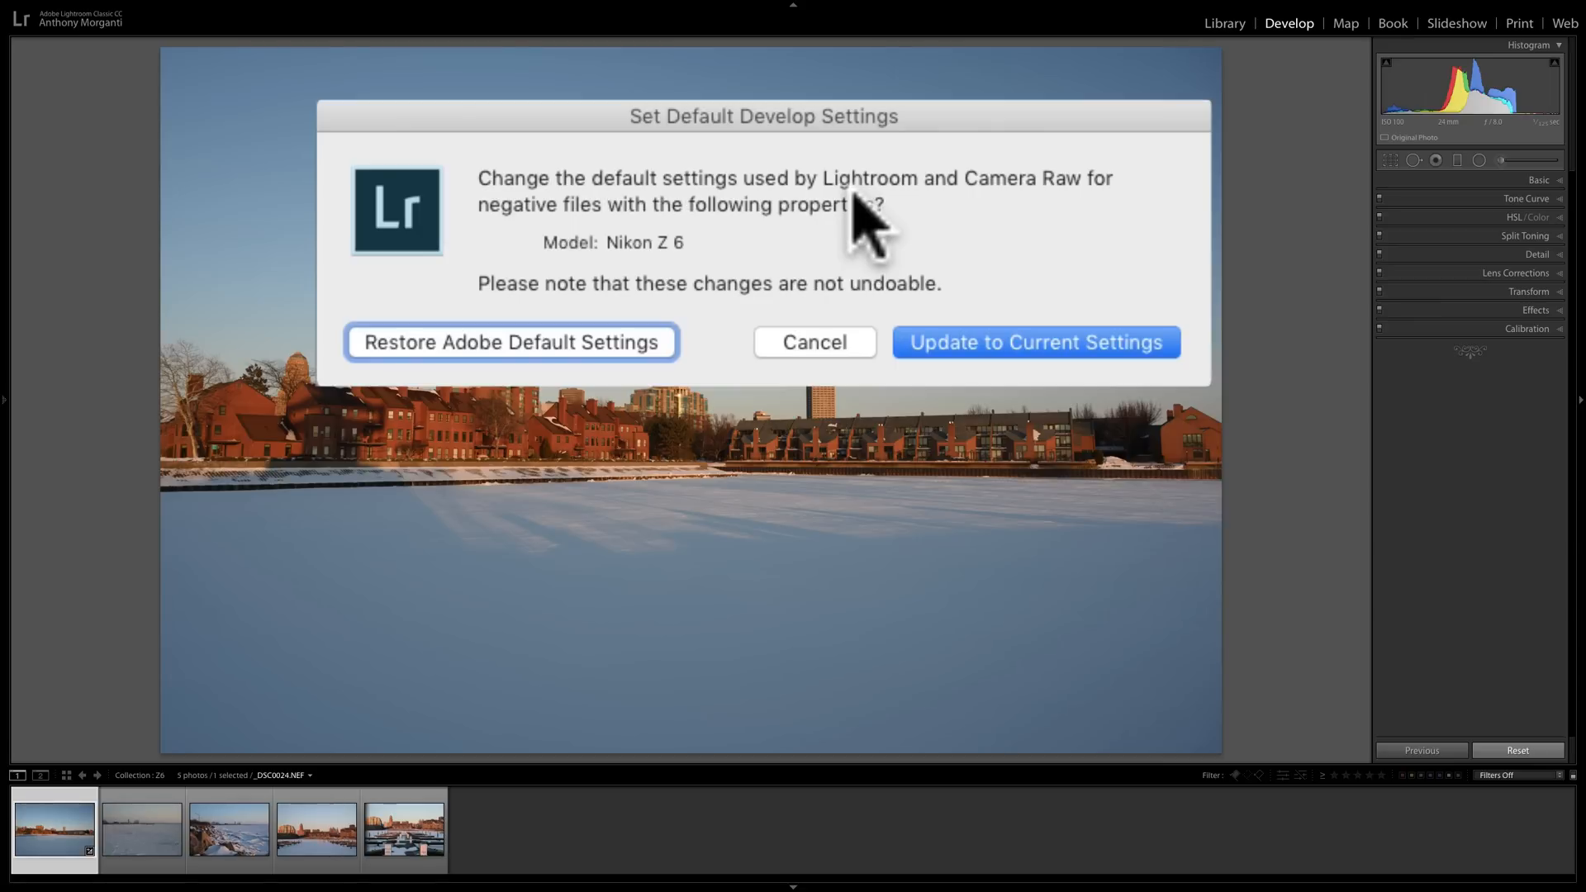
mouse_move(865, 253)
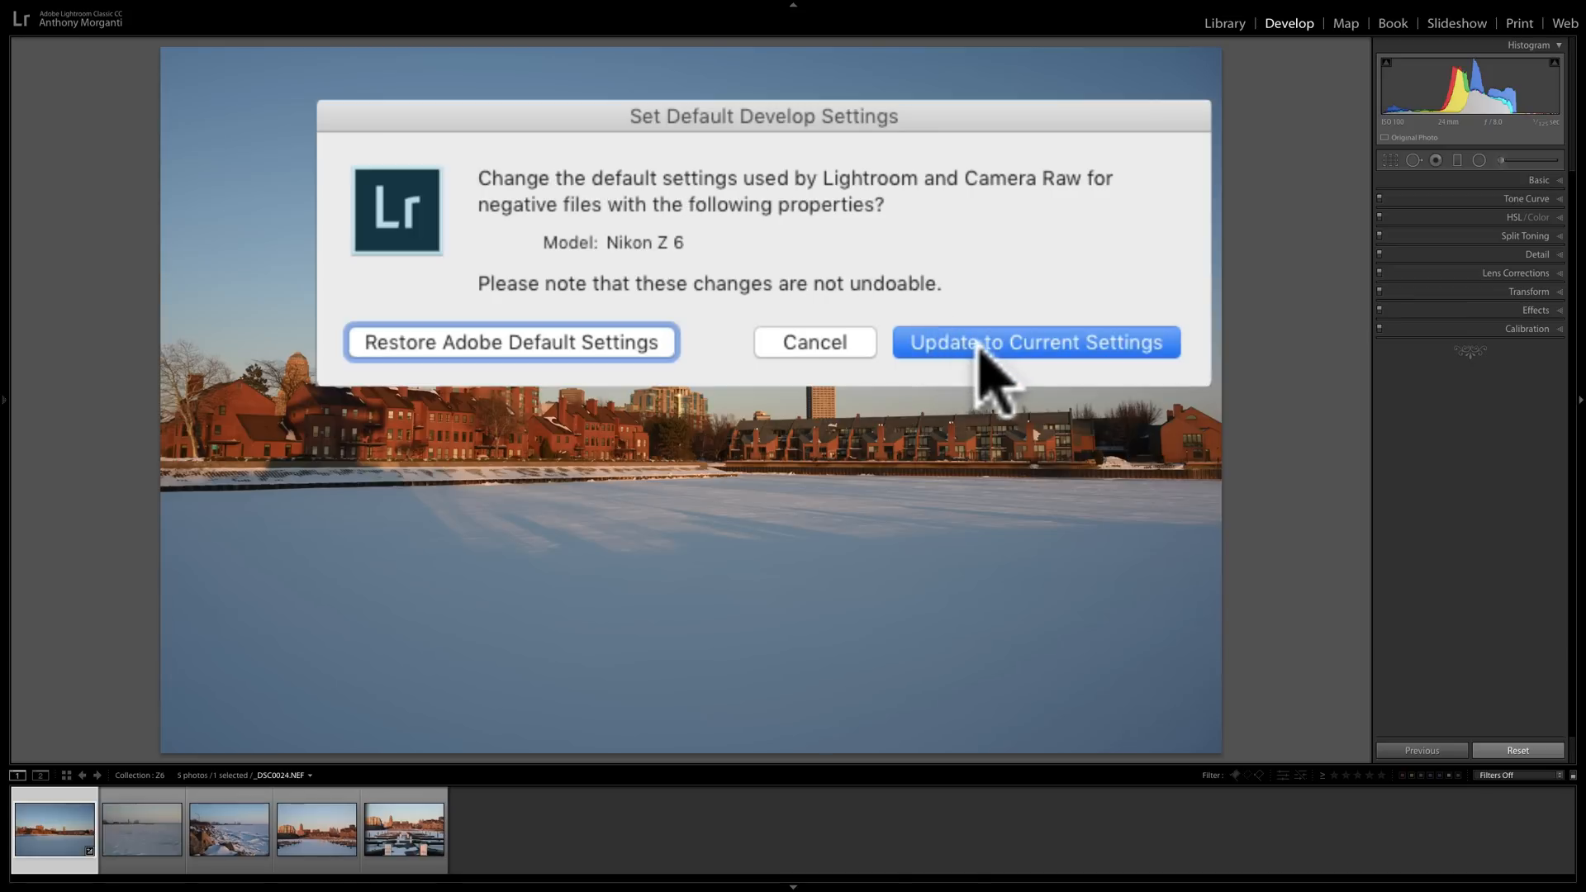
mouse_move(1073, 395)
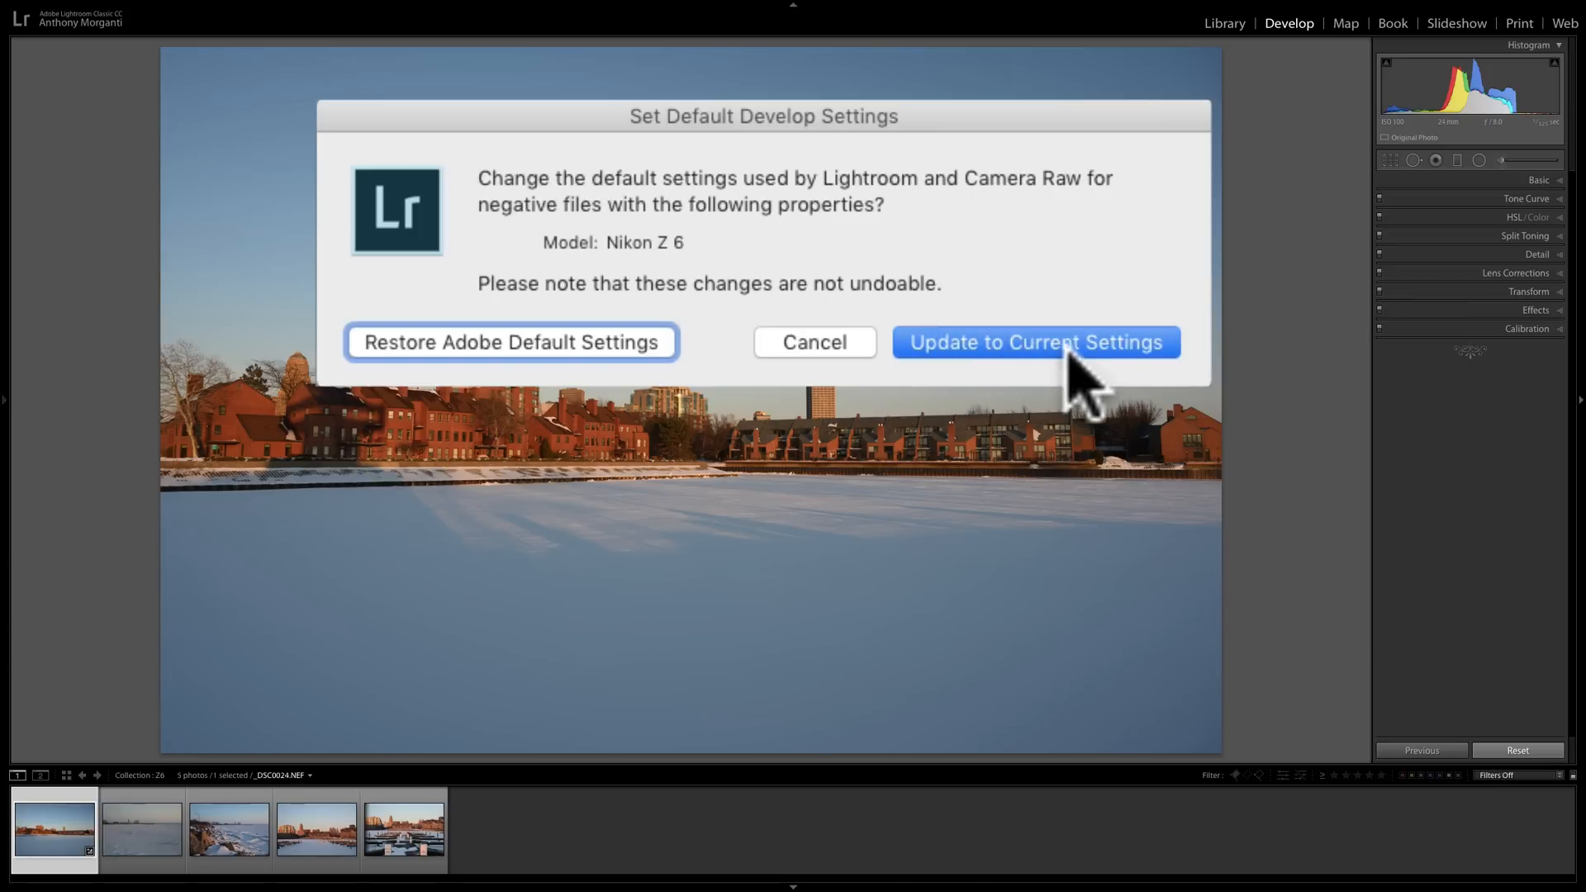
click(1034, 342)
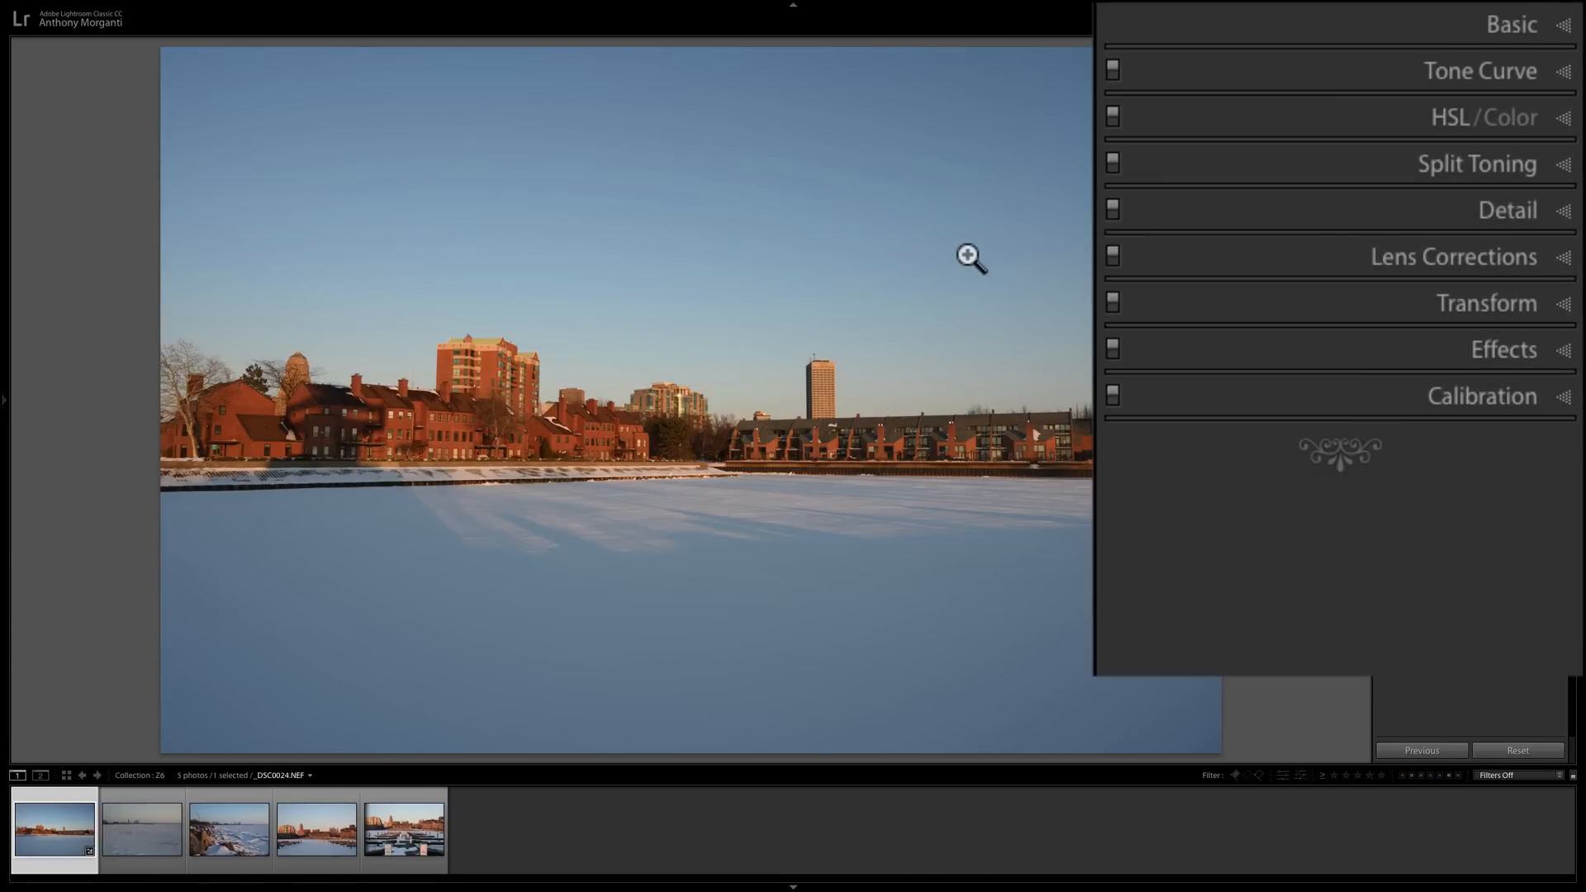
mouse_move(1513, 50)
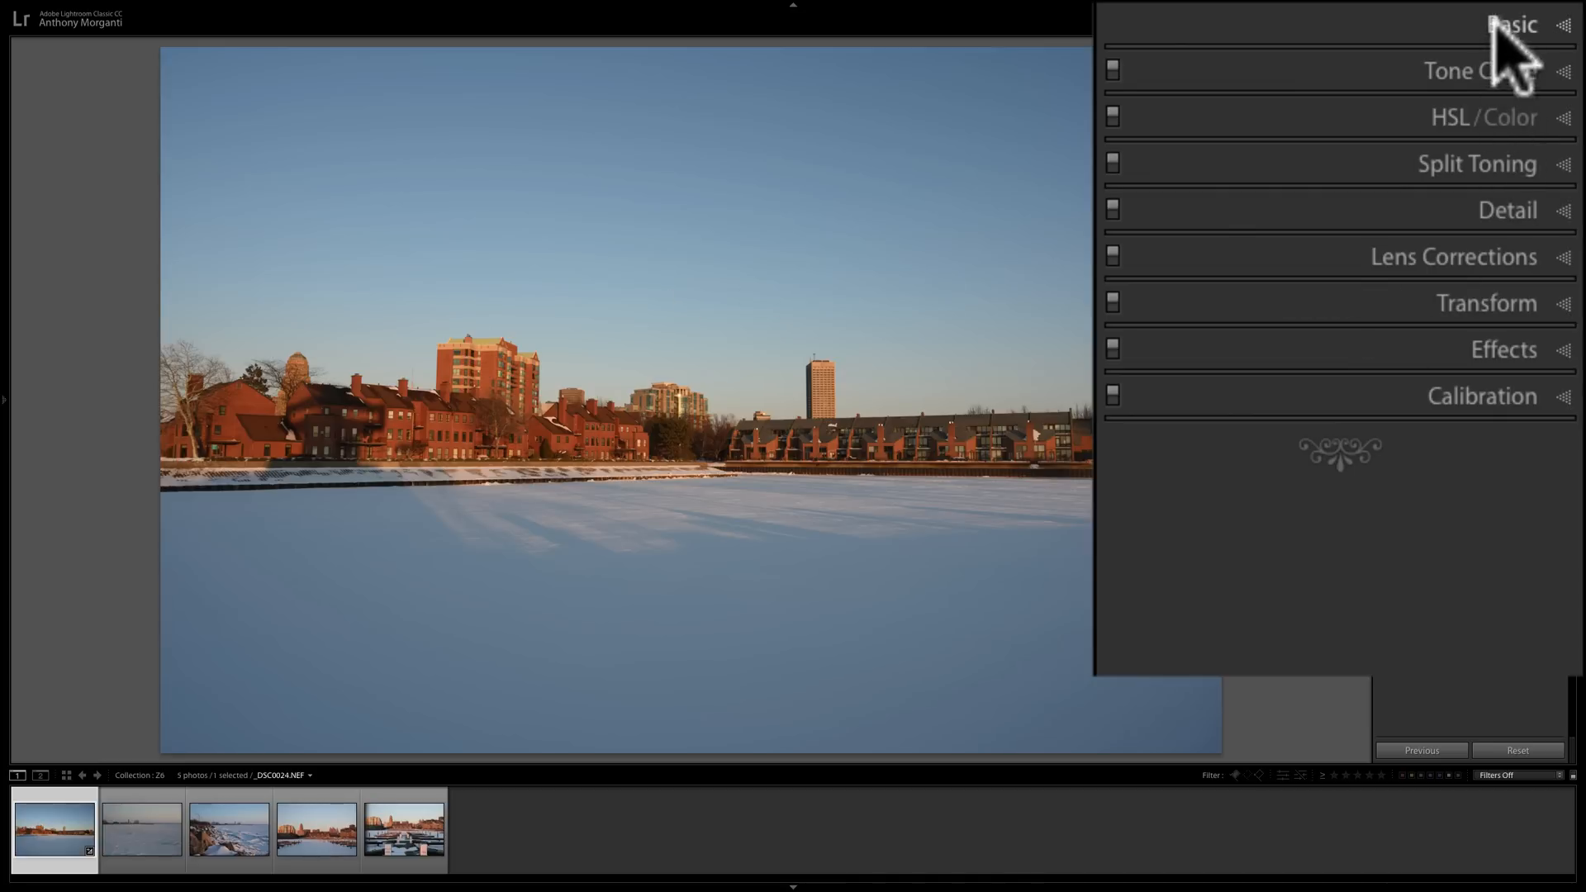
Reset the waterfront photo to the new defaults, then browse the lighthouse and other Filmstrip photos.
click(1511, 24)
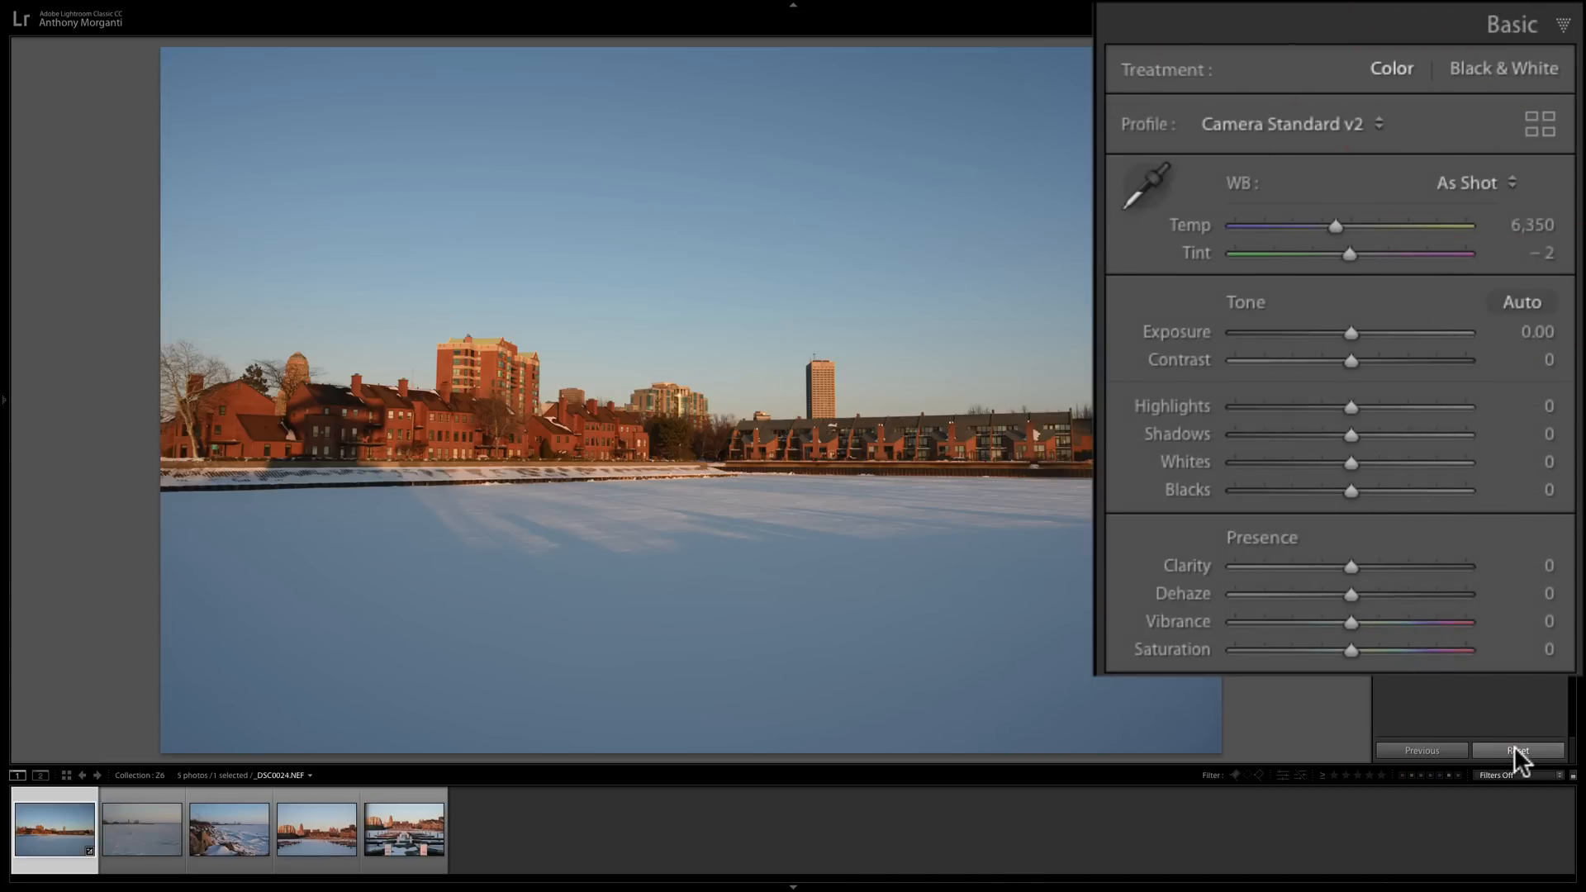
mouse_move(1365, 435)
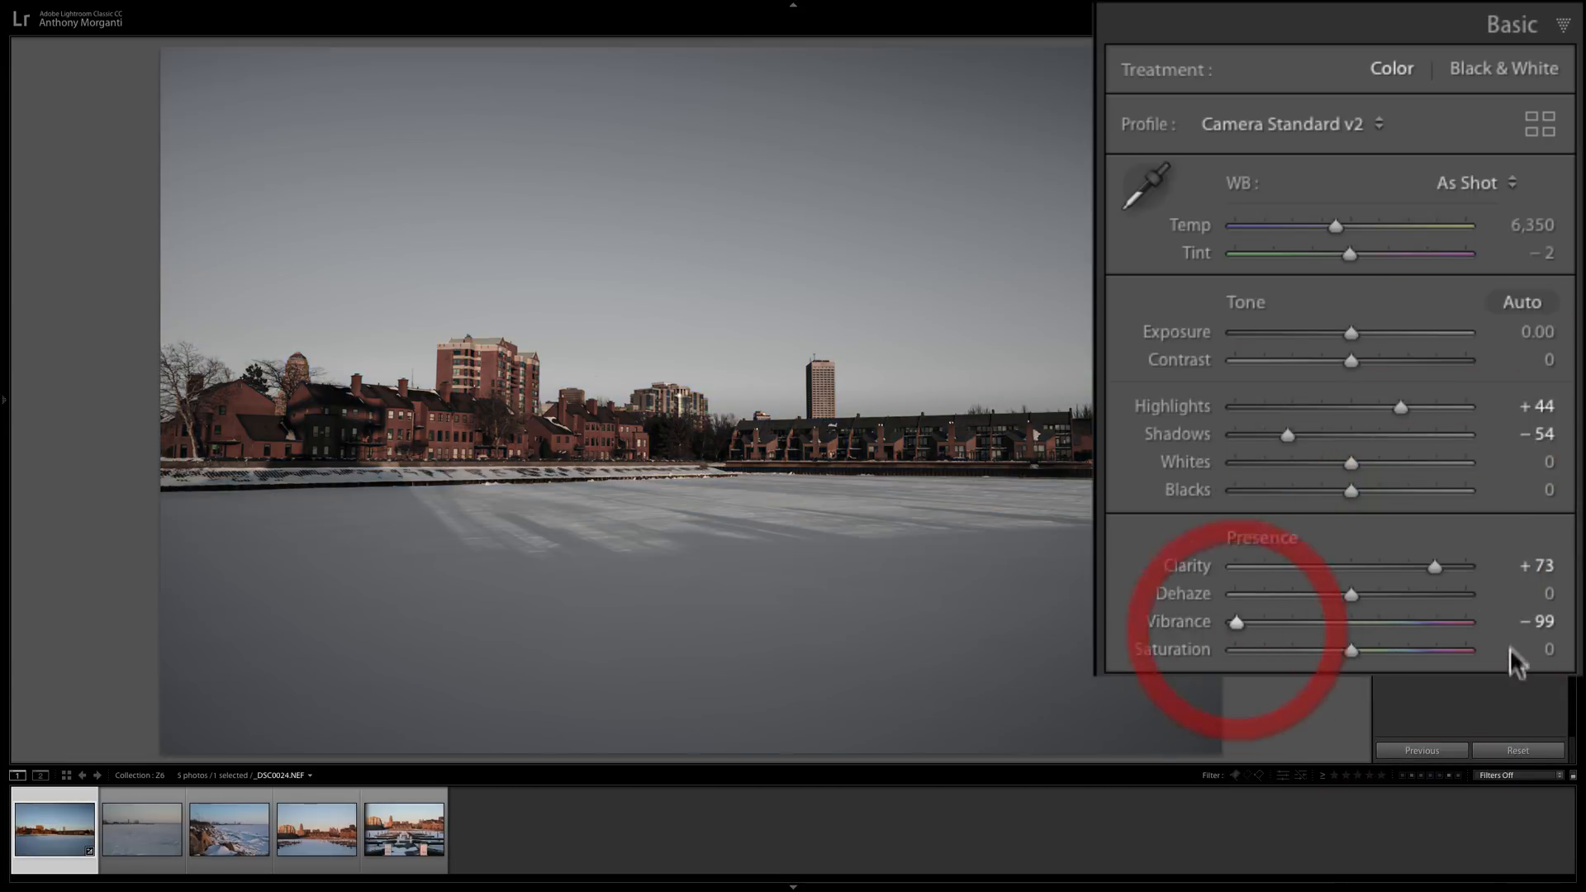
click(1517, 751)
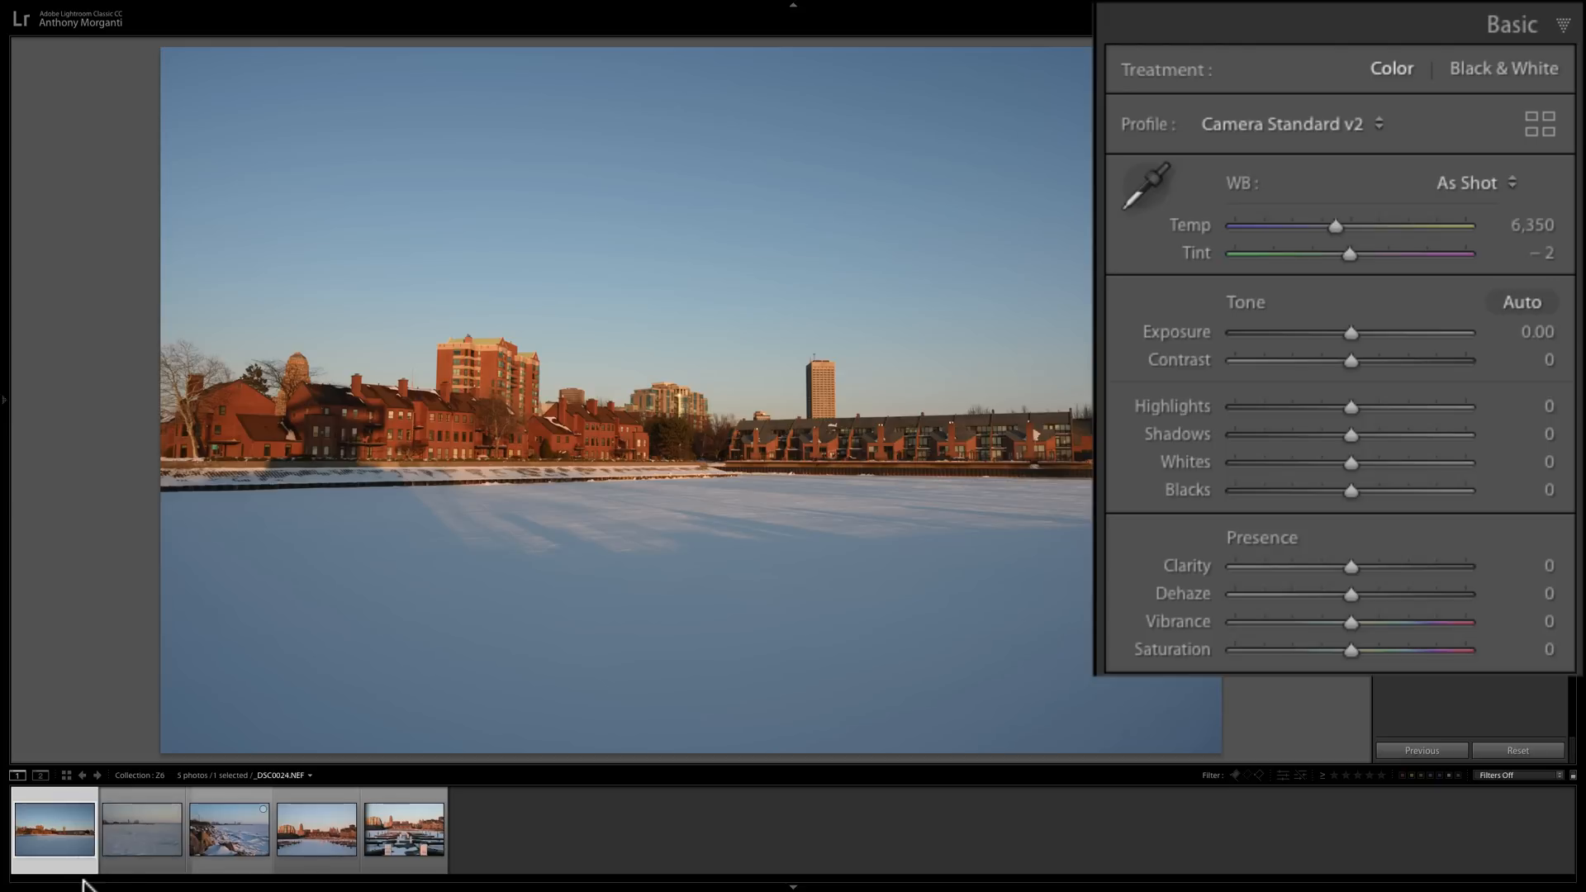
click(140, 830)
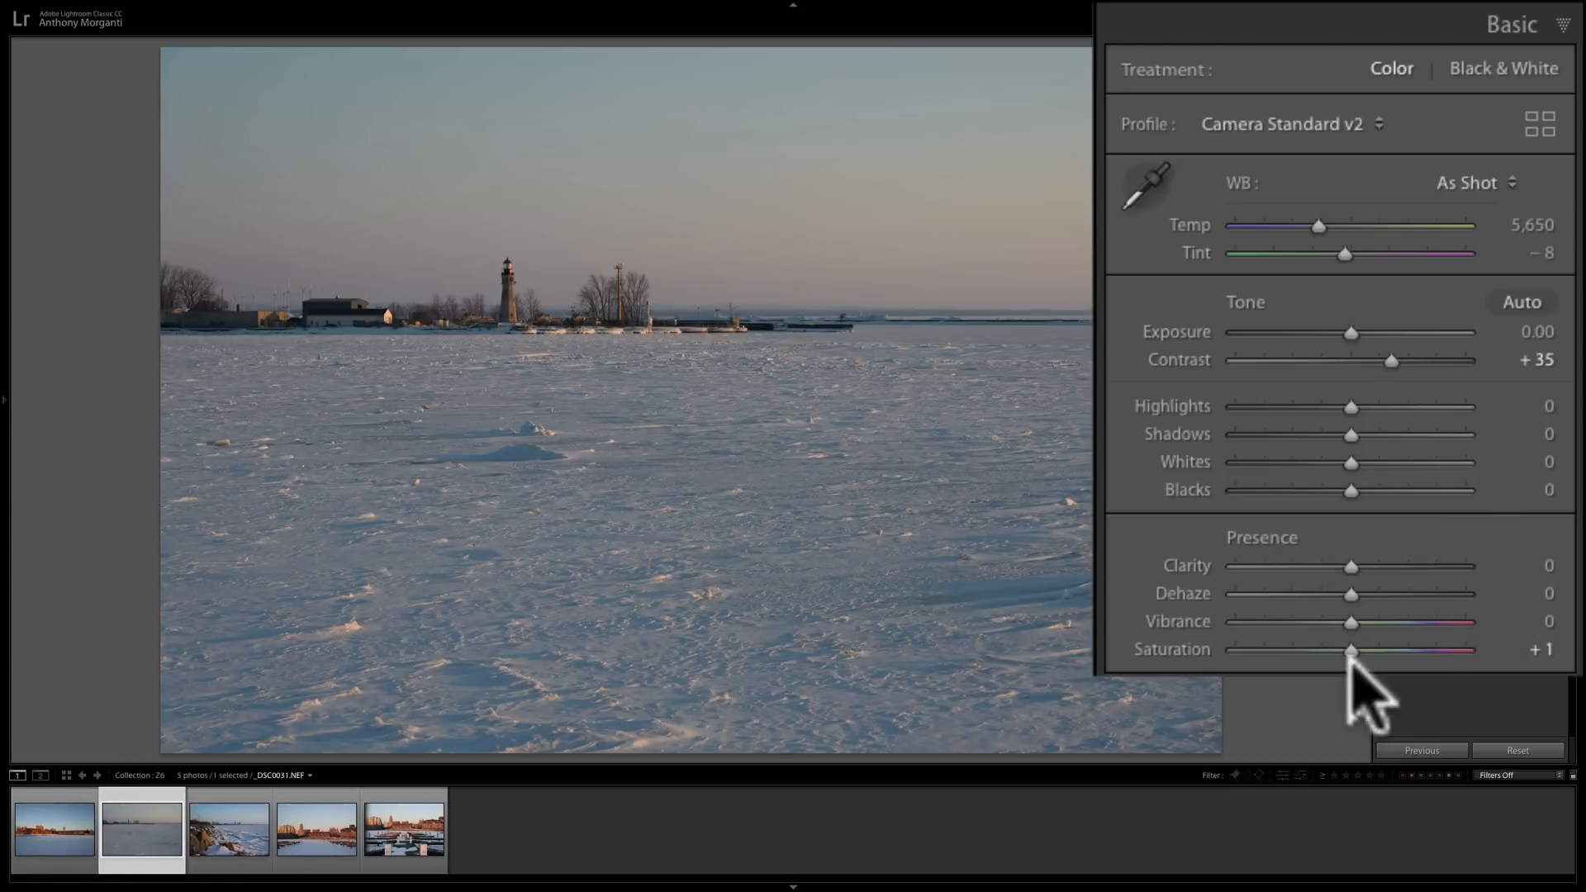
mouse_move(1224, 516)
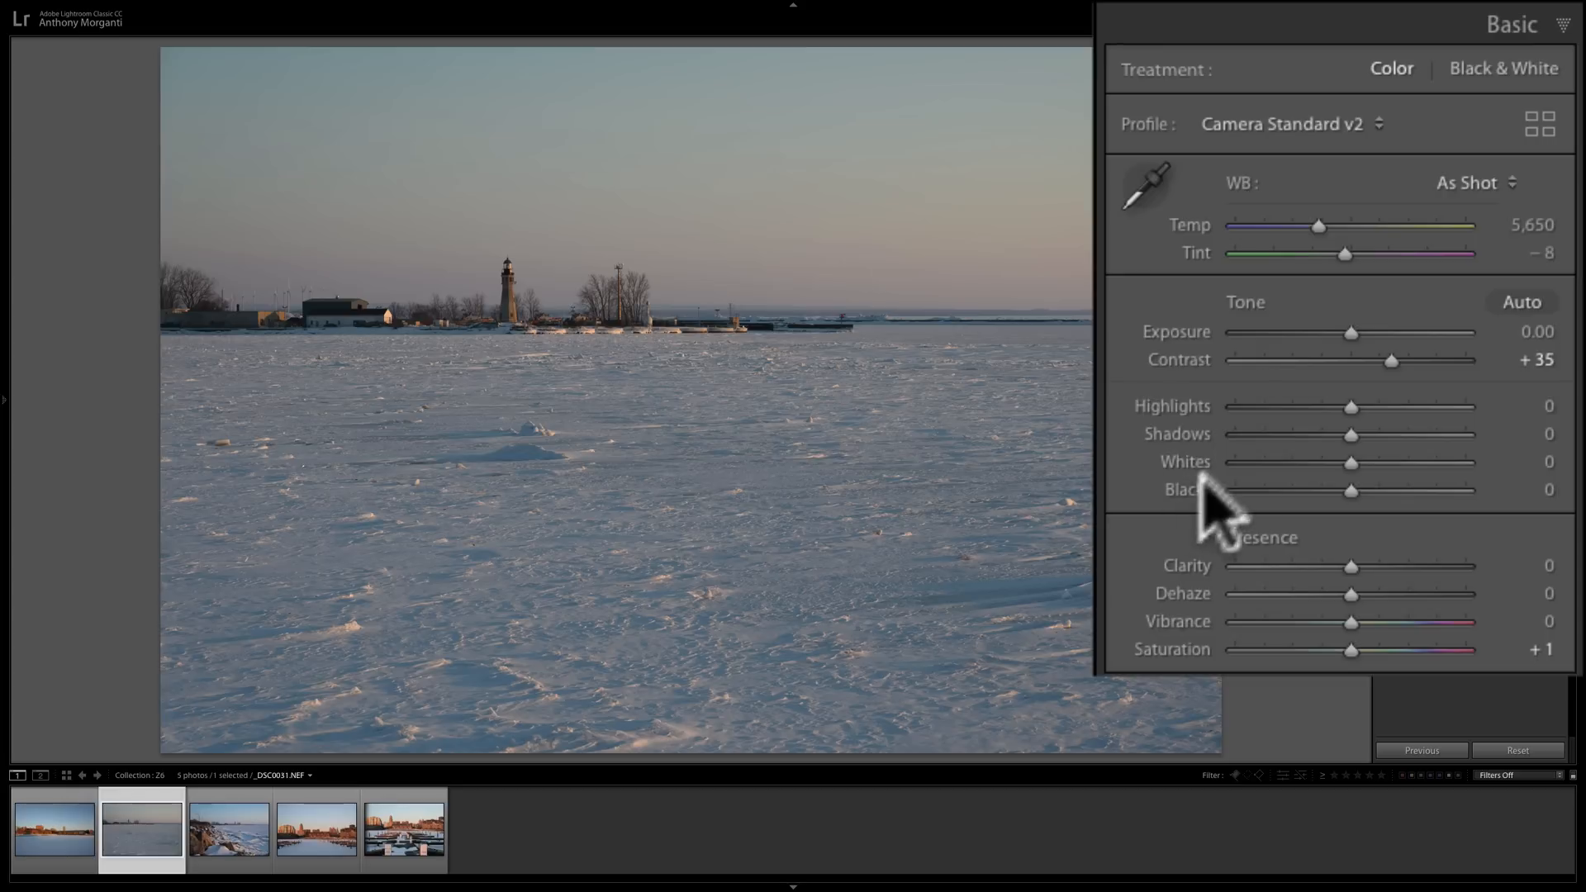
mouse_move(1411, 464)
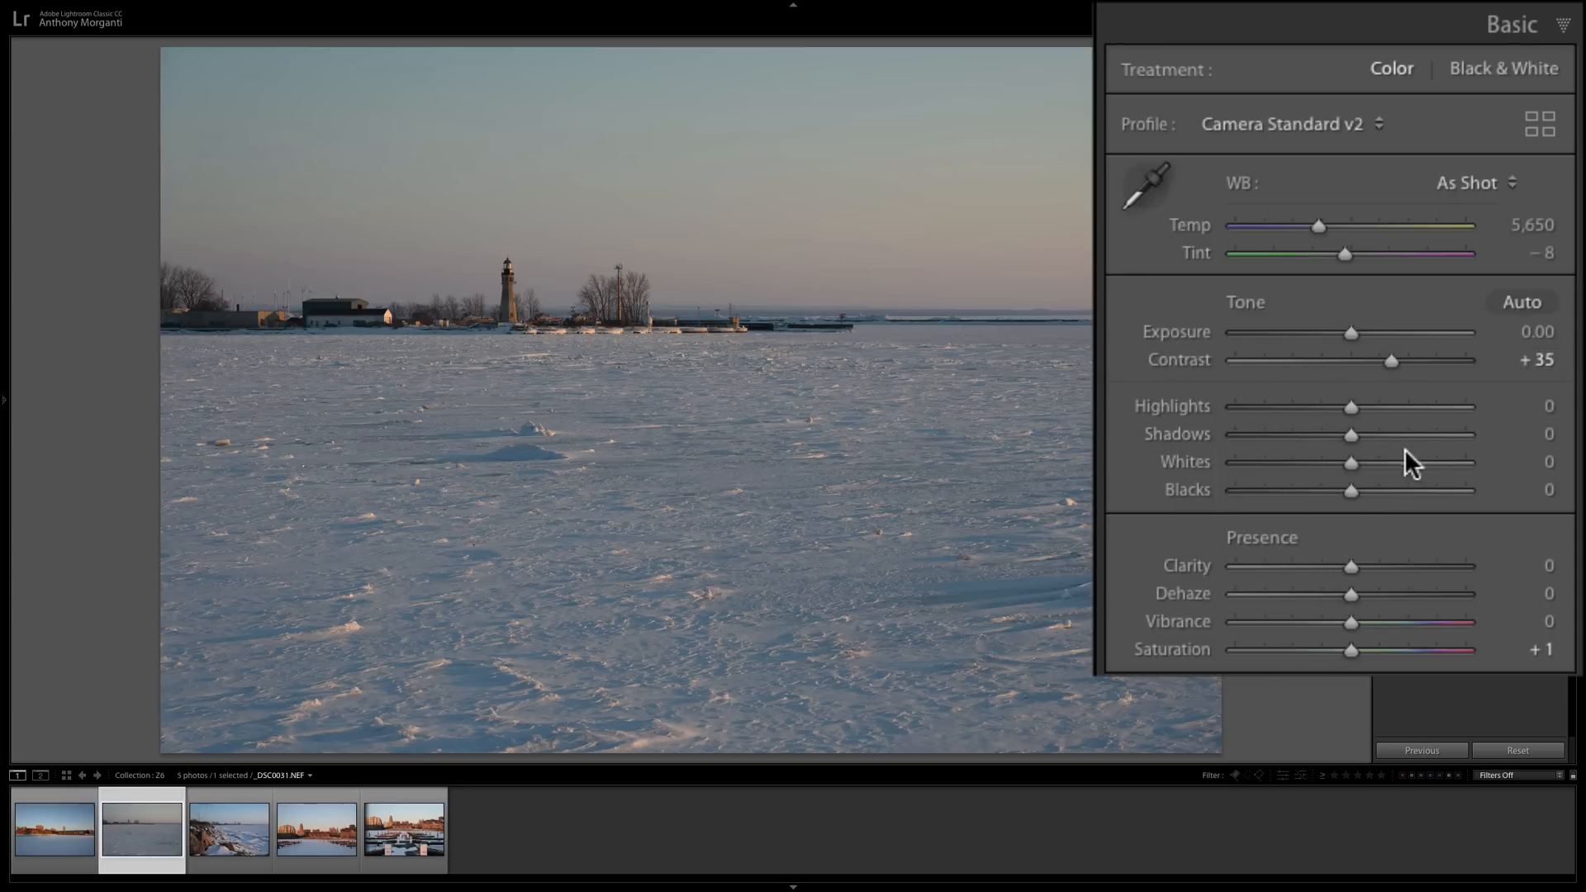
mouse_move(1517, 756)
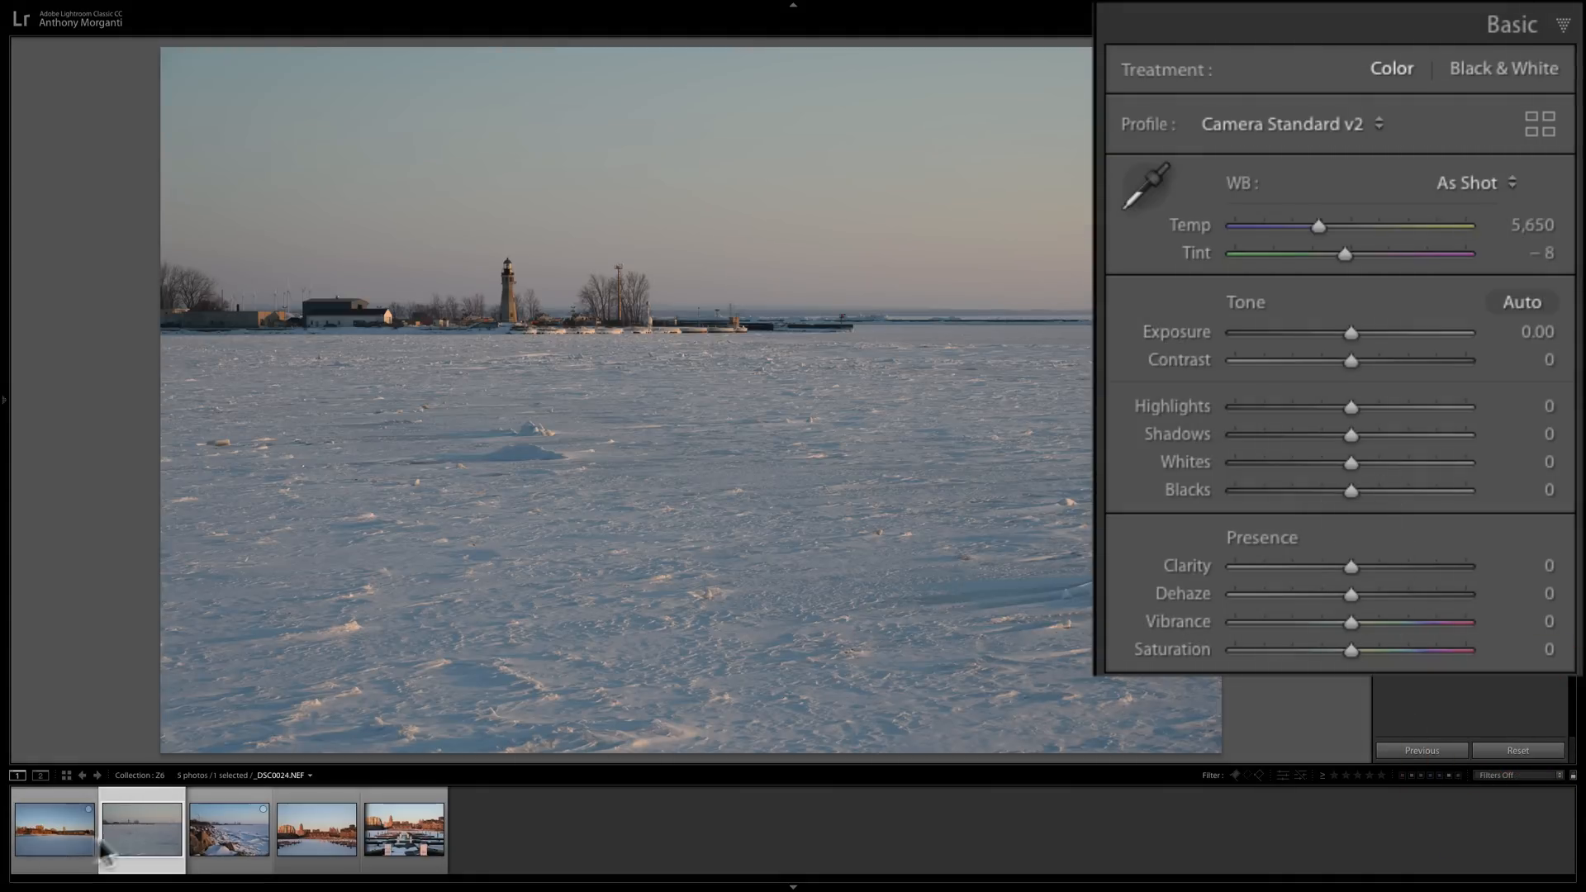
click(228, 828)
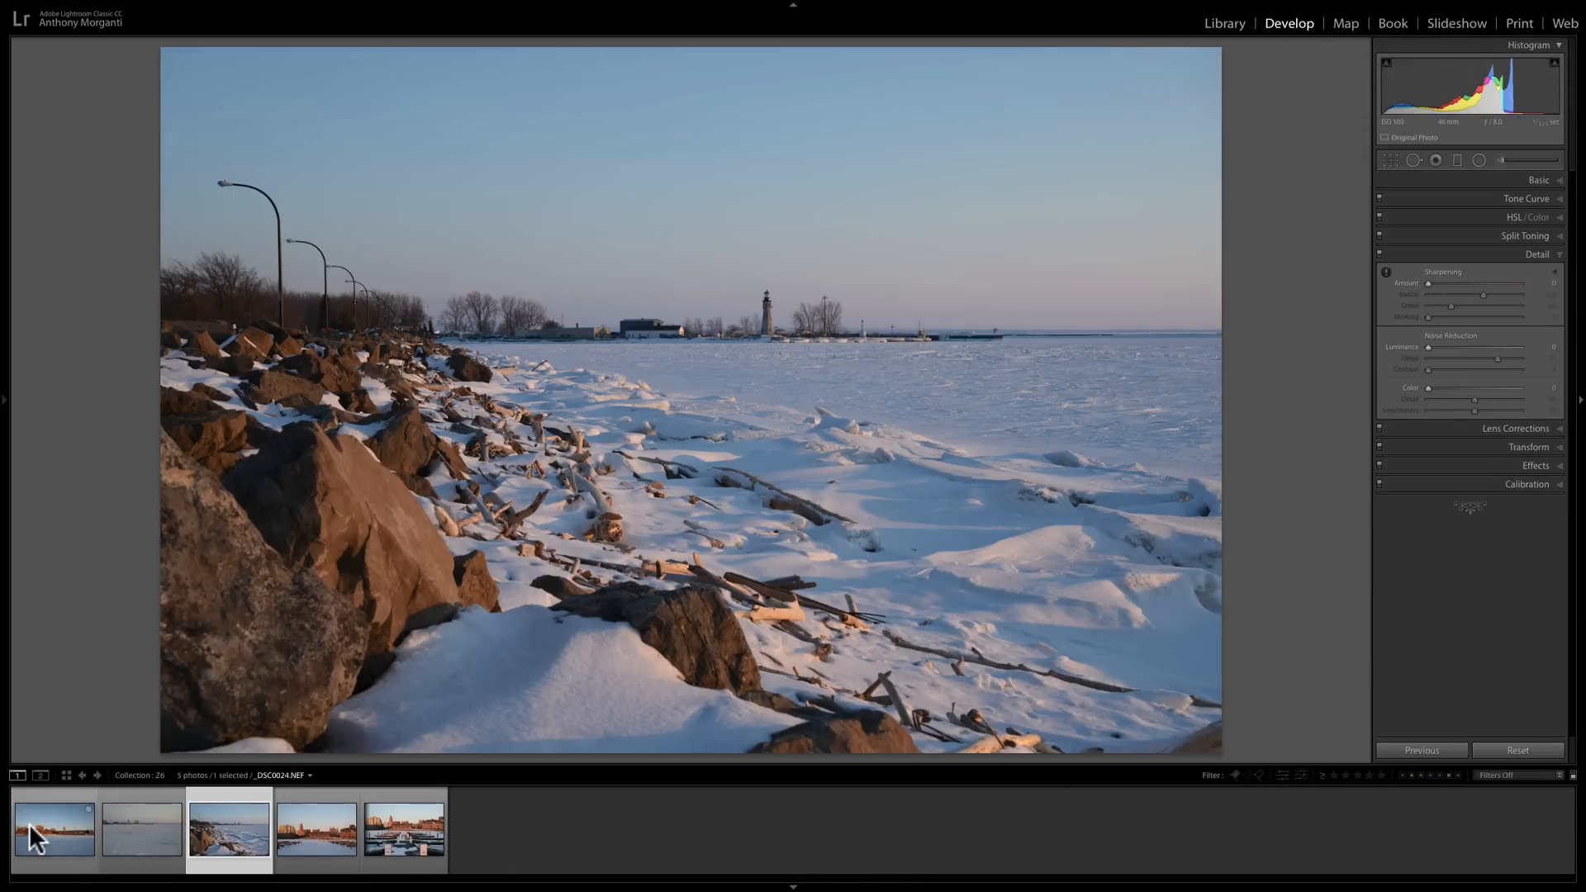
mouse_move(40, 834)
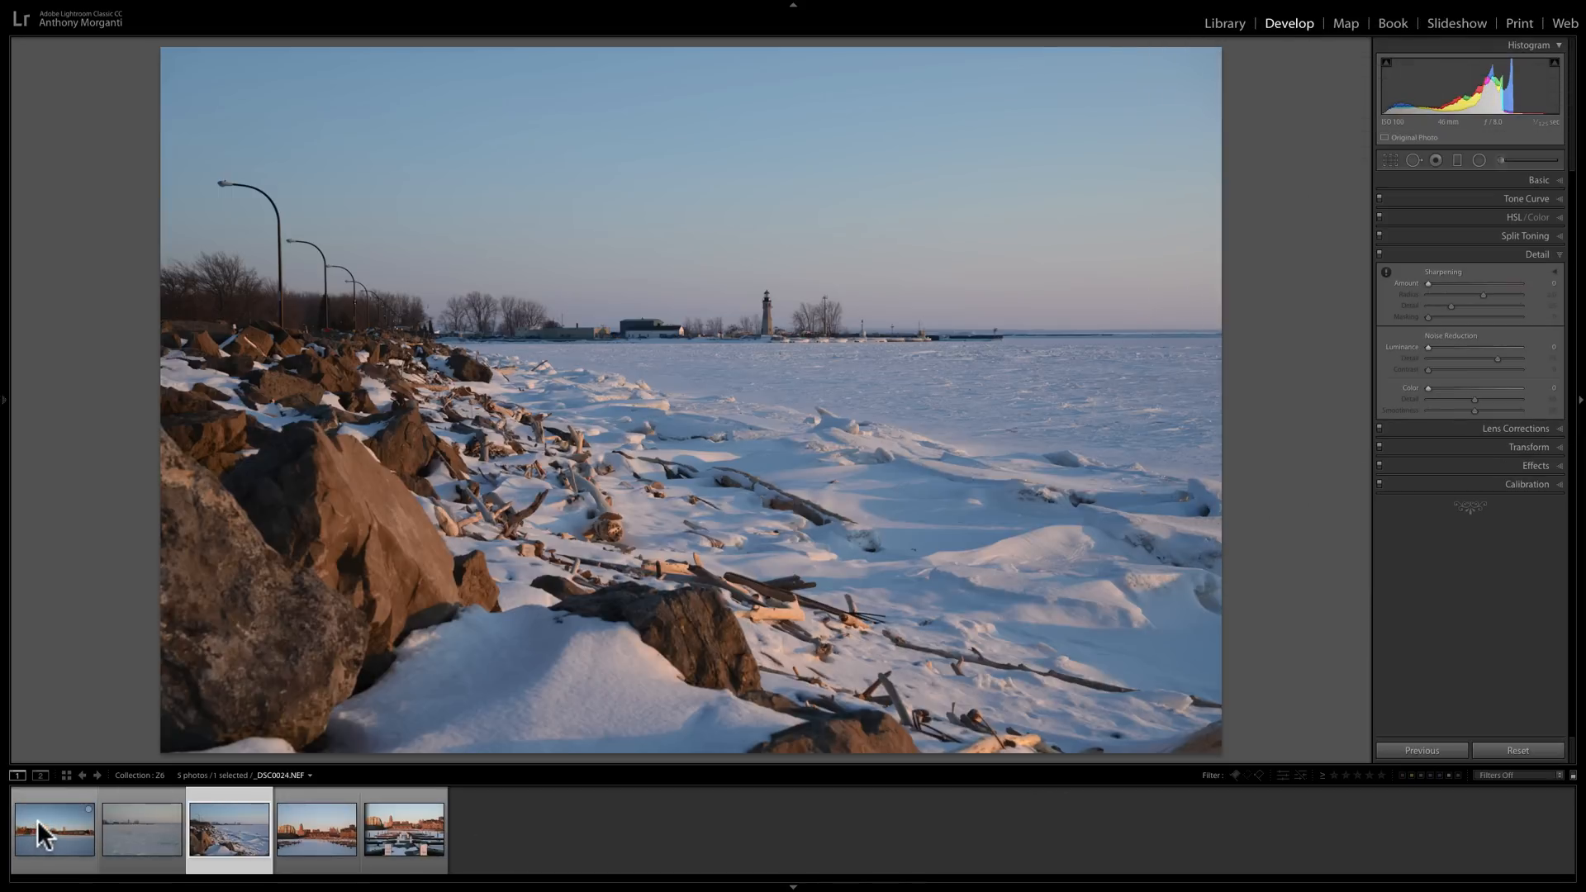
click(54, 828)
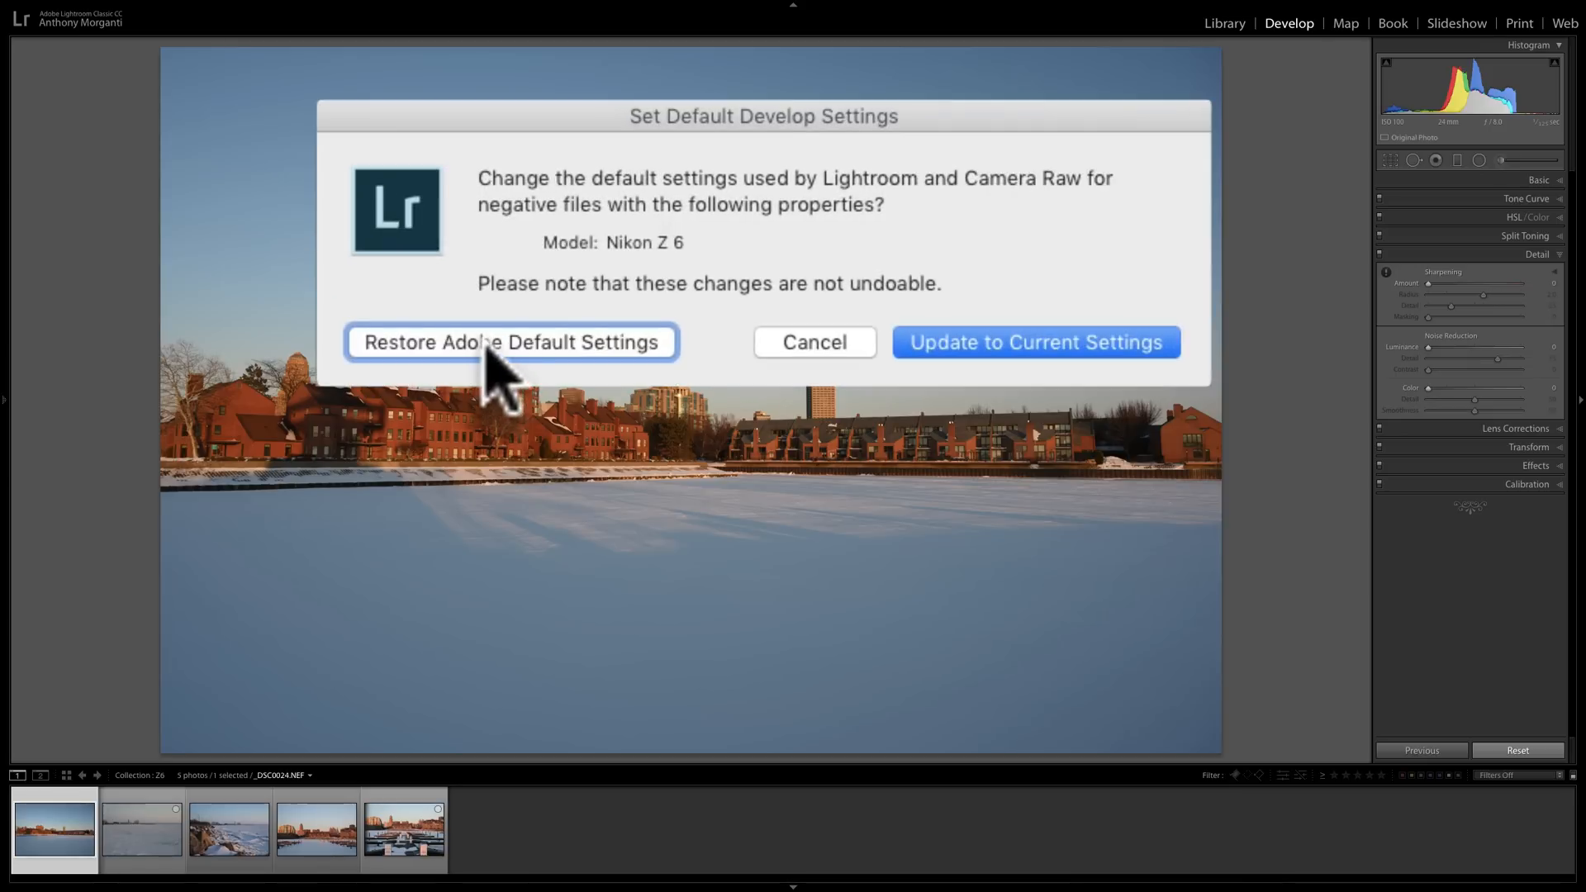
mouse_move(501, 308)
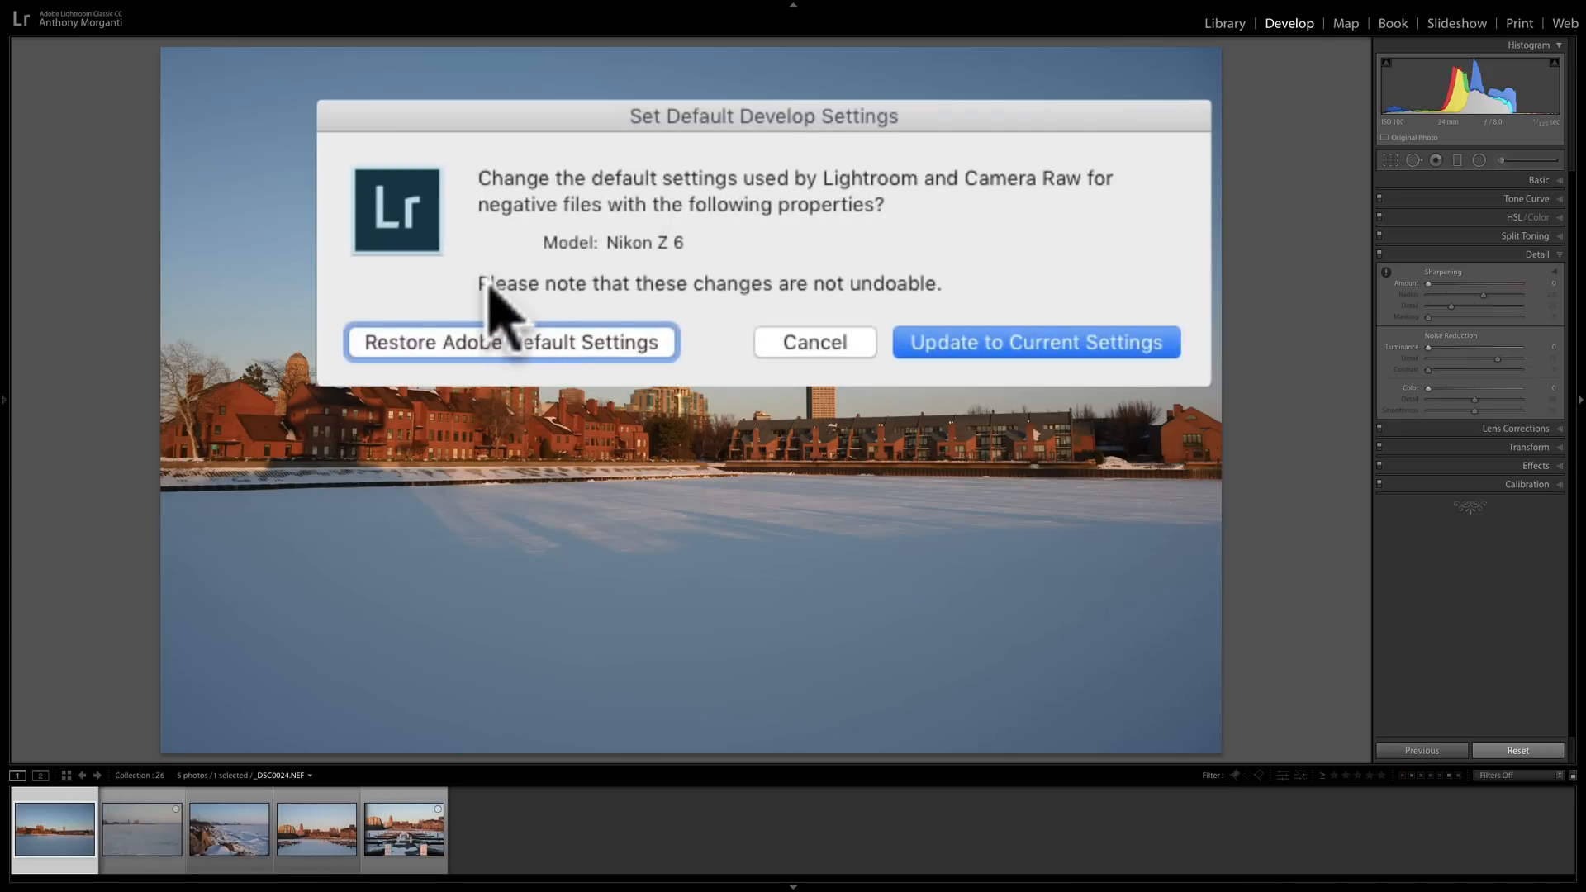
mouse_move(893, 314)
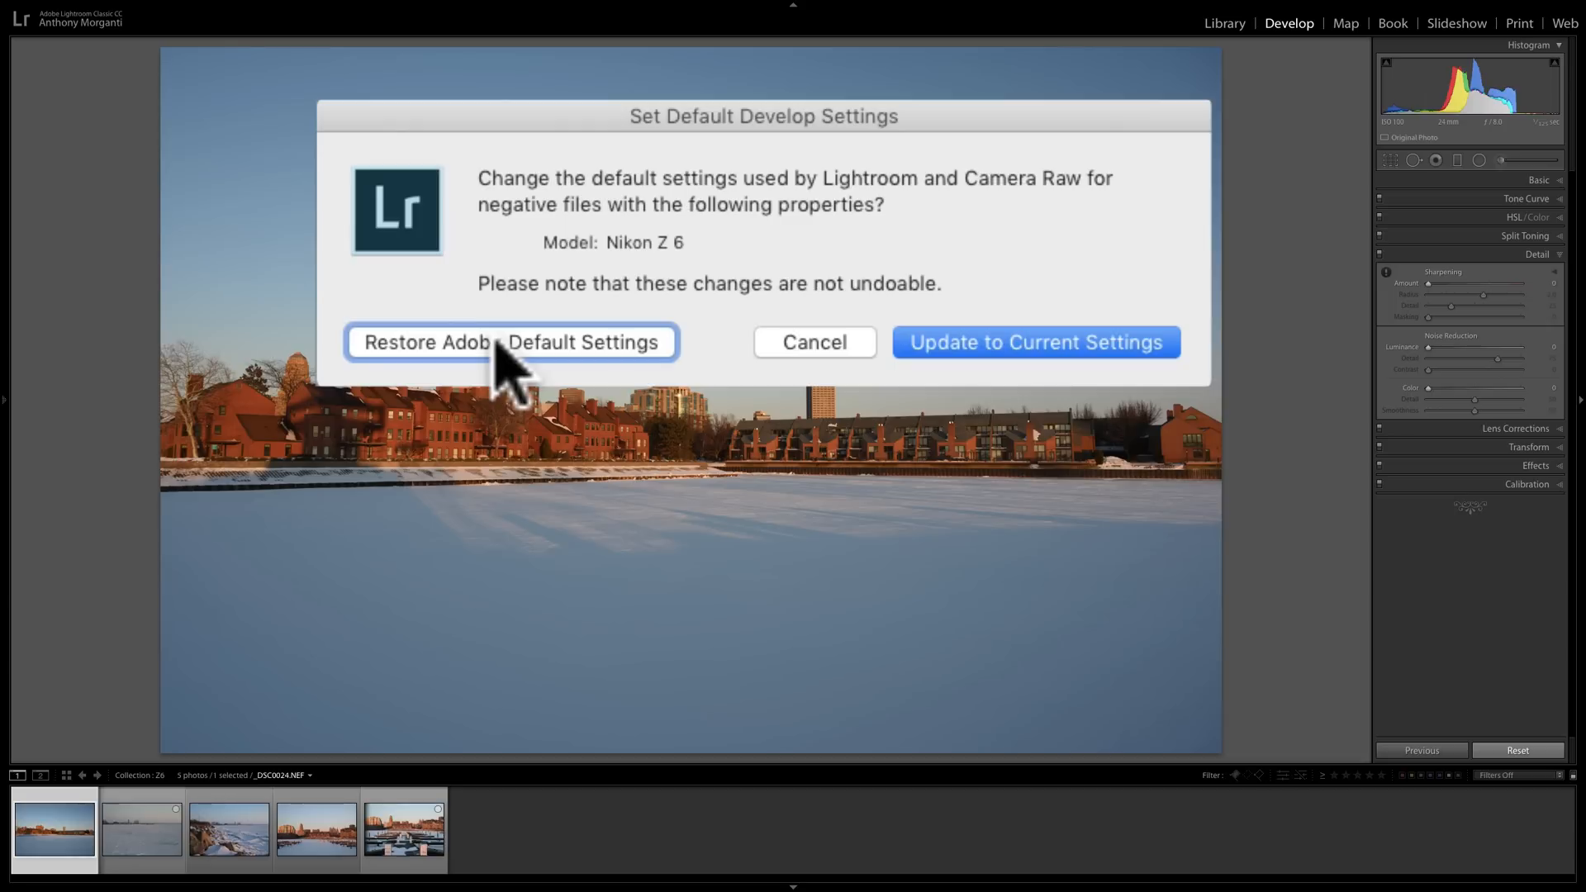
mouse_move(521, 384)
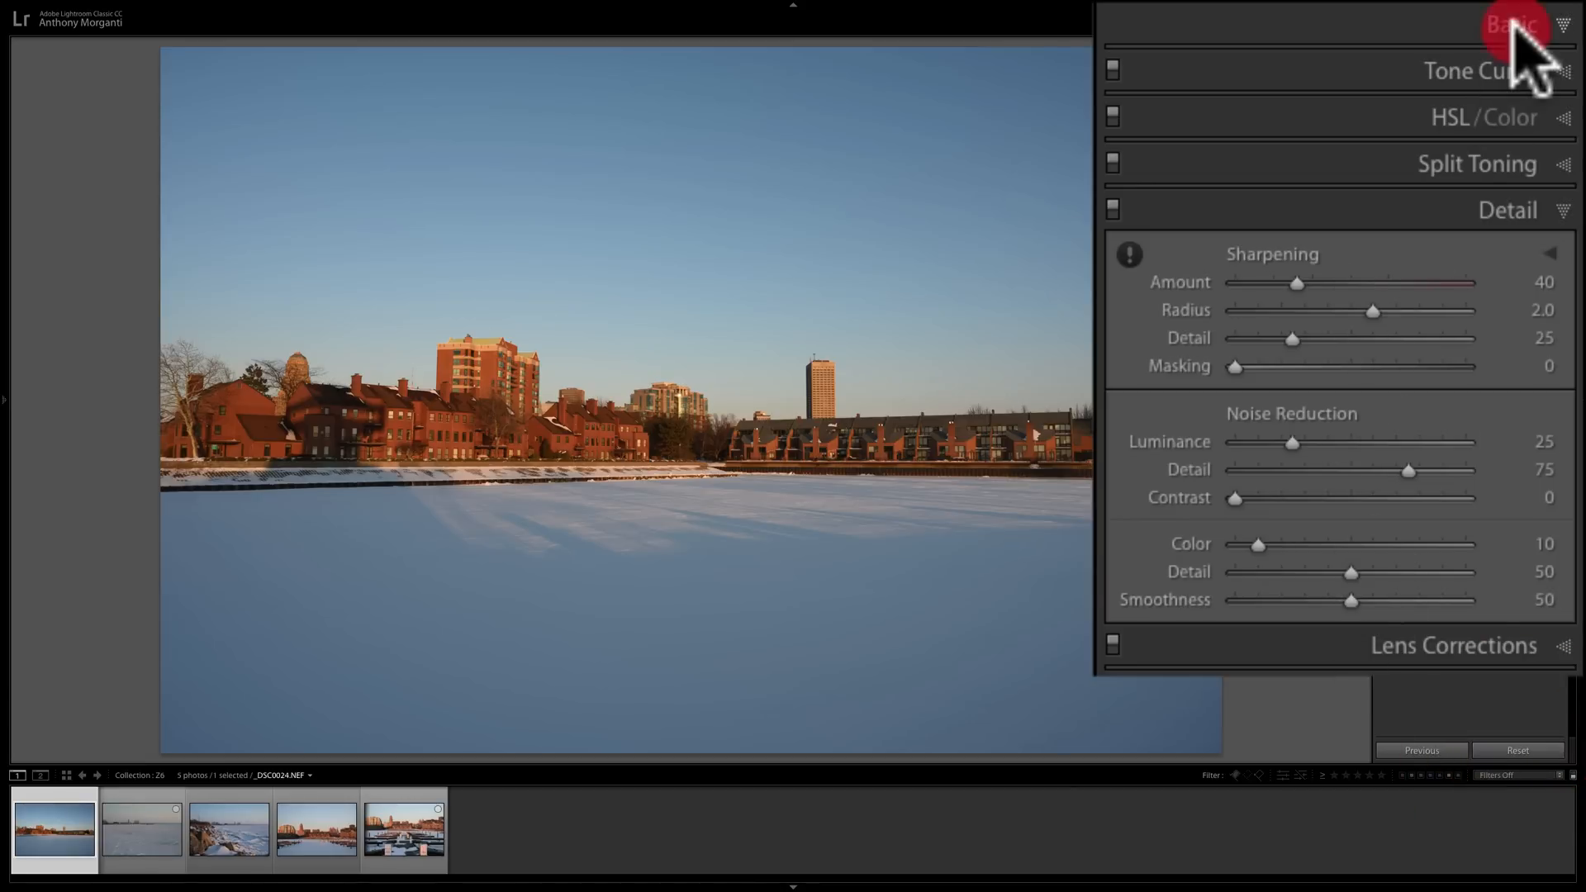
Compare Contrast and Saturation on the lighthouse (+35, +1) and waterfront photos.
click(1513, 23)
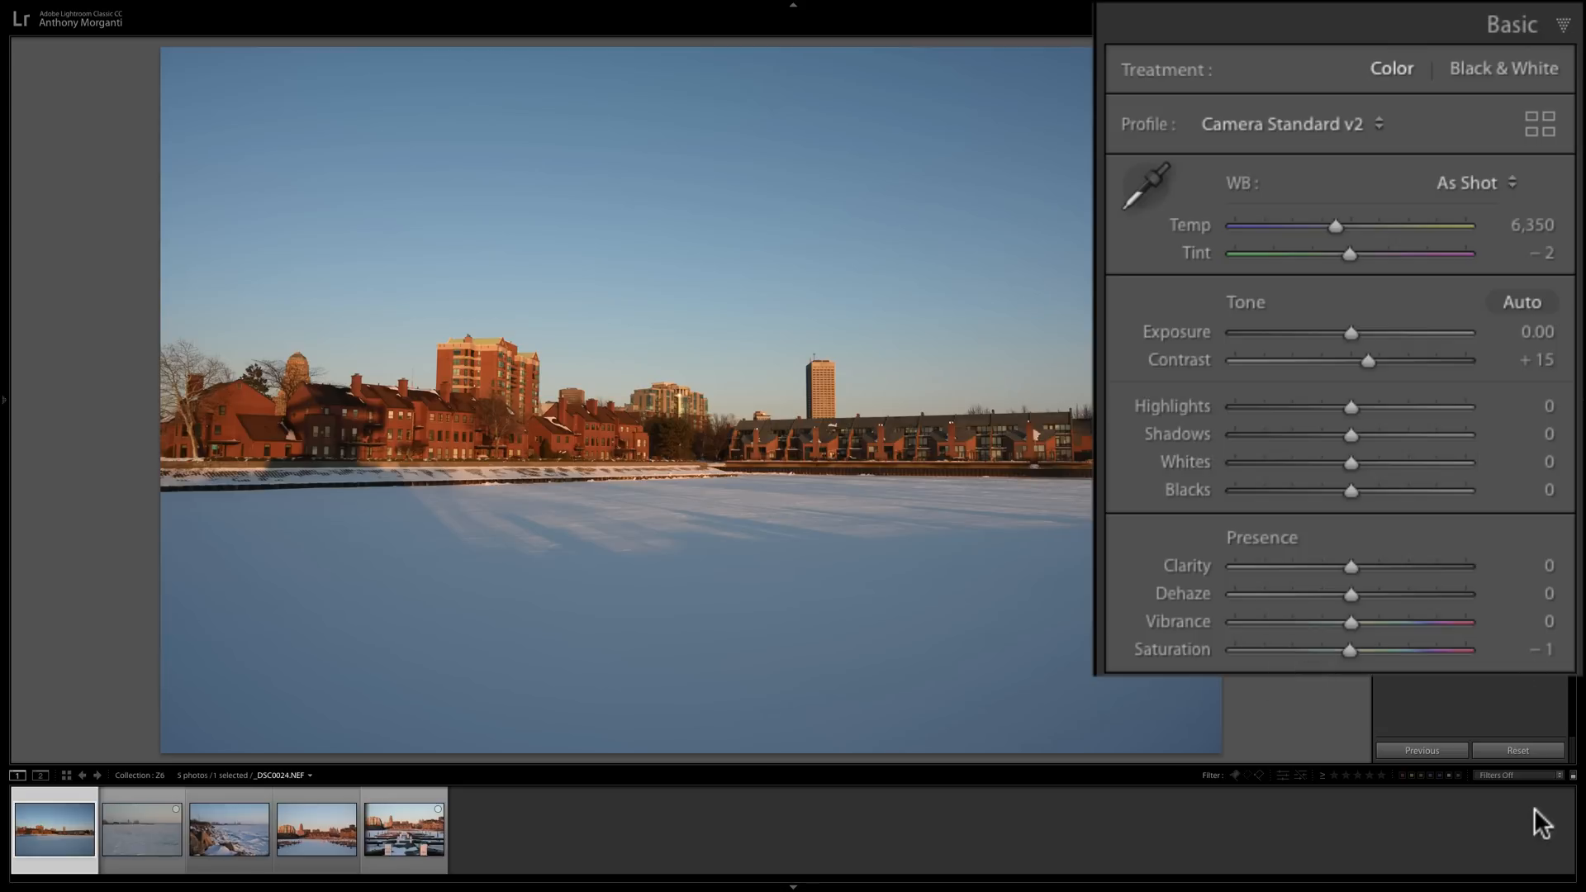
click(141, 830)
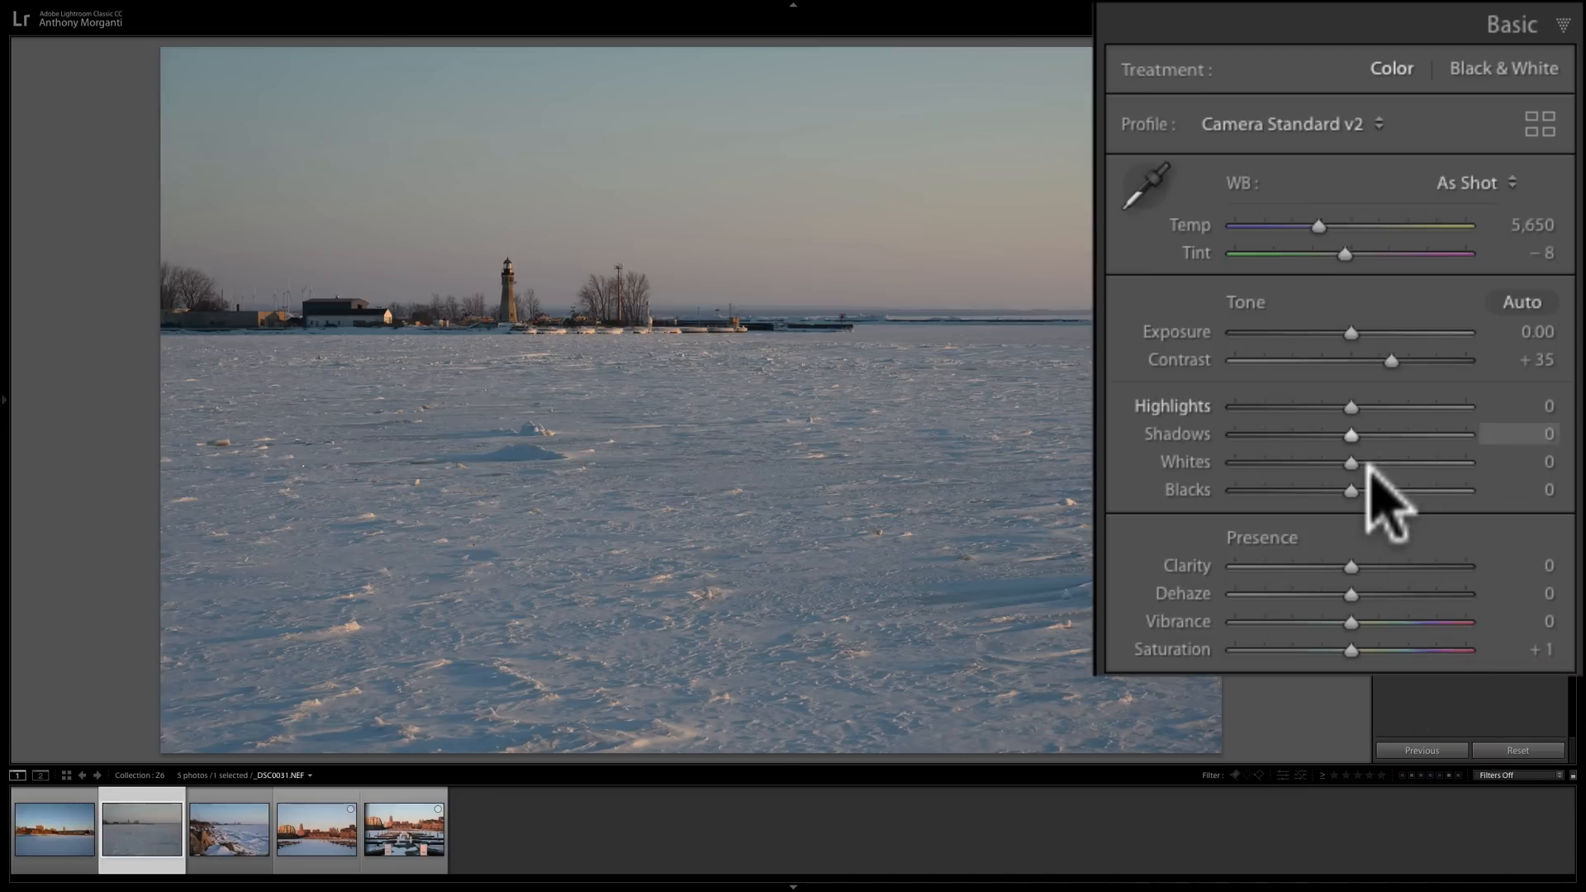
mouse_move(1259, 647)
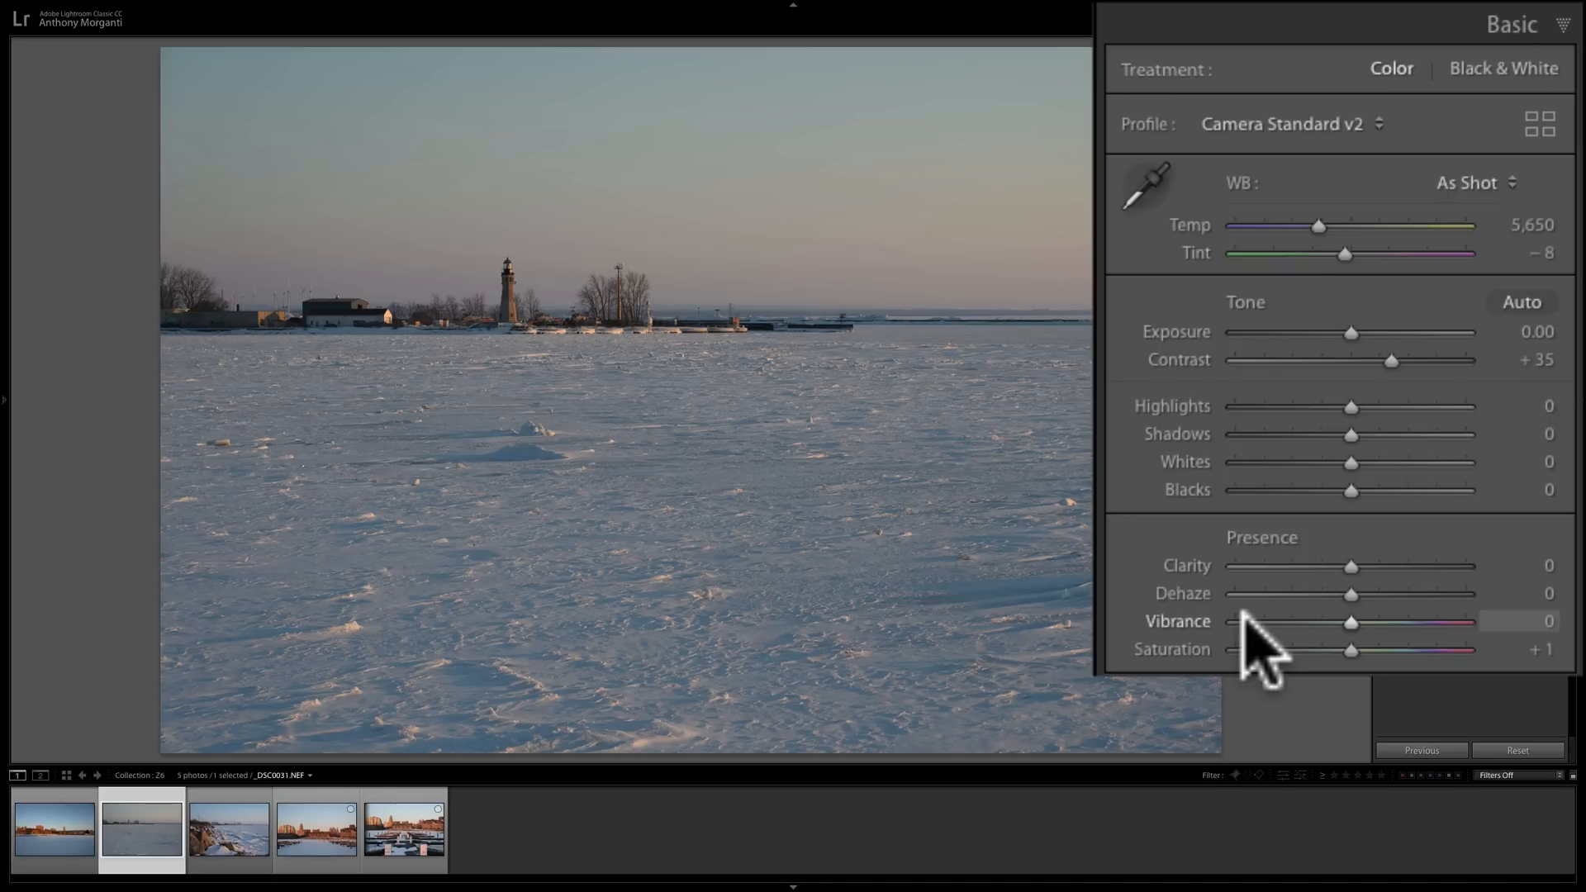
mouse_move(117, 747)
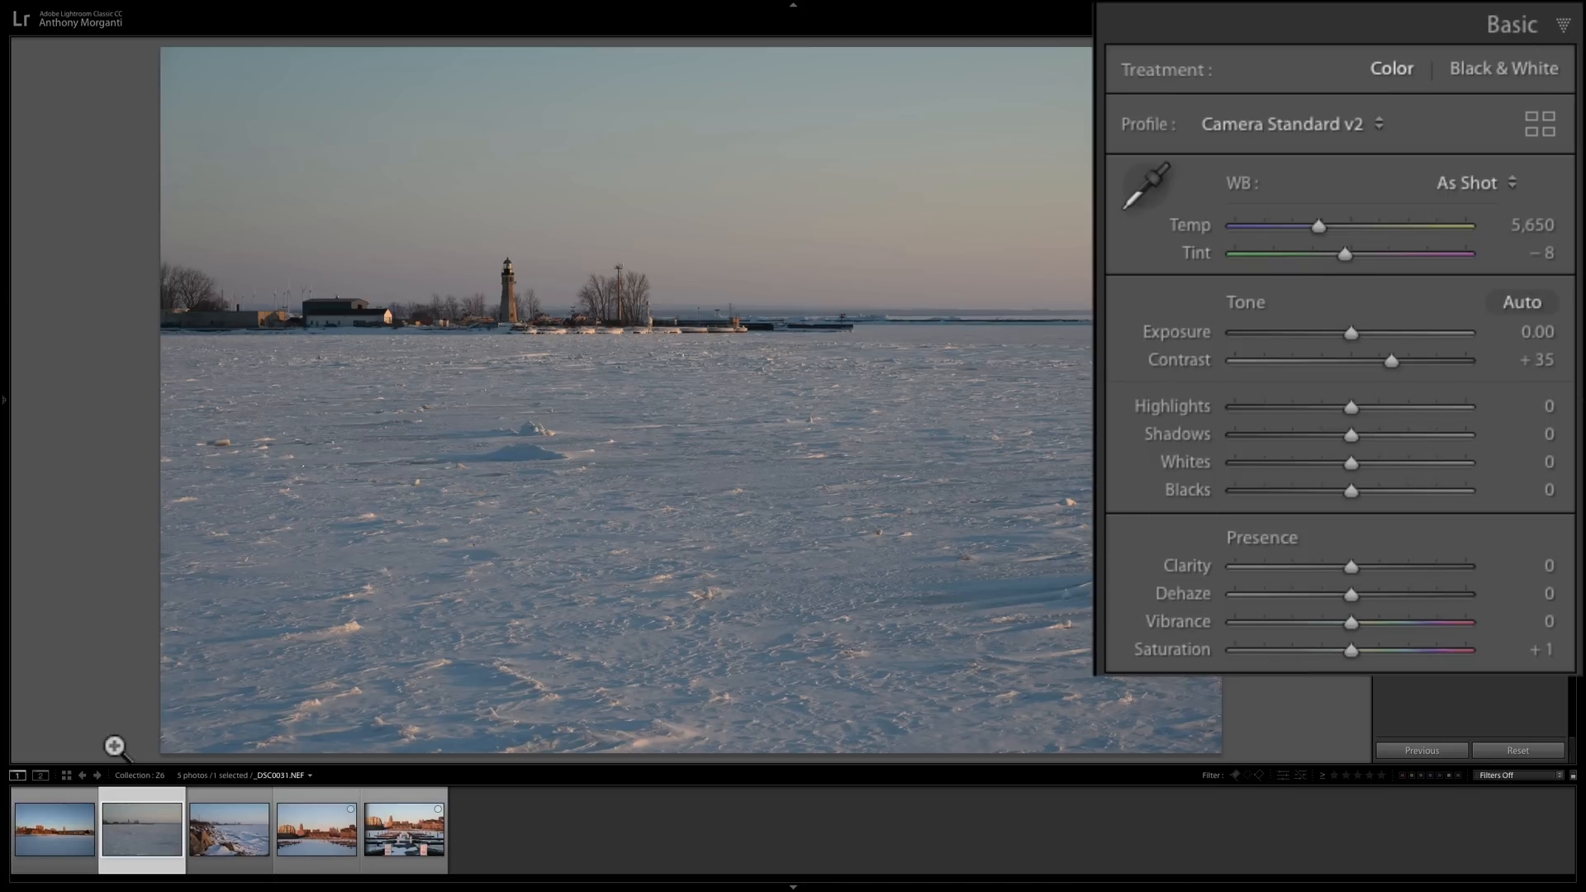
click(54, 830)
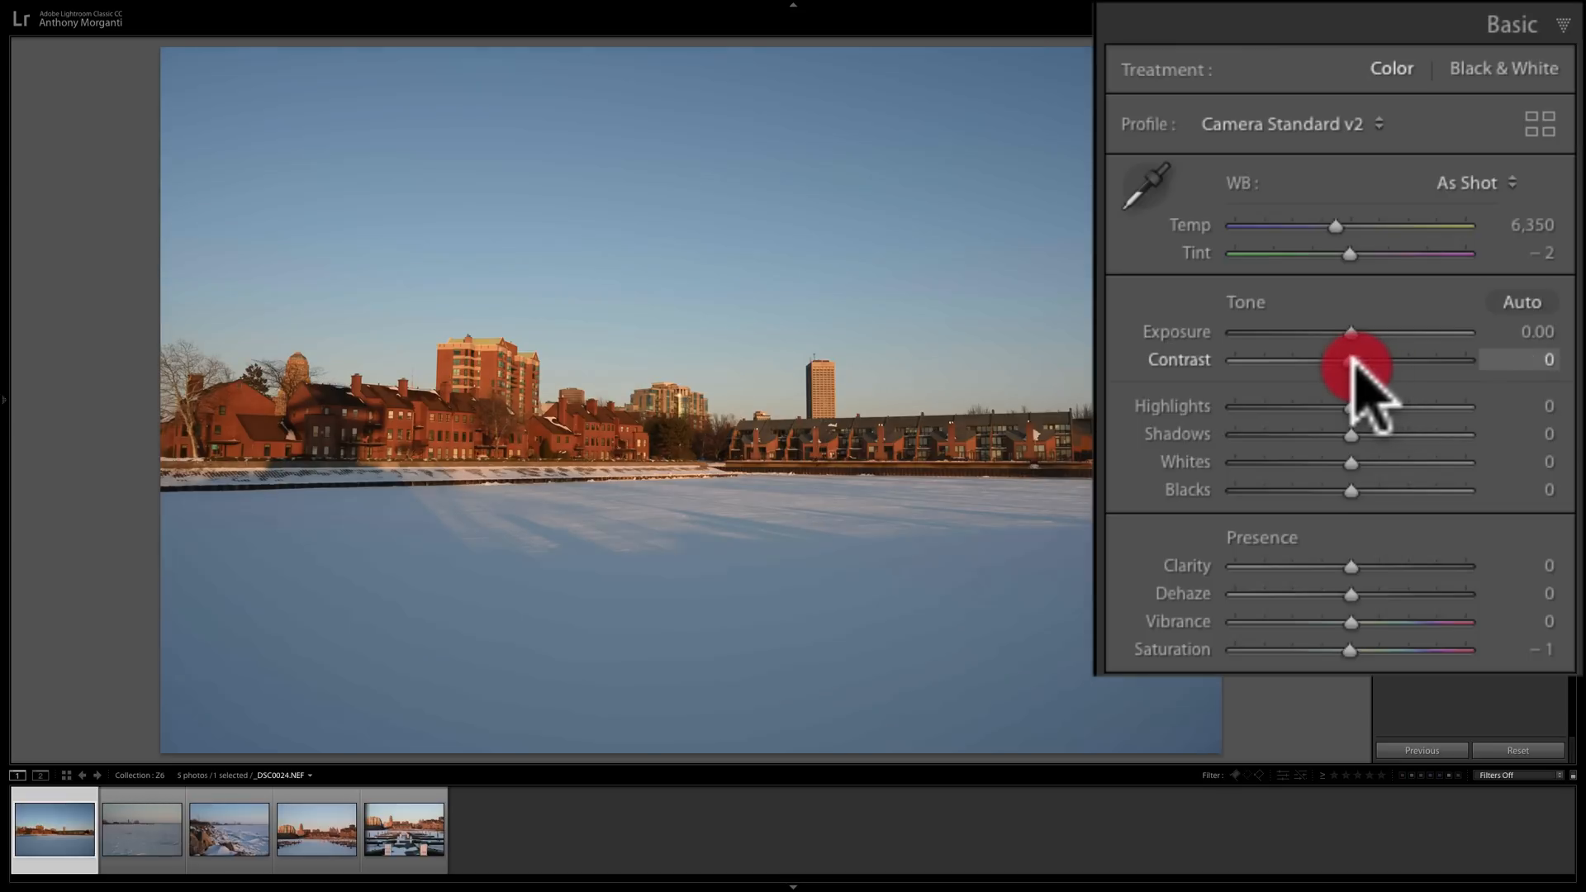
mouse_move(1360, 673)
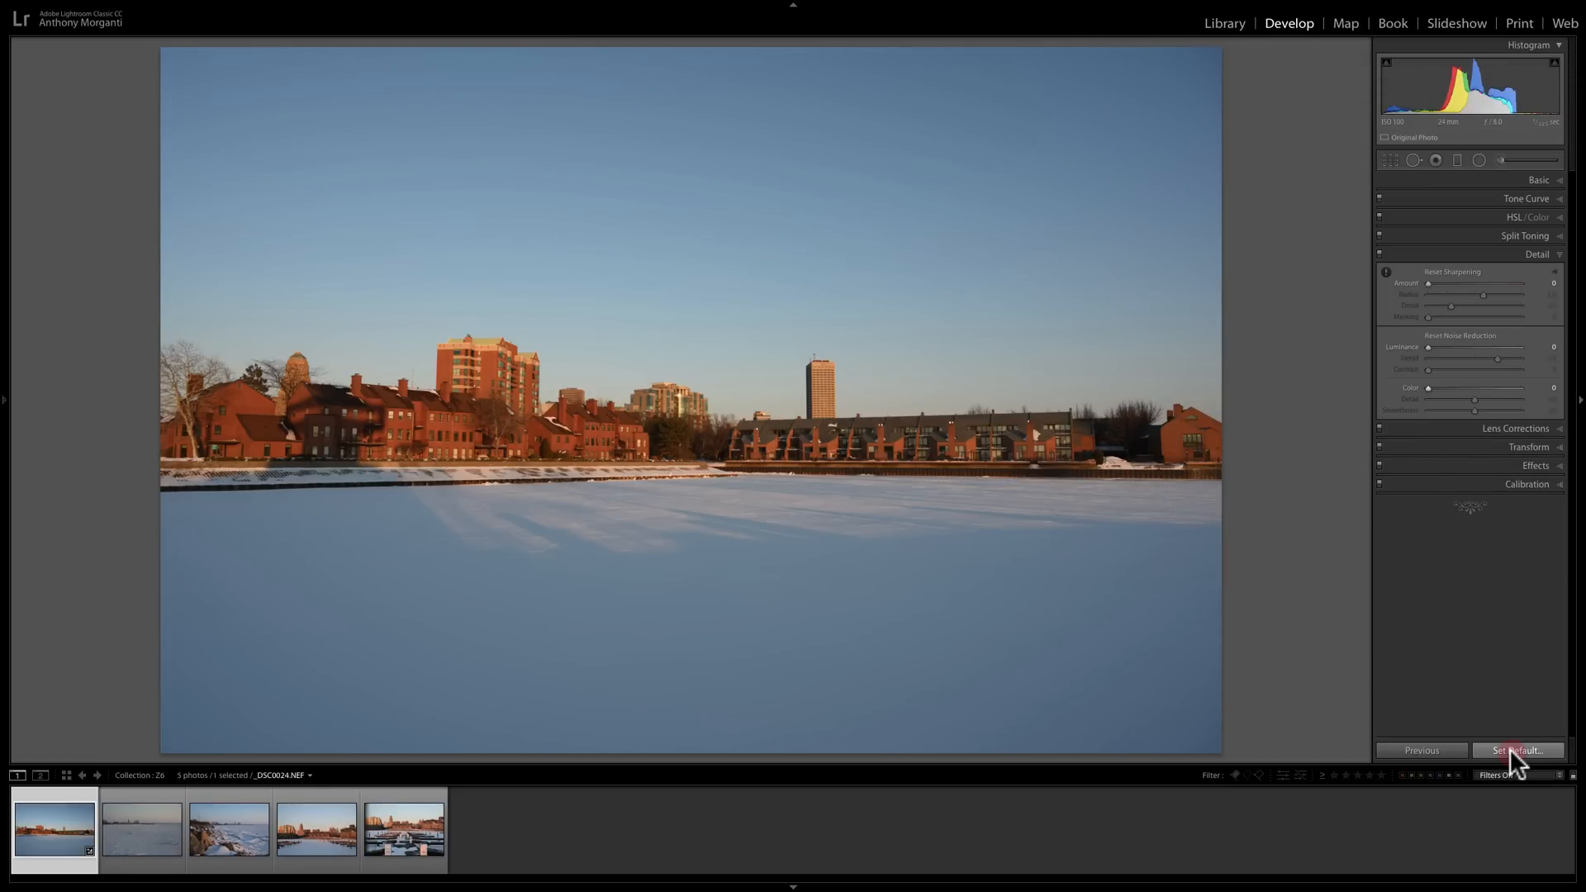
Update the Nikon Z 6 defaults to the current settings, then check the lighthouse photo's Detail values.
click(1518, 749)
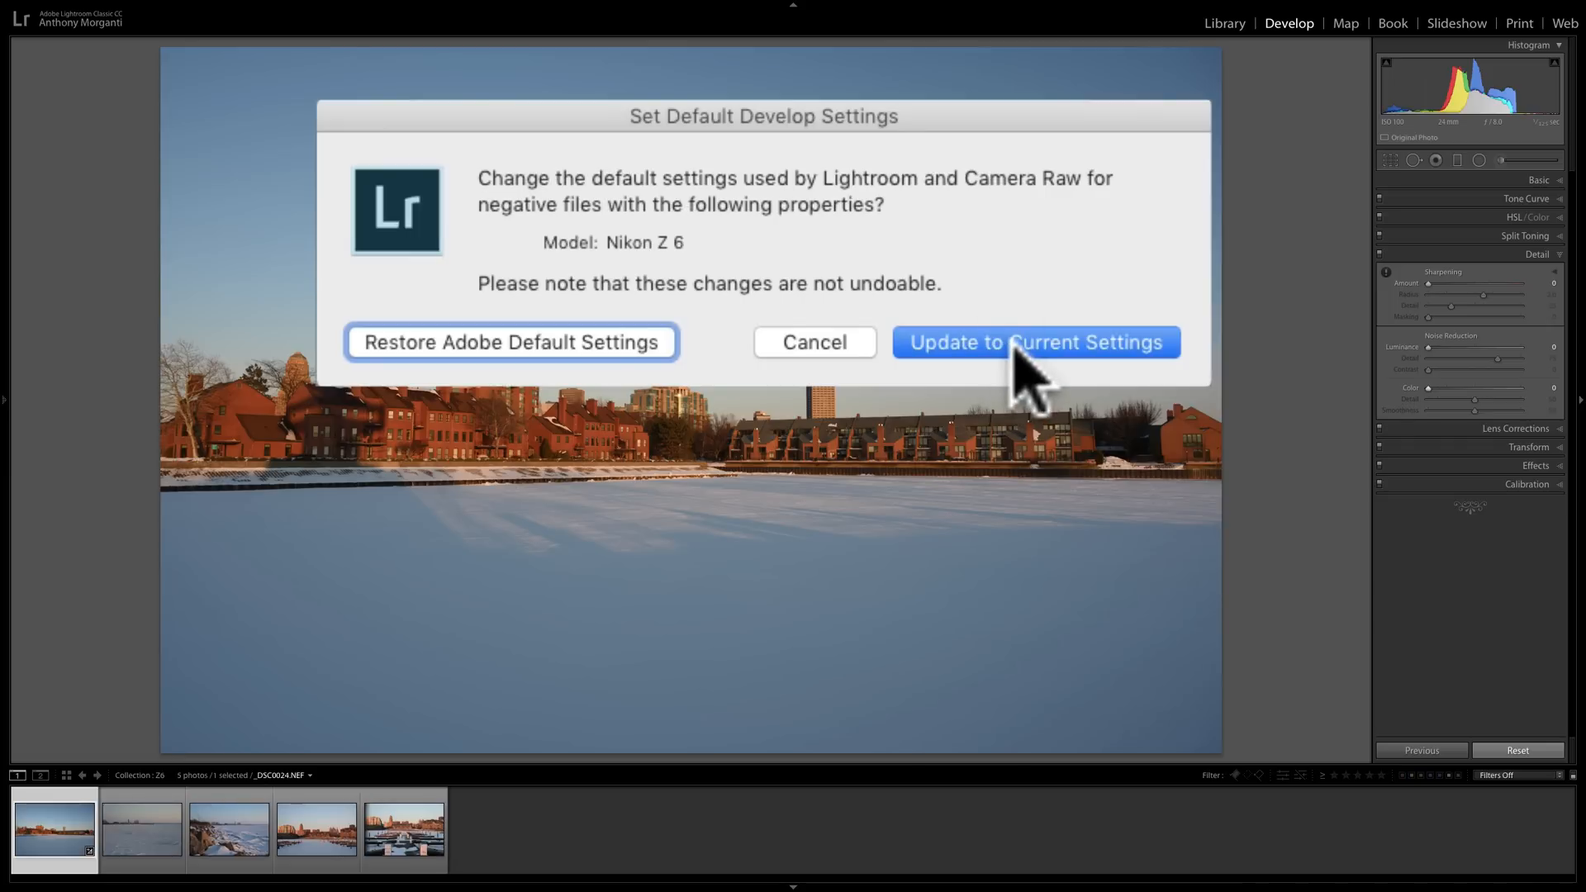
click(1034, 342)
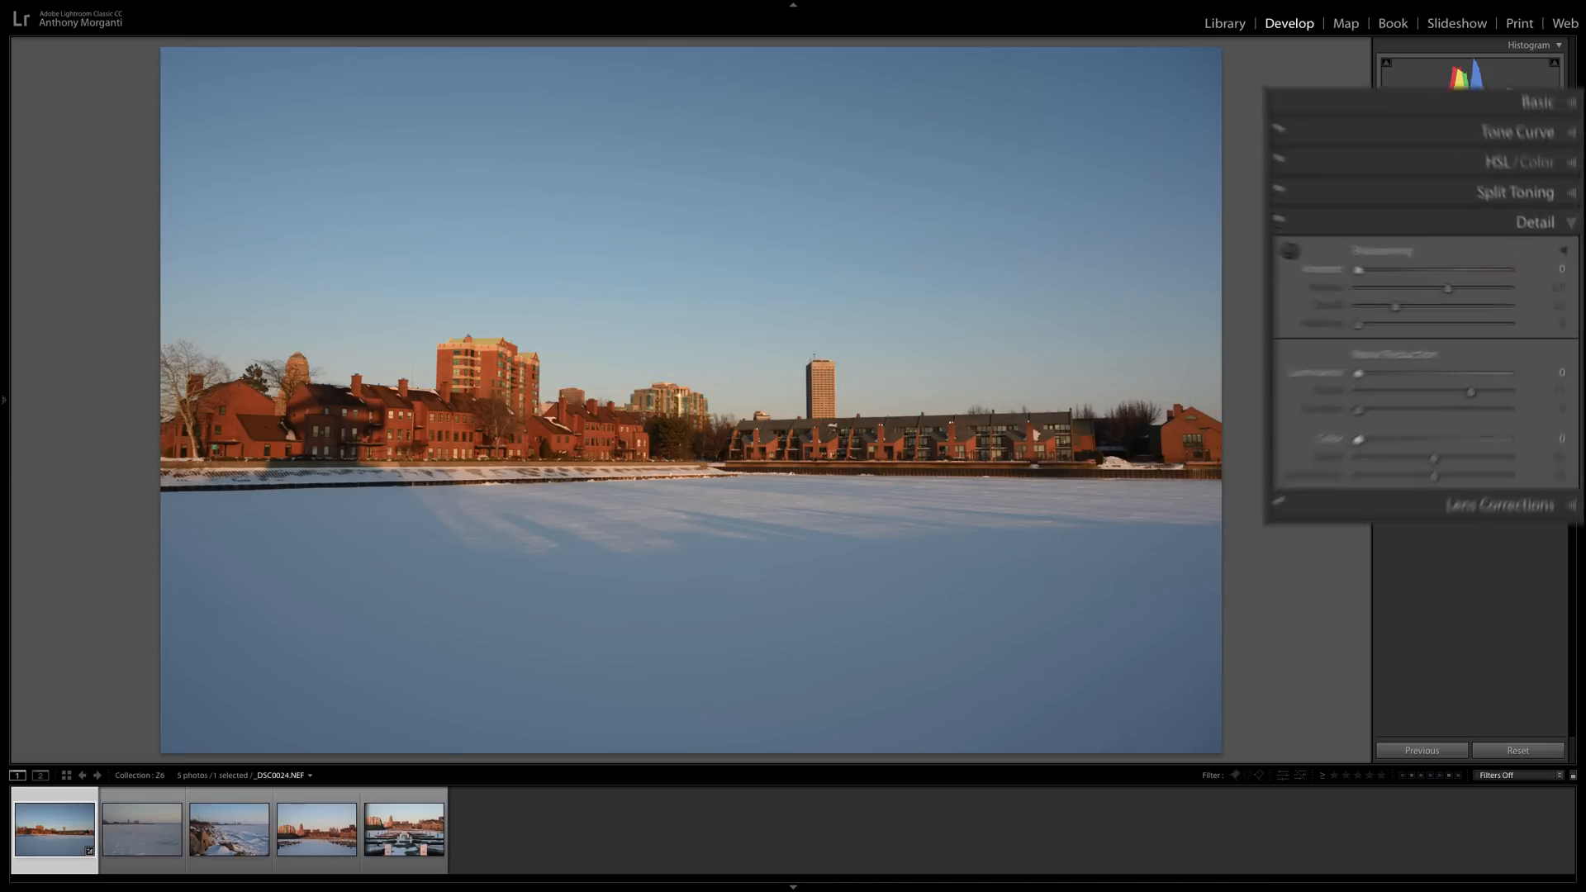
click(141, 829)
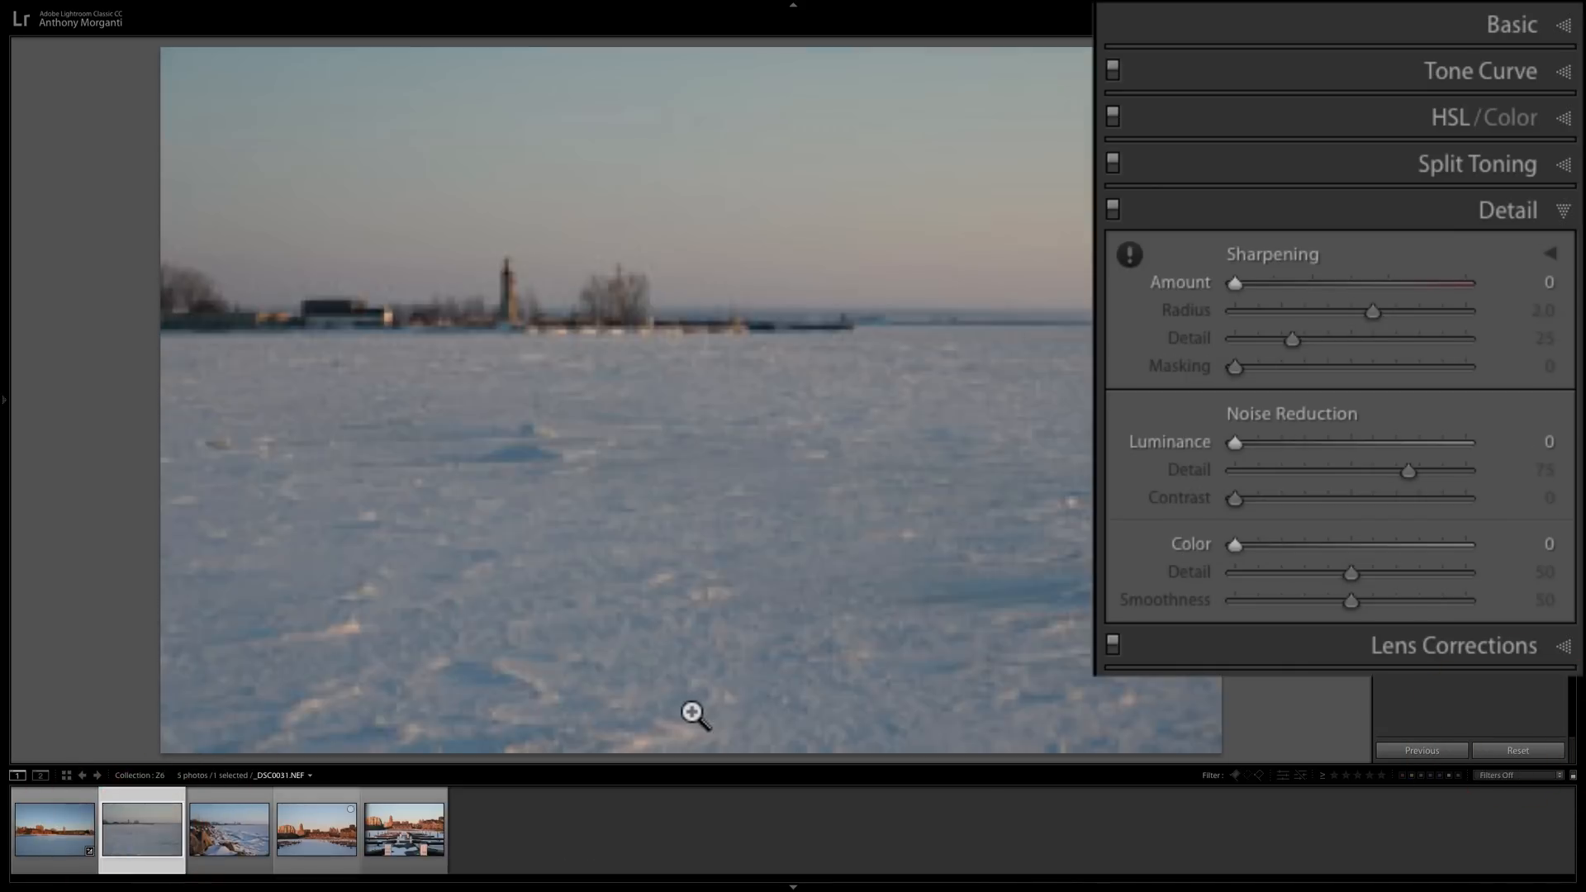
Reset the harbour photo to the new defaults, then view the dock photo's zero Basic tone values.
click(229, 830)
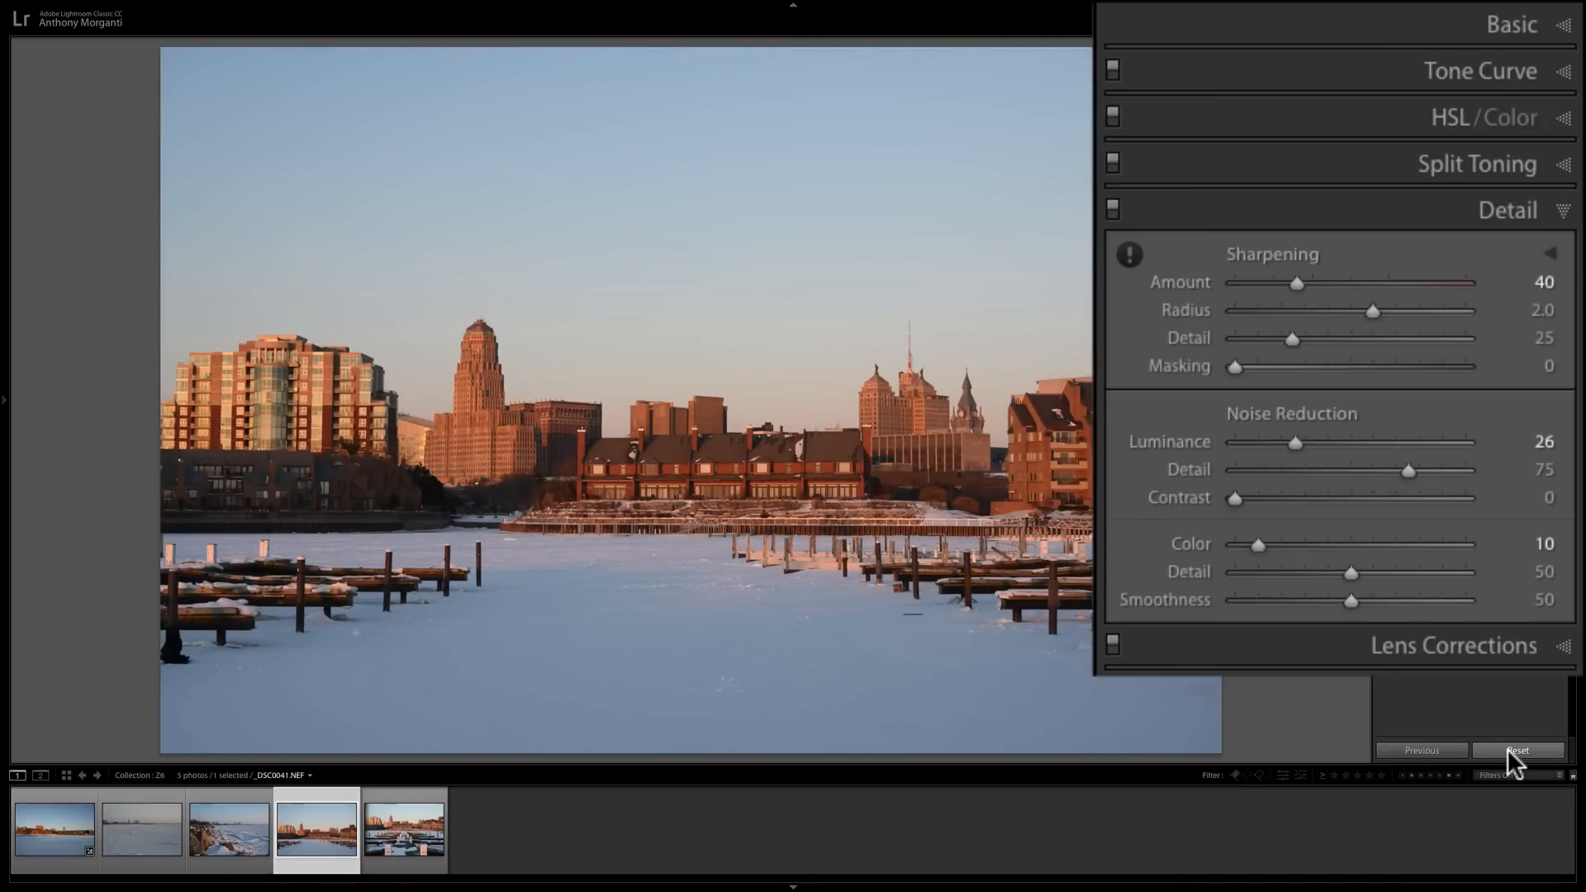
click(1517, 749)
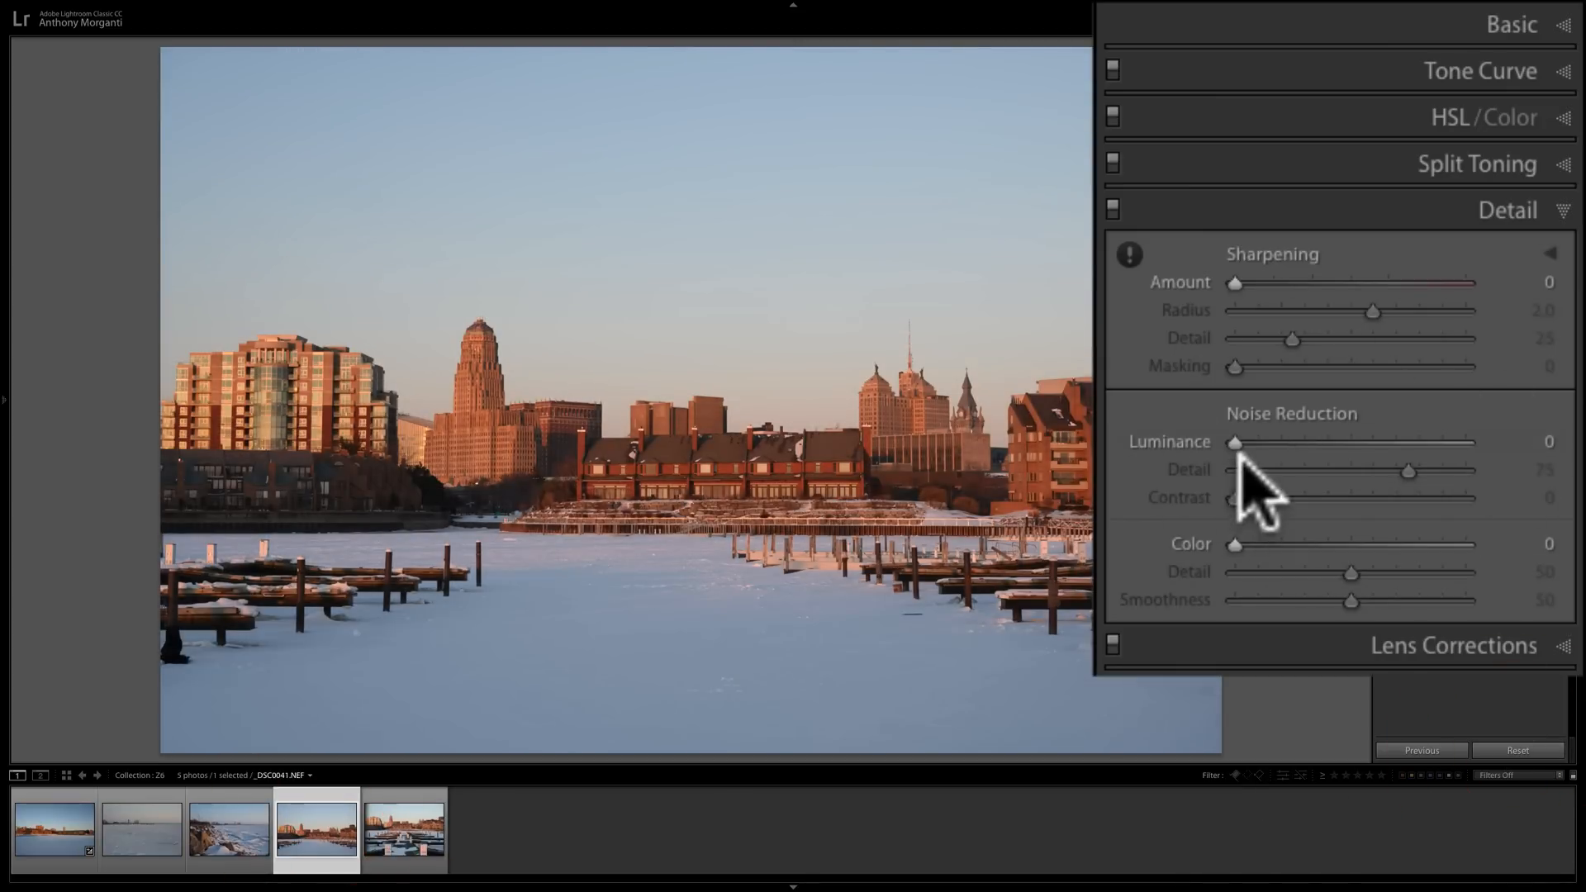
click(402, 830)
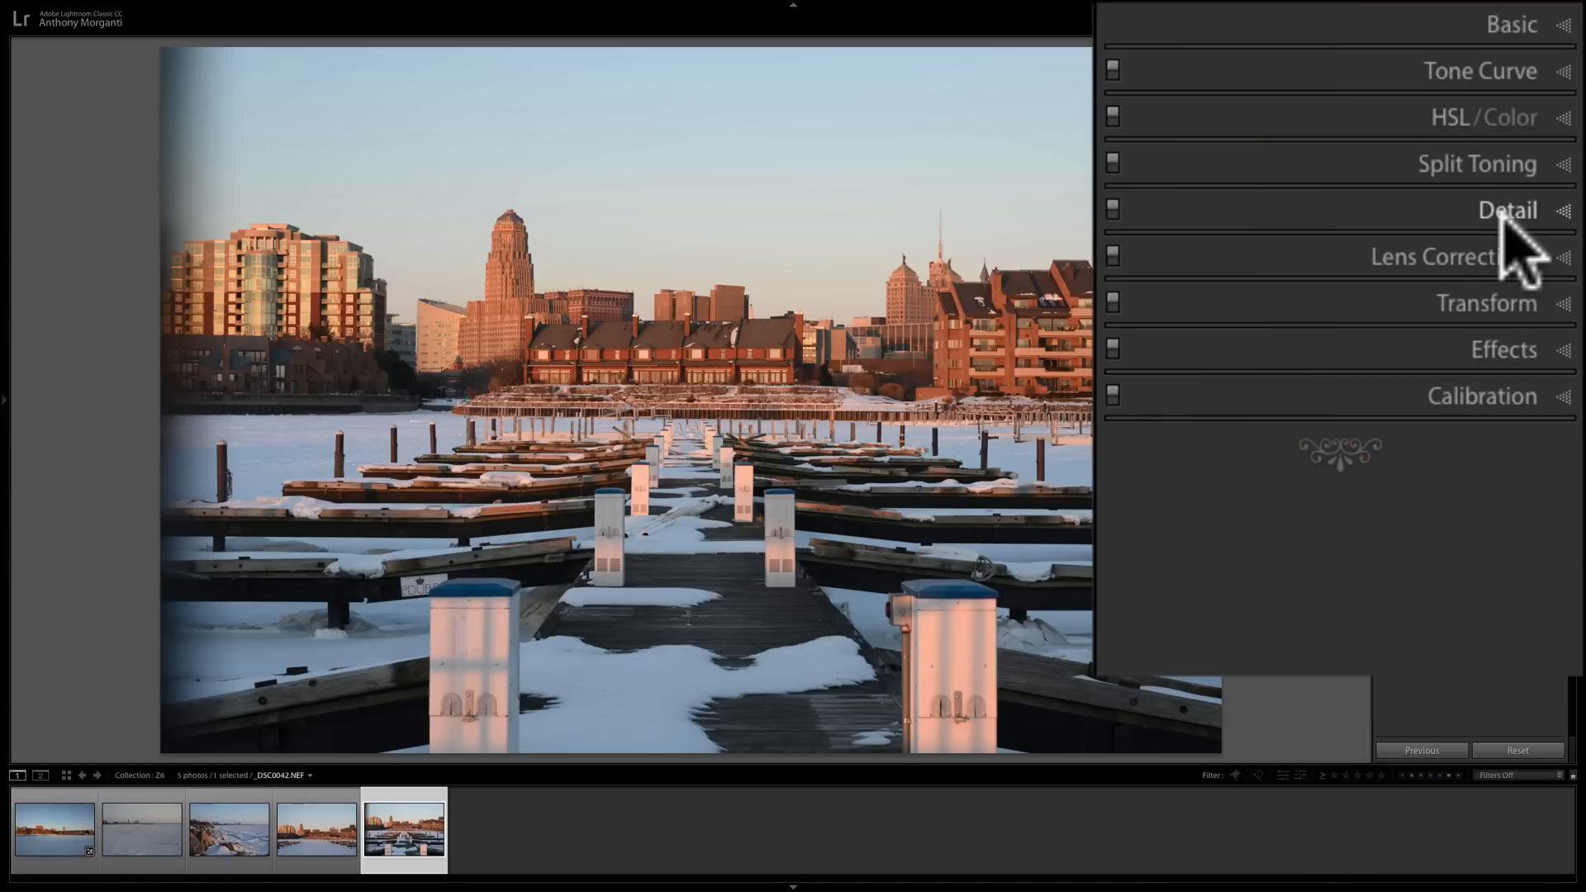
click(1511, 23)
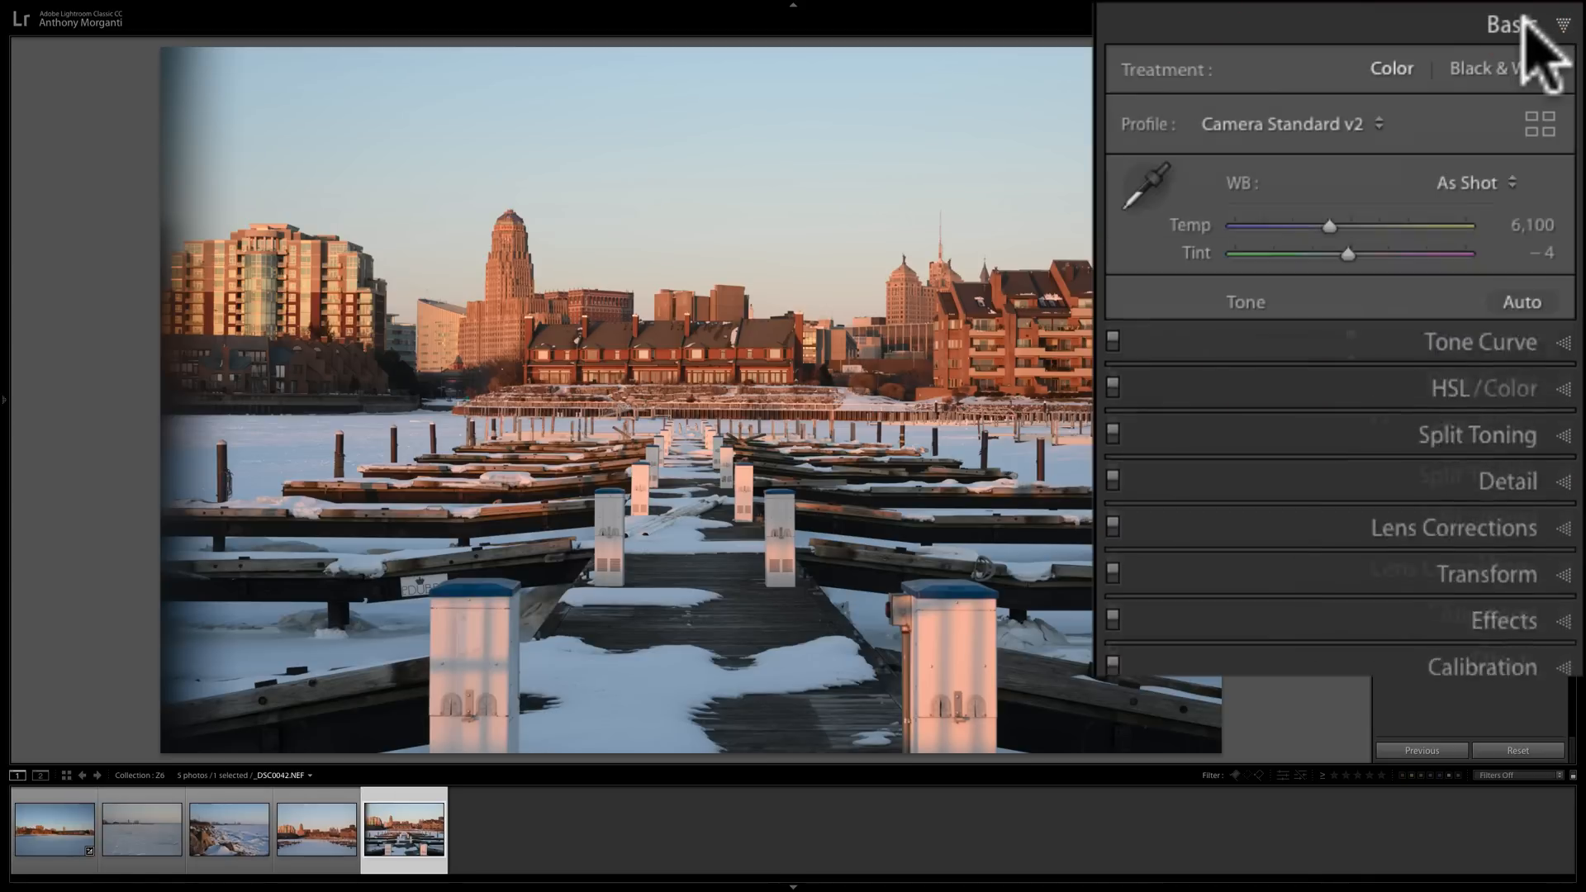
click(1245, 301)
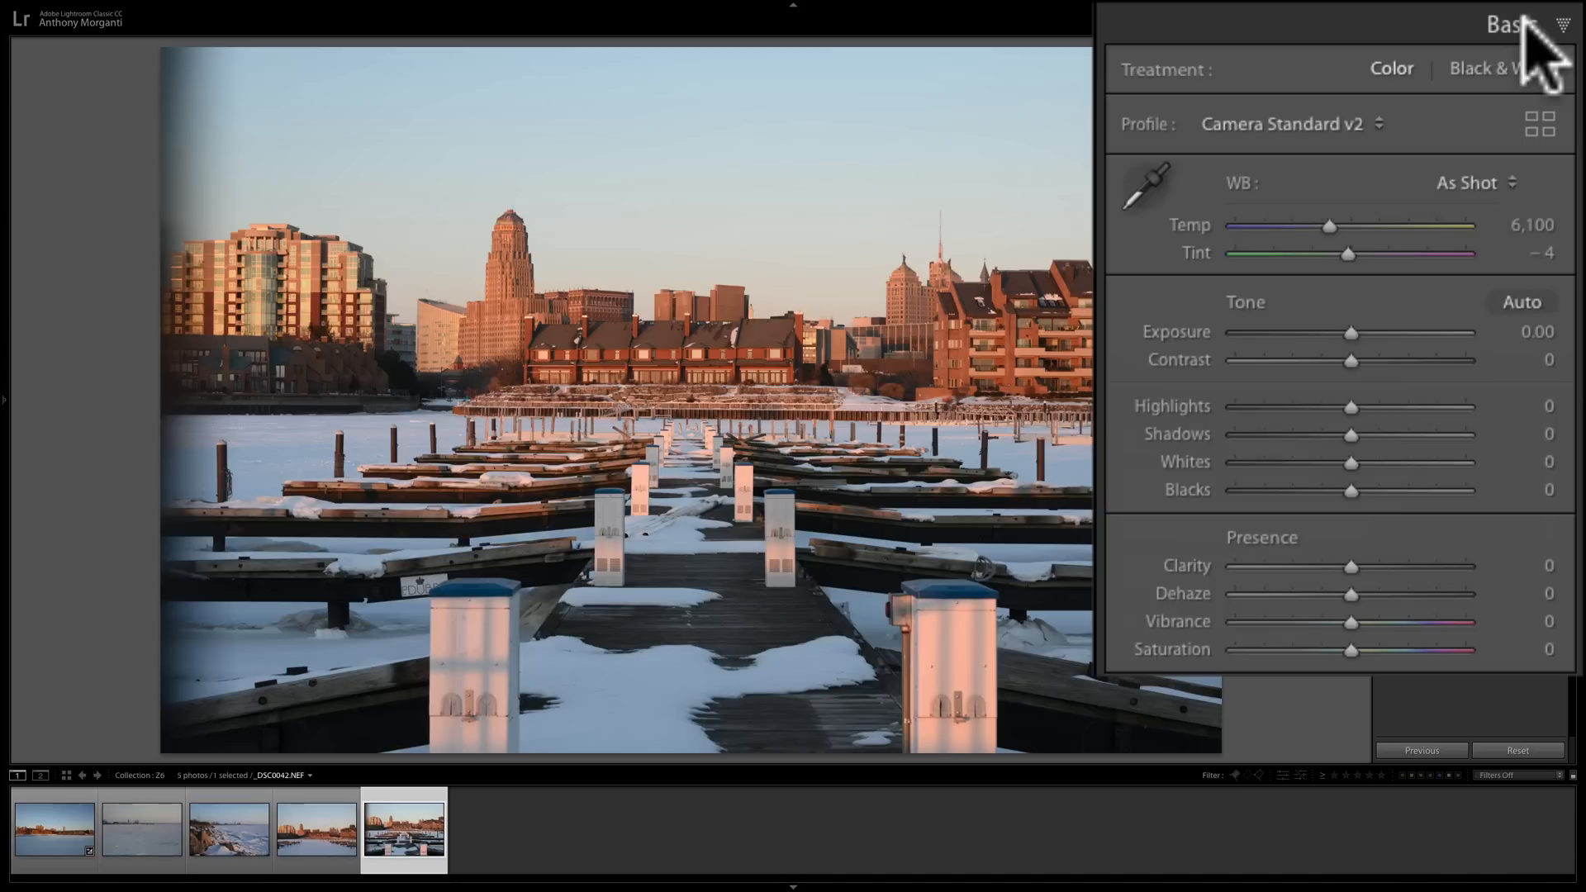
mouse_move(1558, 293)
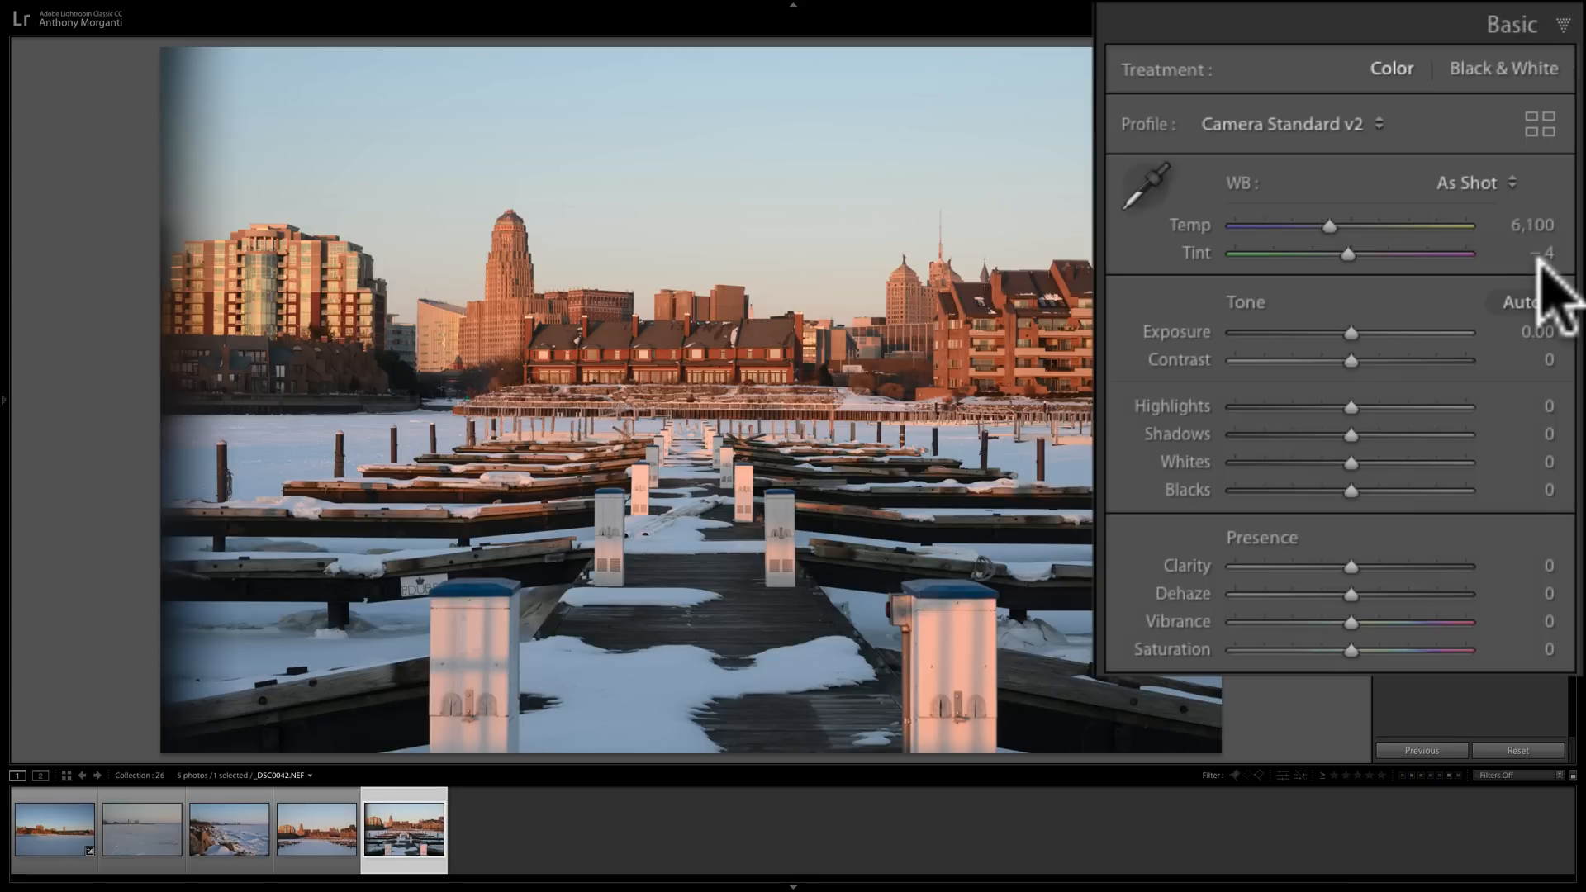